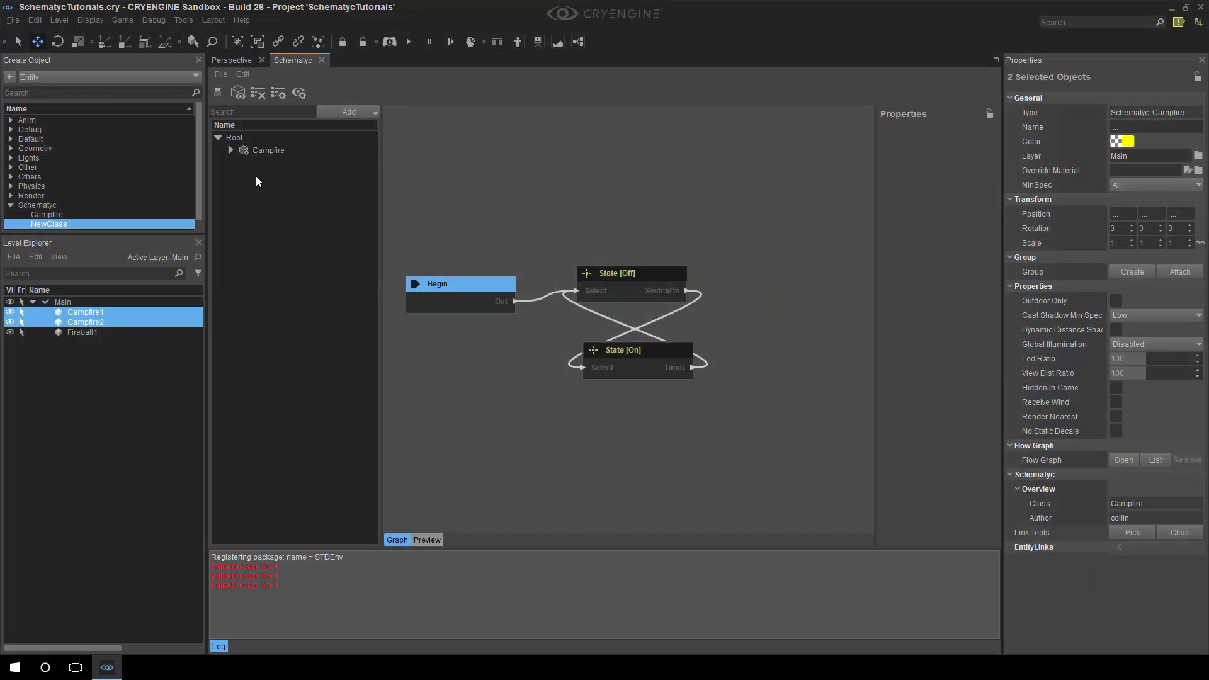
Step: Add a class under Root, name it Fireball, and expand it to show Base and Graphs
{"action": "left_click", "coordinate": [234, 138]}
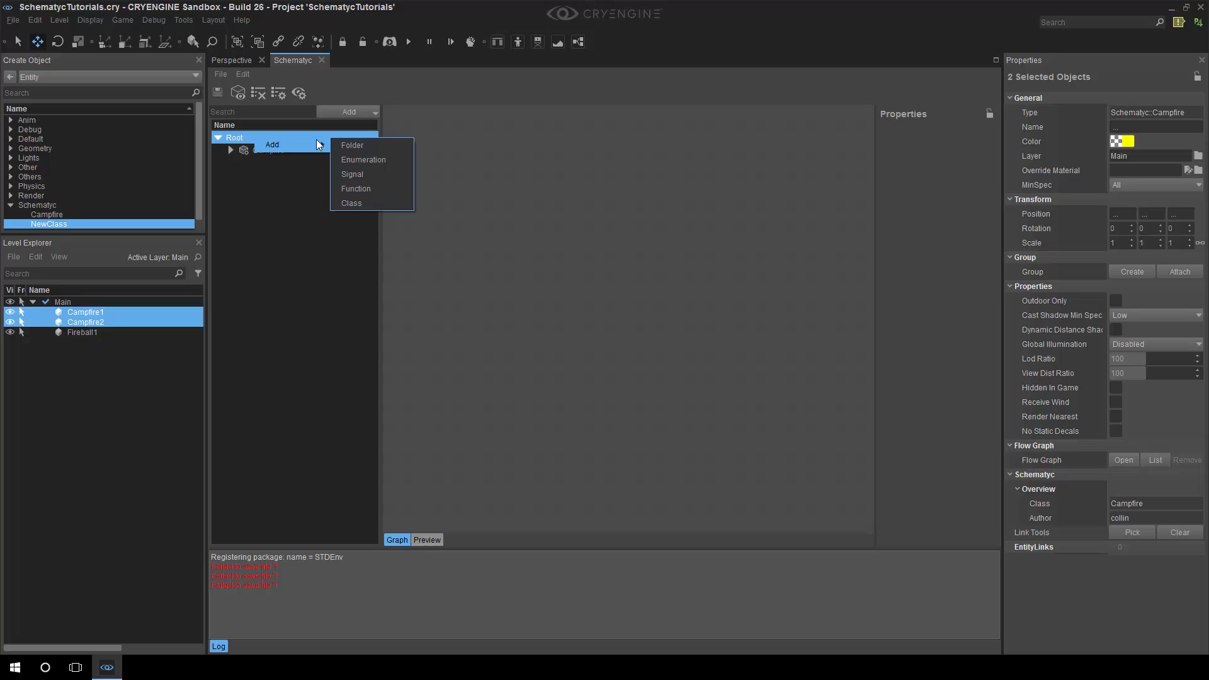
{"action": "mouse_move", "coordinate": [369, 188]}
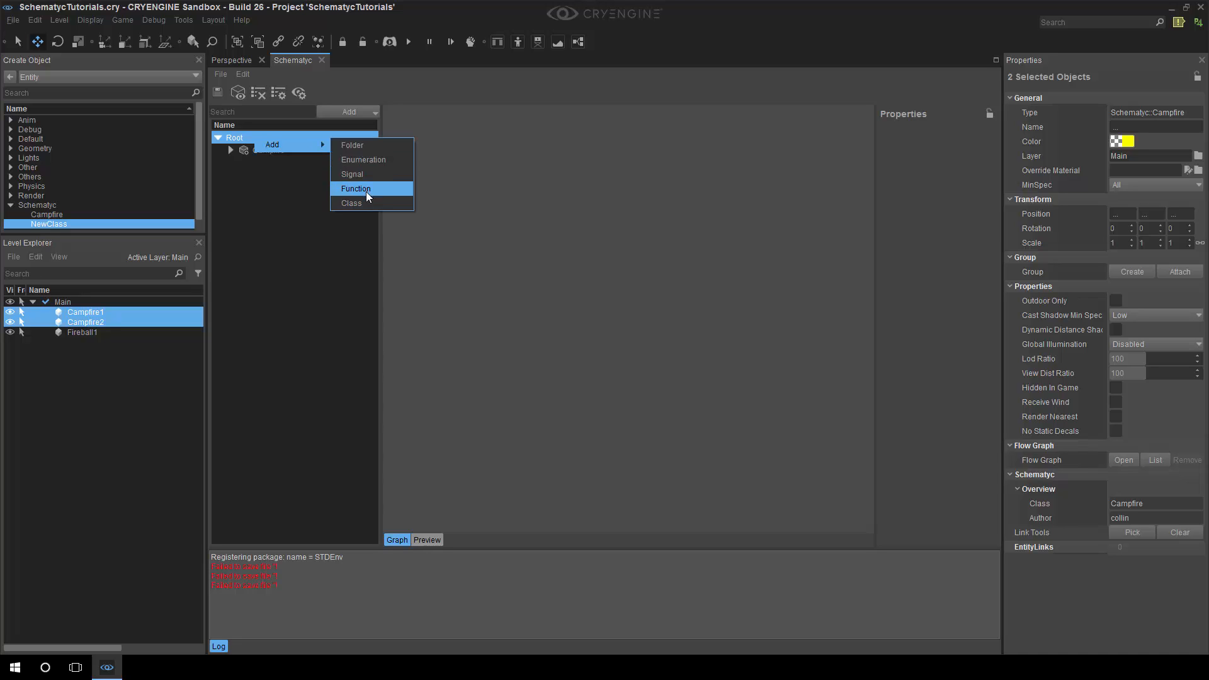
{"action": "left_click", "coordinate": [351, 203]}
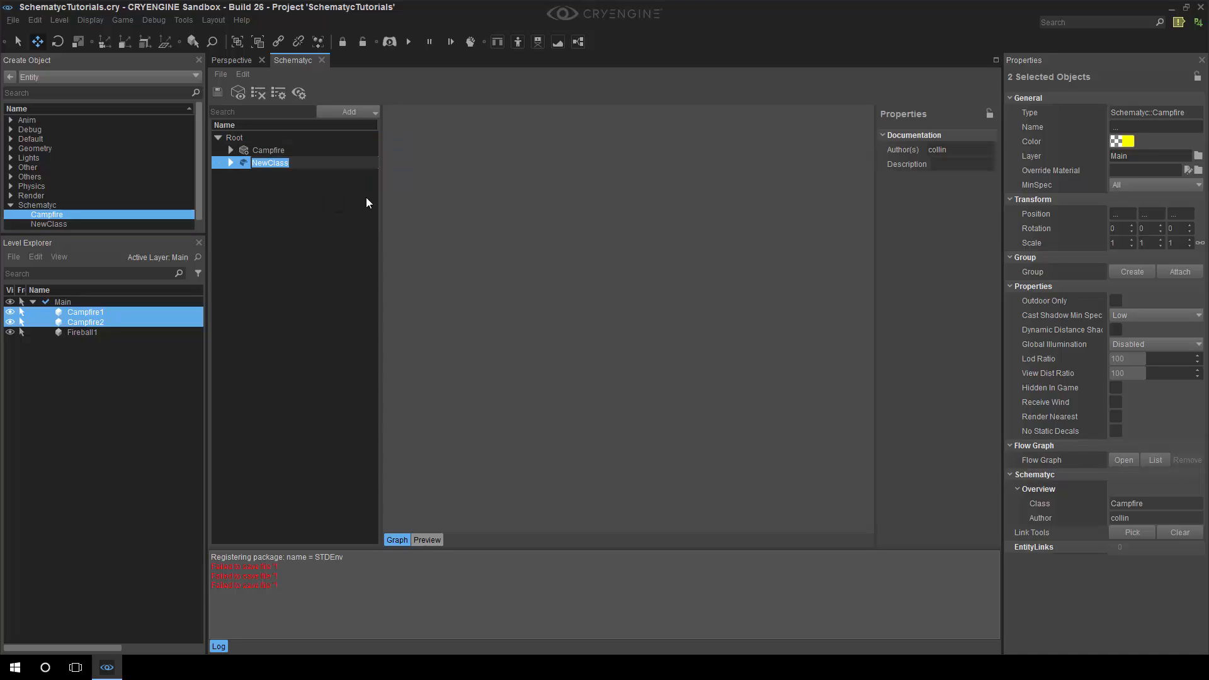
{"action": "type", "text": "Fireball"}
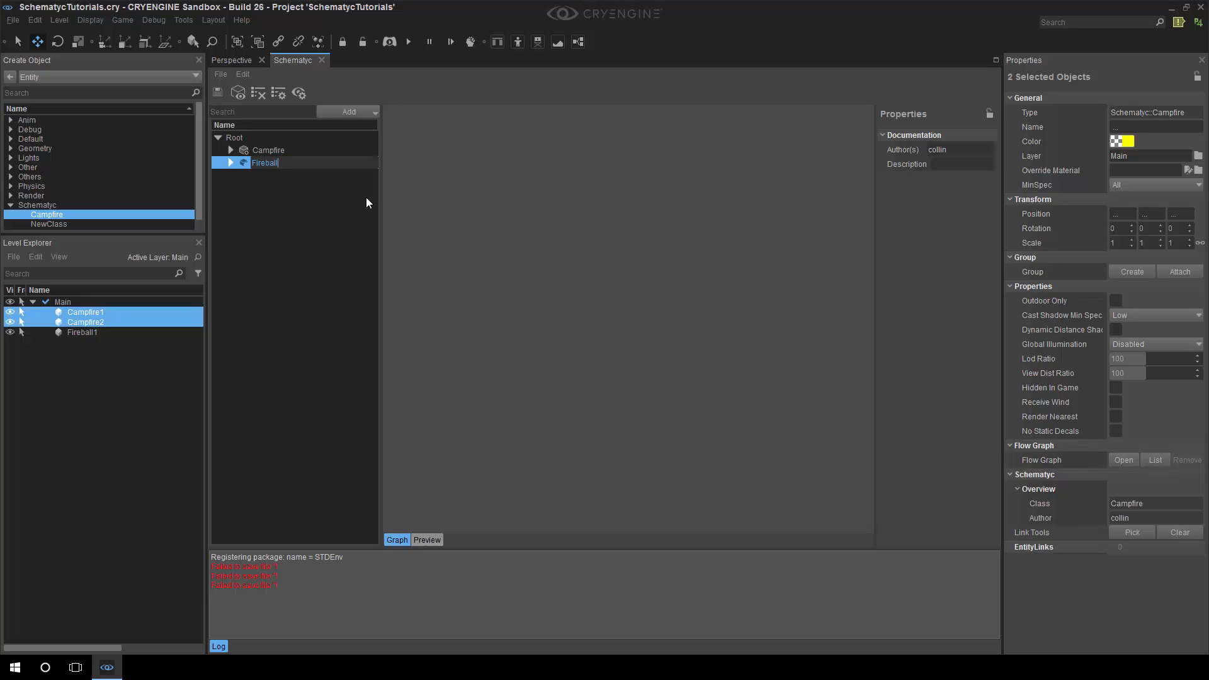
{"action": "left_click", "coordinate": [229, 162]}
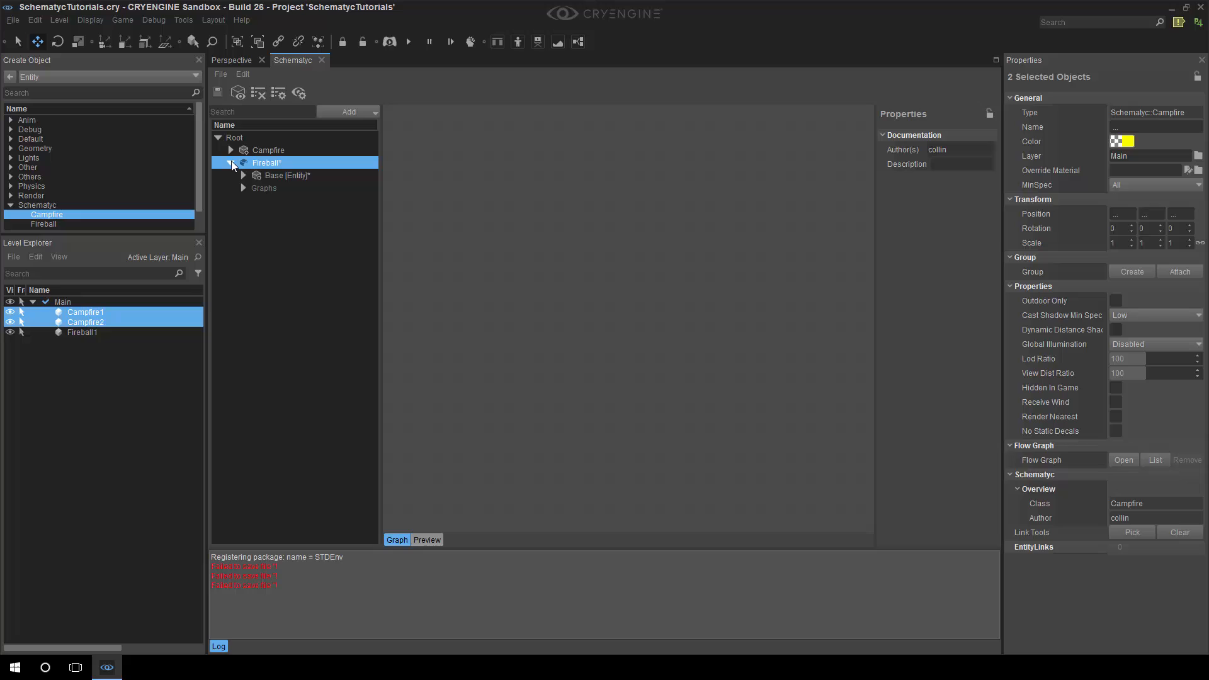
{"action": "left_click", "coordinate": [229, 162]}
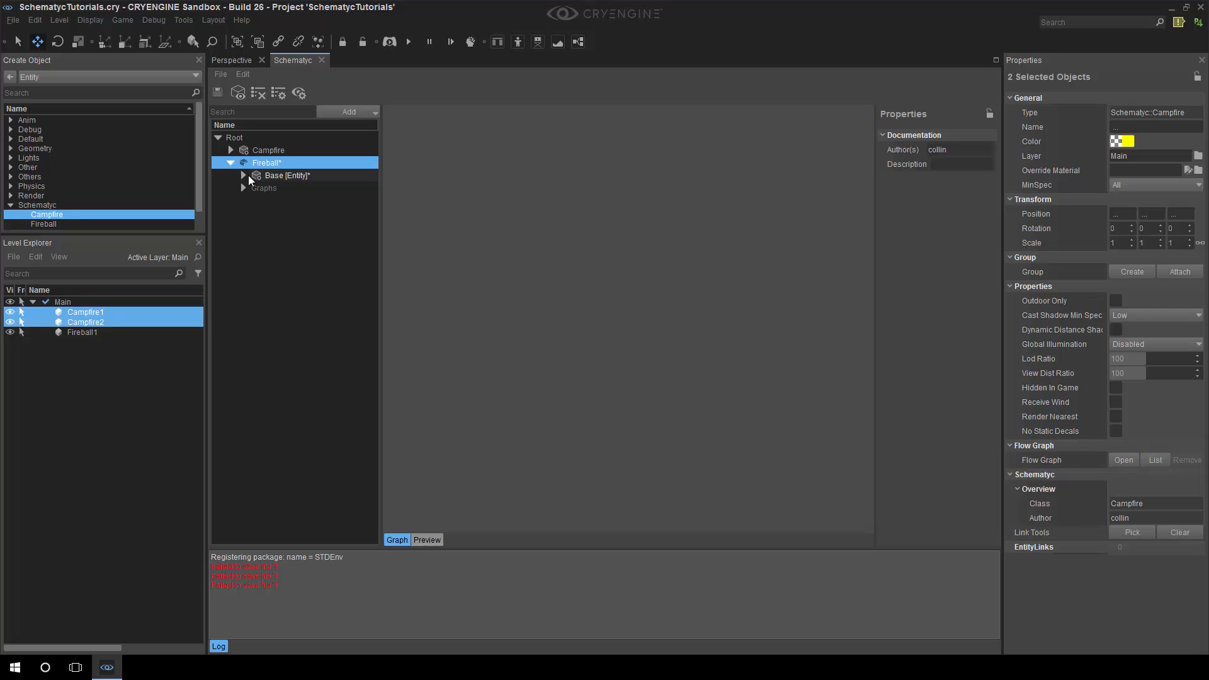
Step: Add a ParticleEmitter component to Fireball using fire.pfx as its effect
{"action": "right_click", "coordinate": [266, 163]}
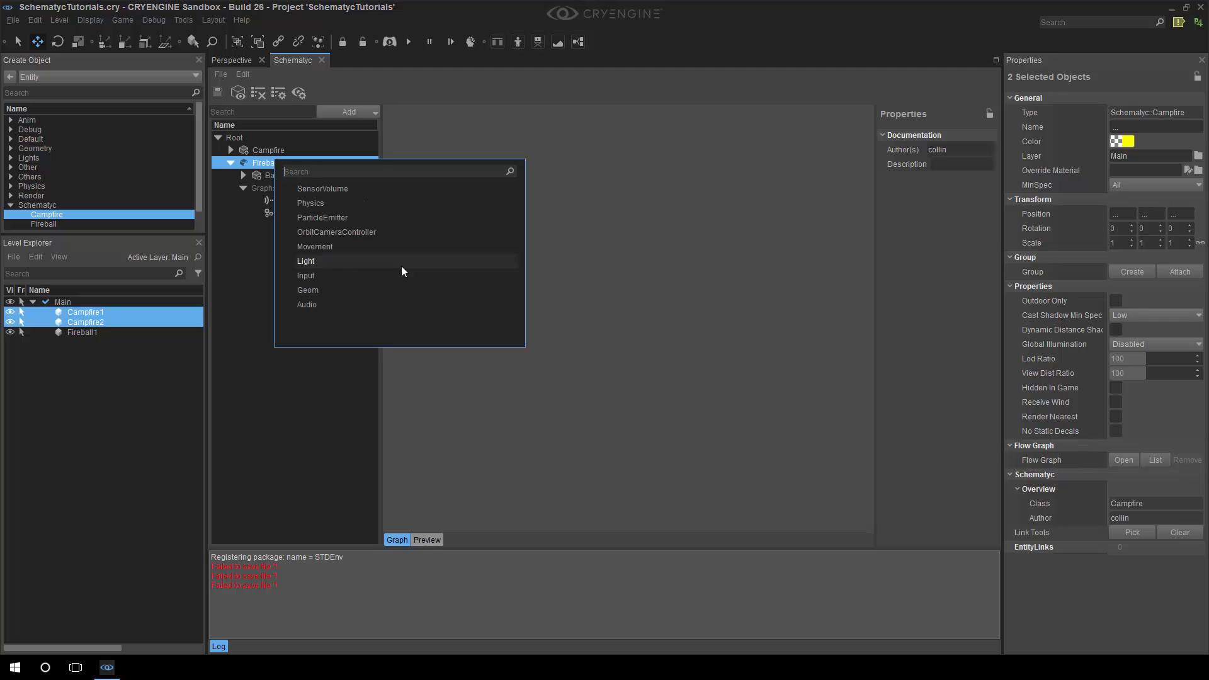
{"action": "mouse_move", "coordinate": [321, 218]}
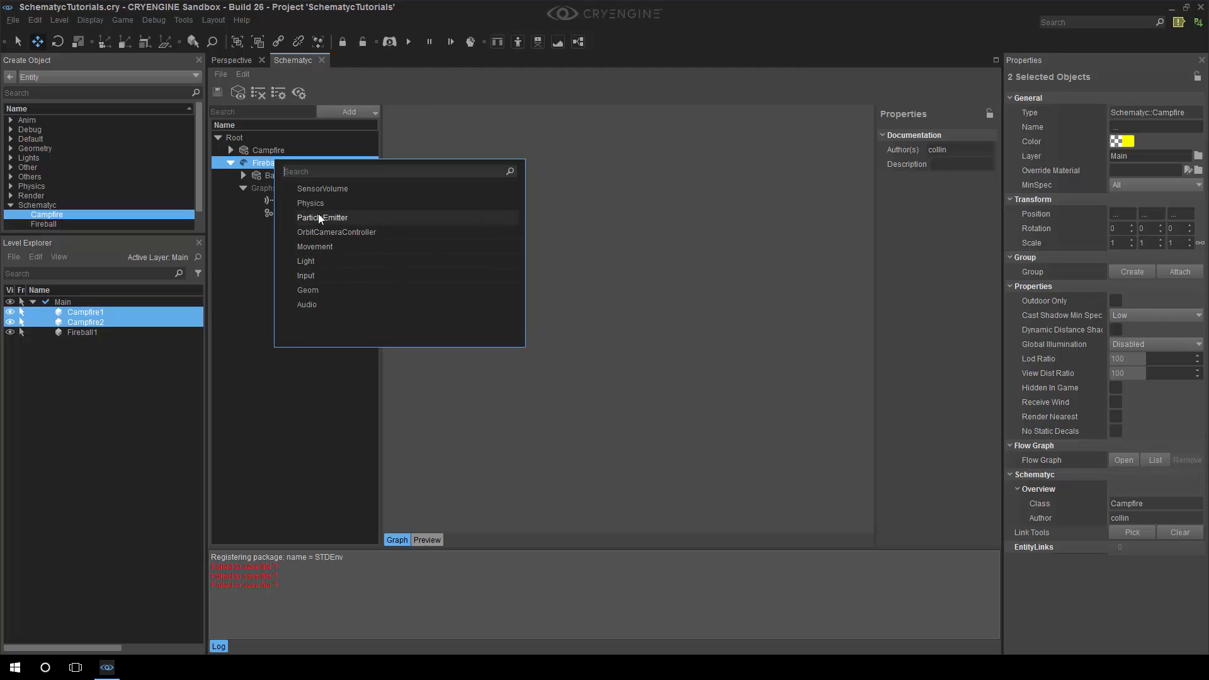
{"action": "left_click", "coordinate": [322, 218]}
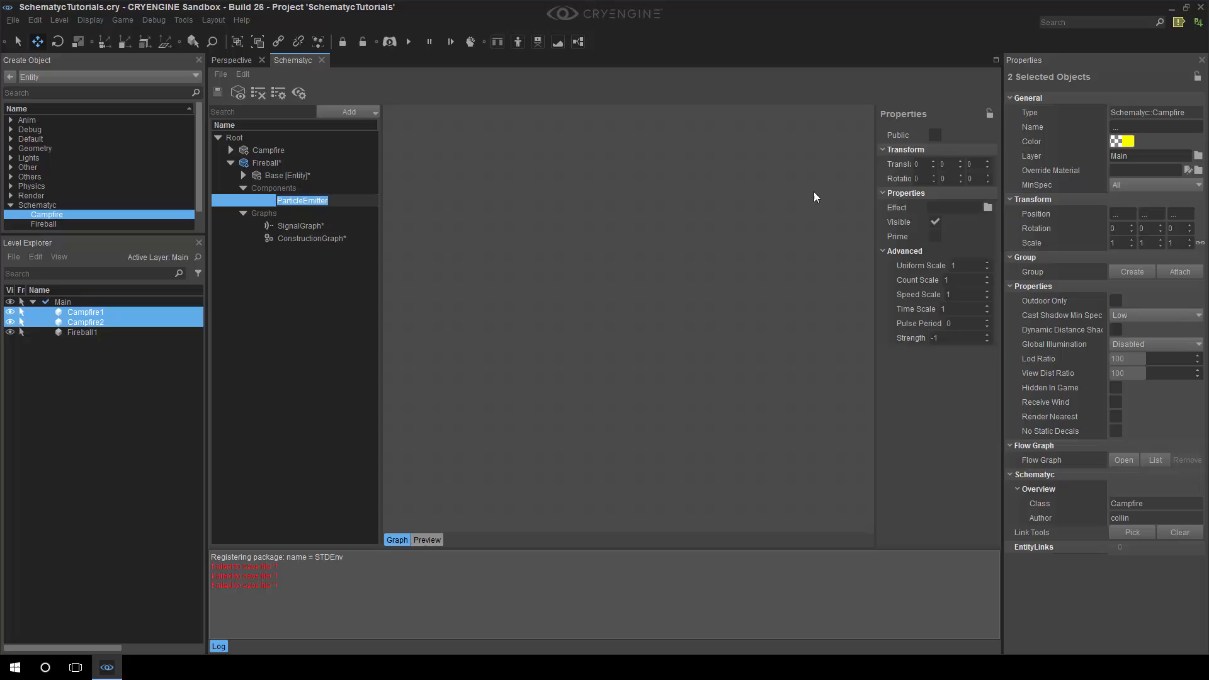
{"action": "left_click", "coordinate": [990, 208]}
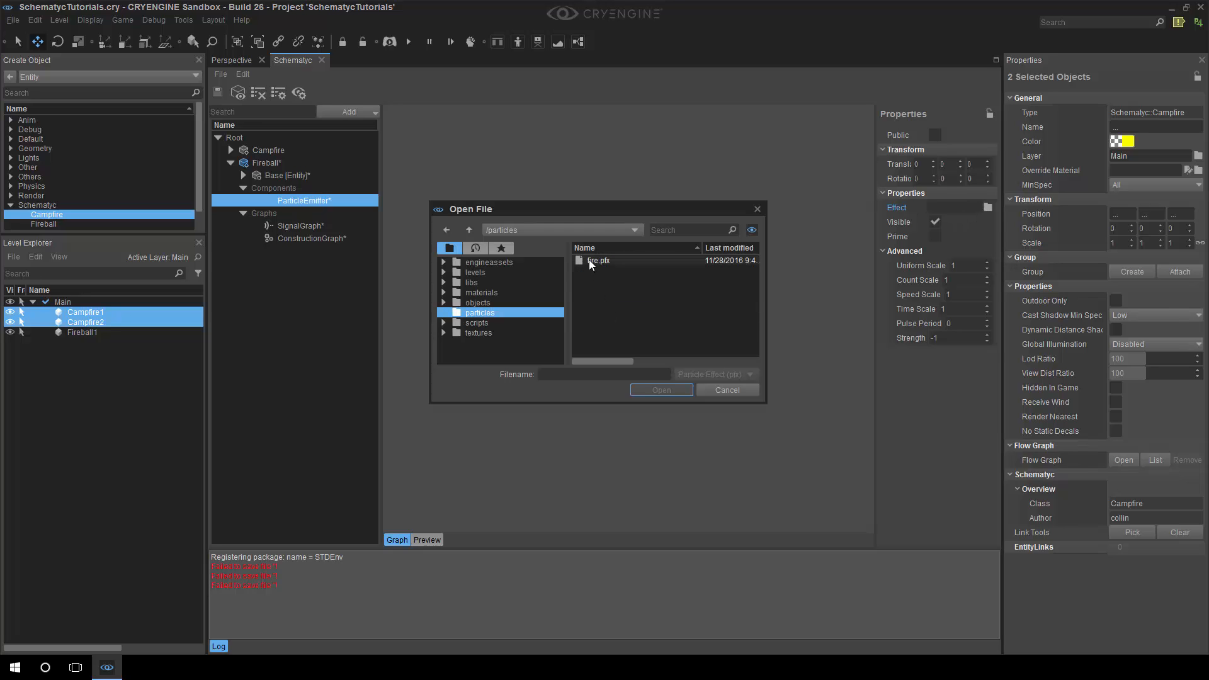
{"action": "left_click", "coordinate": [659, 390]}
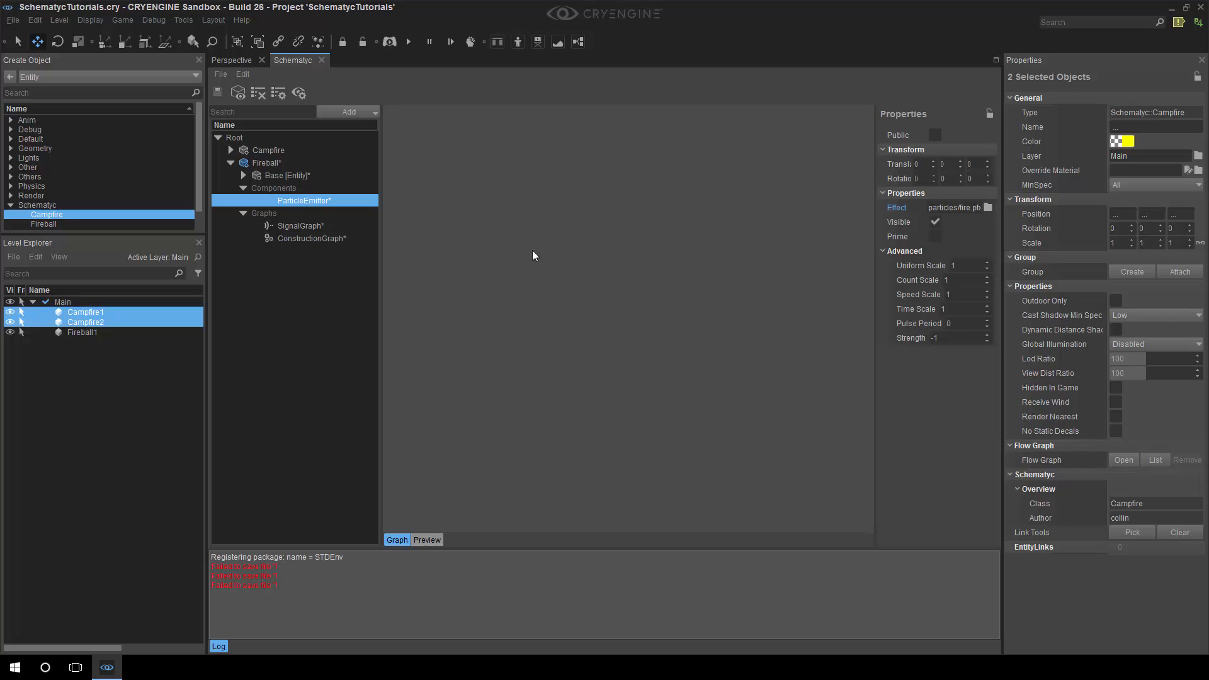
Step: Add Input and Movement components to Fireball
{"action": "right_click", "coordinate": [261, 163]}
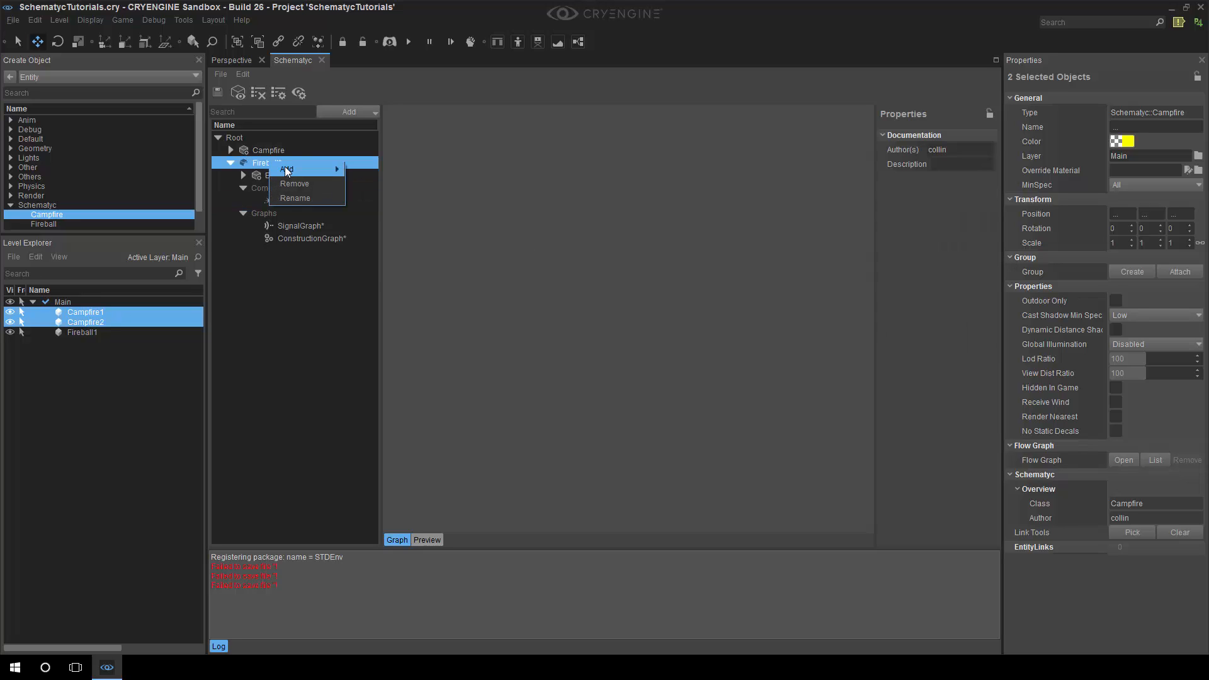
{"action": "mouse_move", "coordinate": [287, 167]}
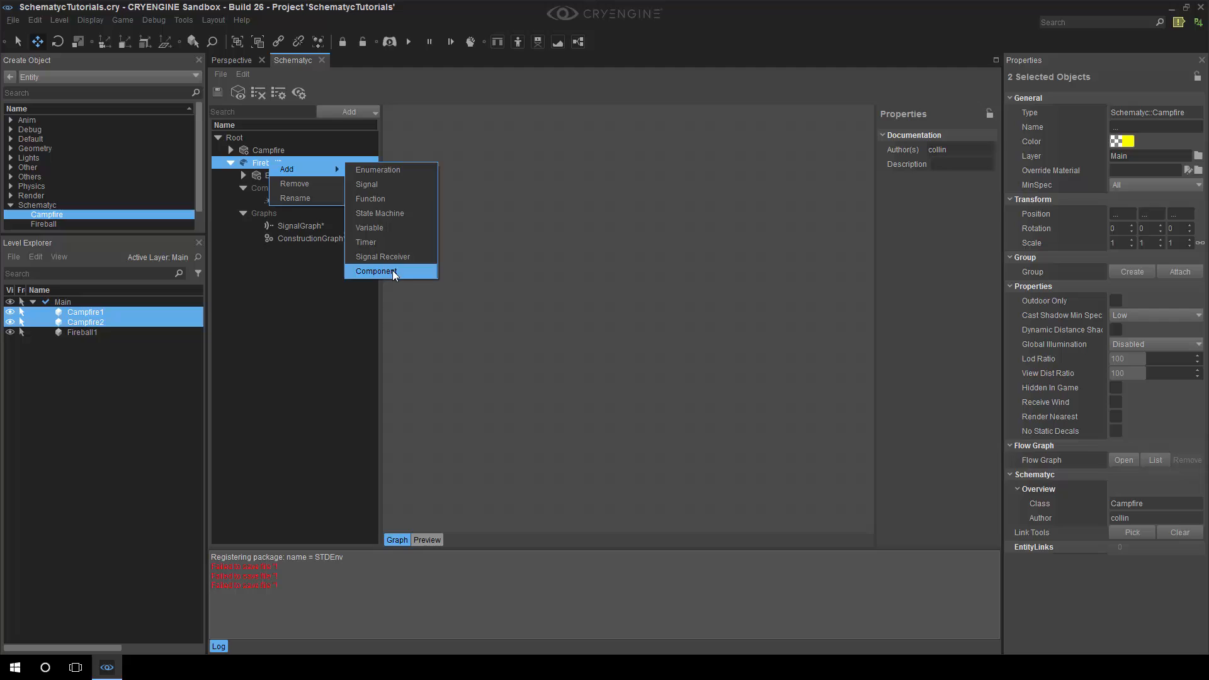
{"action": "left_click", "coordinate": [375, 272]}
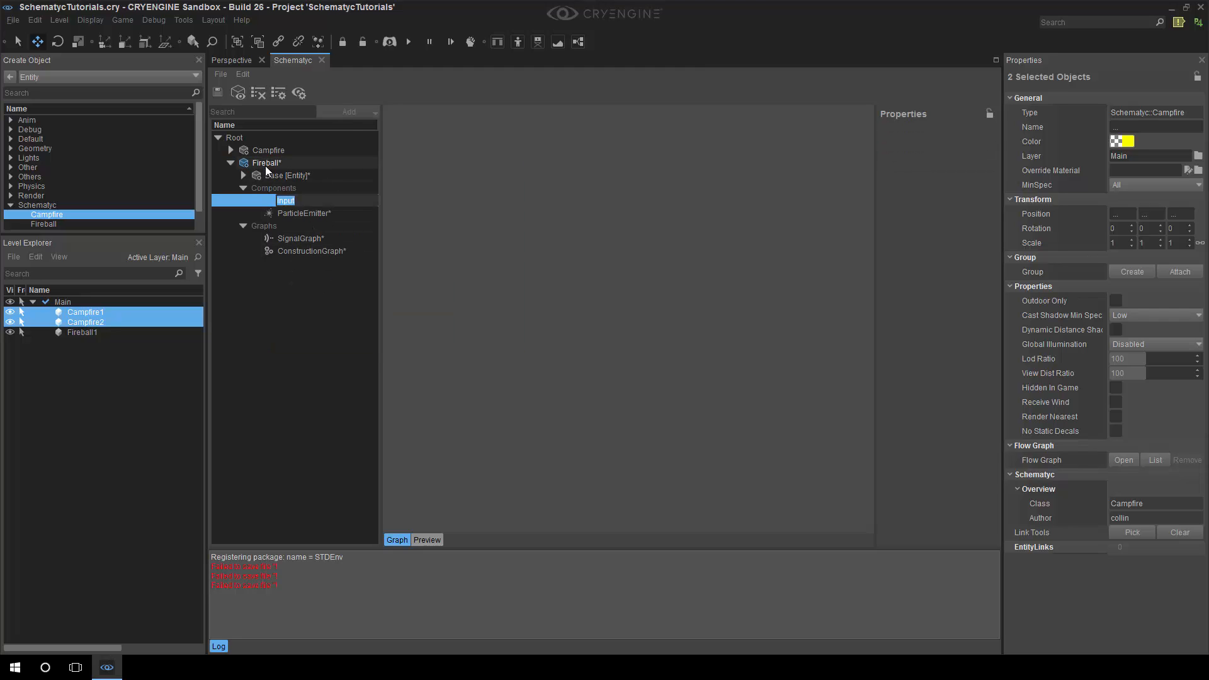
{"action": "right_click", "coordinate": [267, 163]}
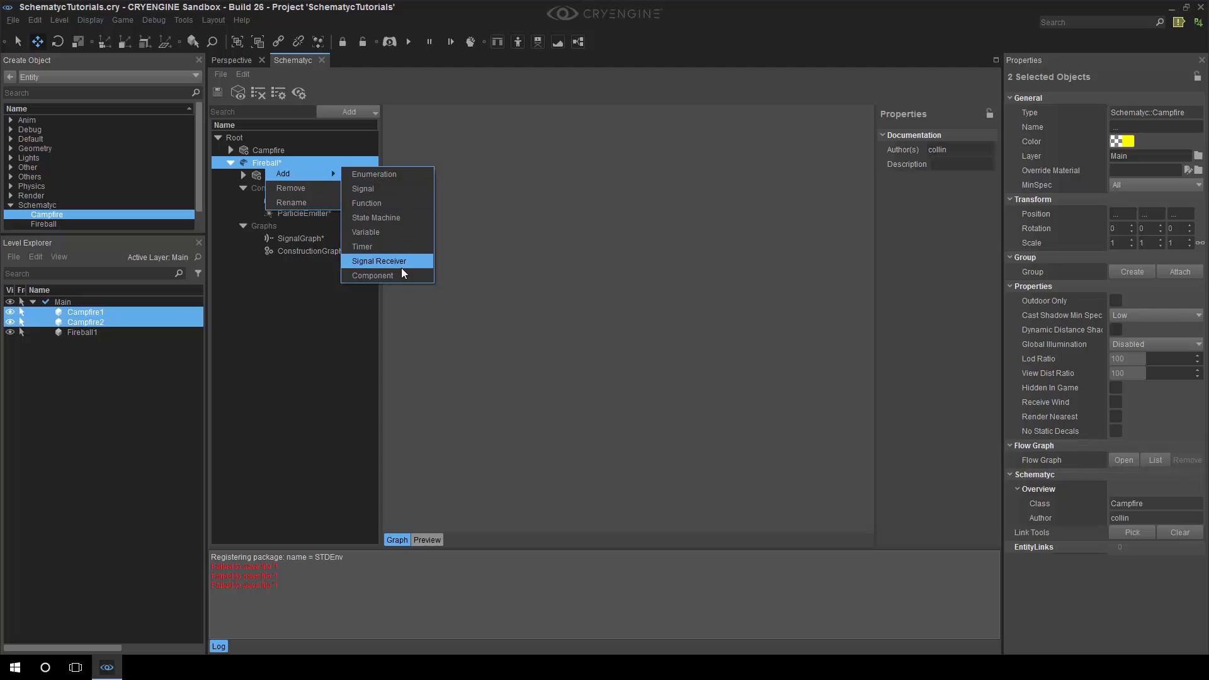
{"action": "left_click", "coordinate": [373, 275]}
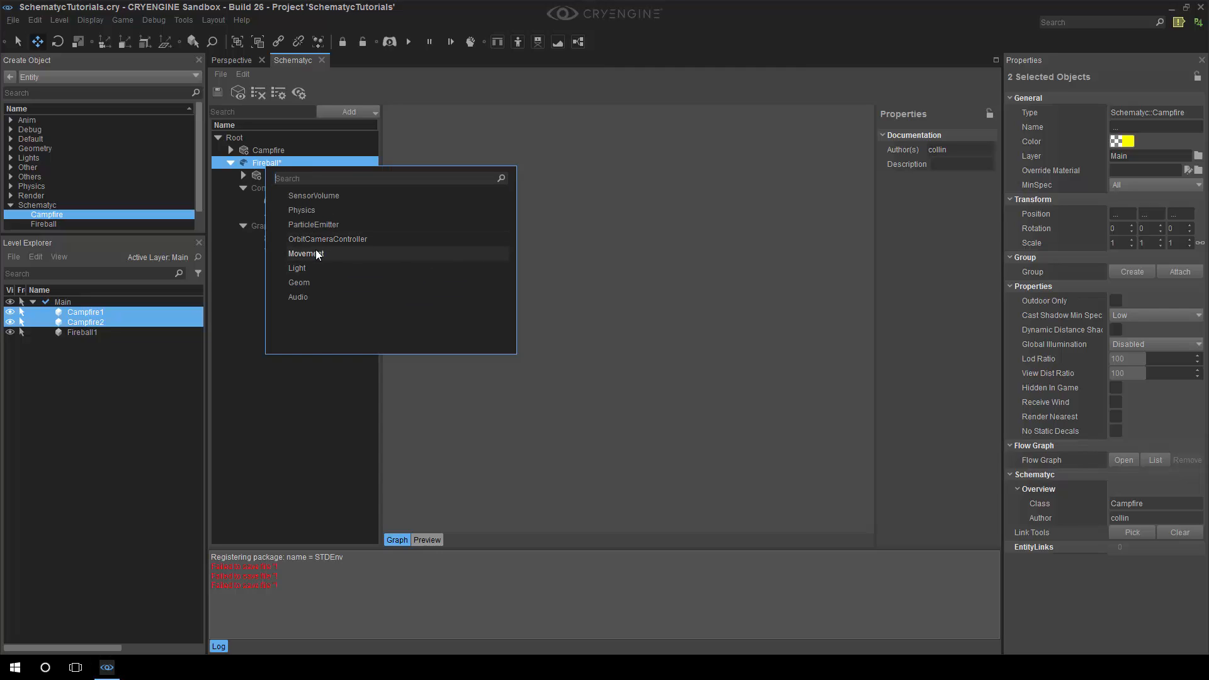
{"action": "left_click", "coordinate": [306, 253]}
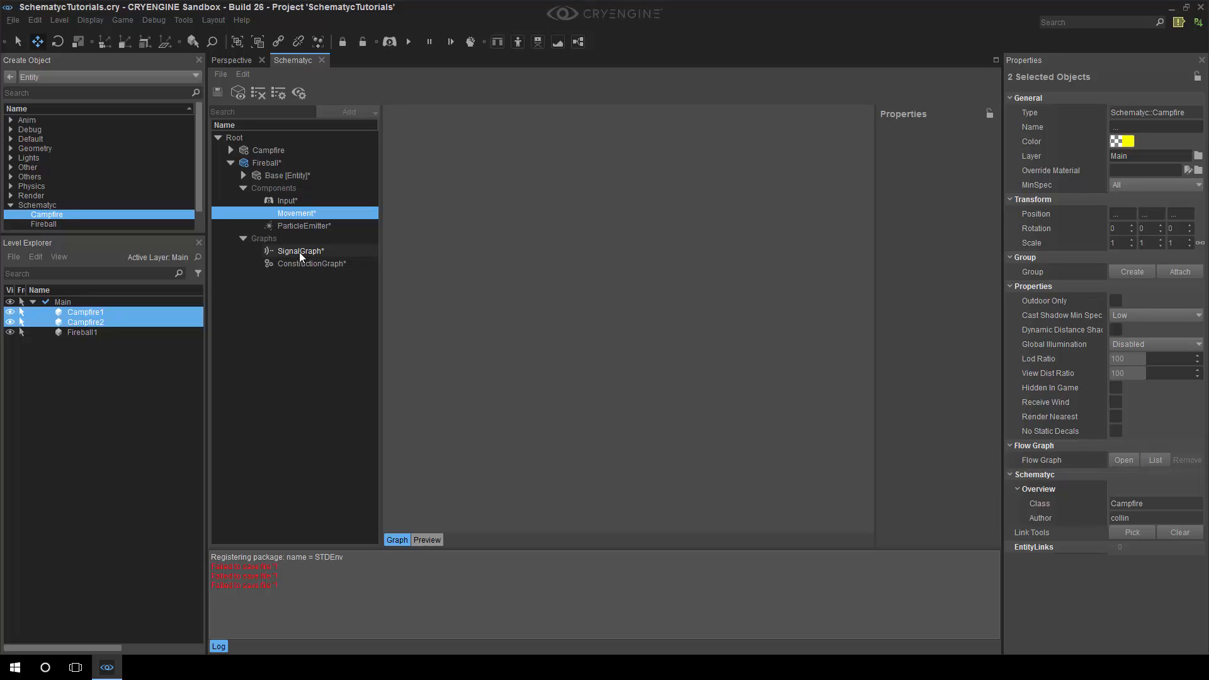
Step: In SignalGraph, wire Update into an Input::GetKeyValue node reading Pad_LeftThumb_Y-Axis
{"action": "left_click", "coordinate": [300, 250]}
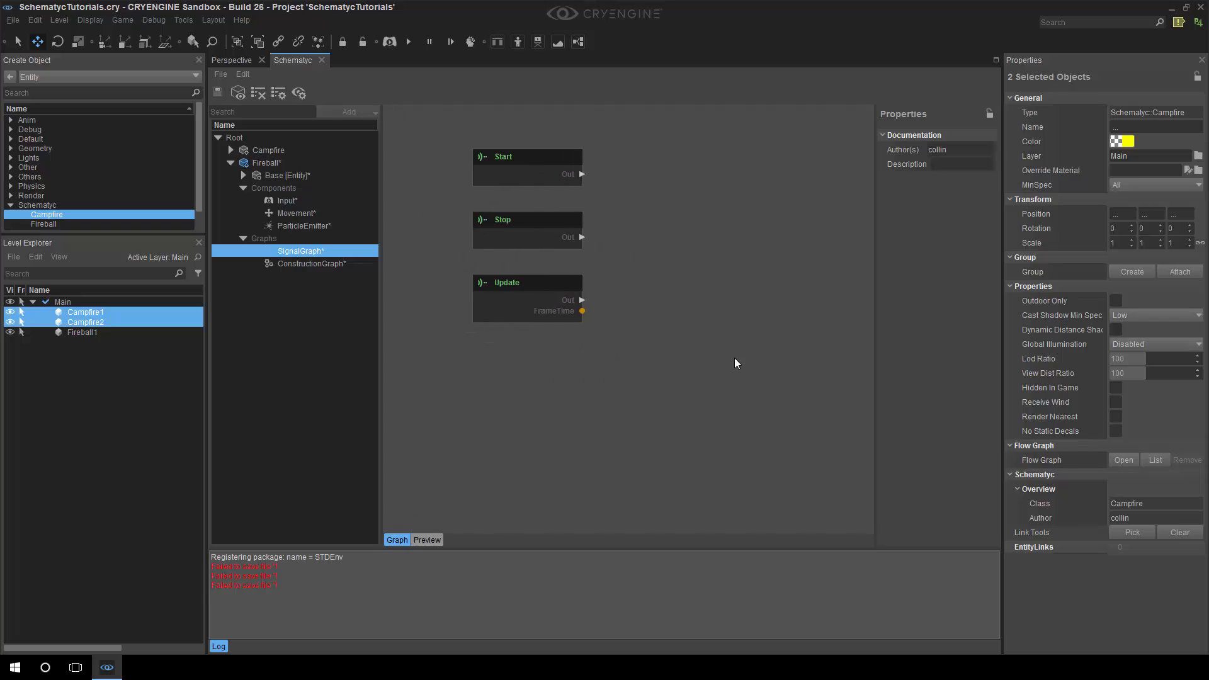
{"action": "mouse_move", "coordinate": [644, 312]}
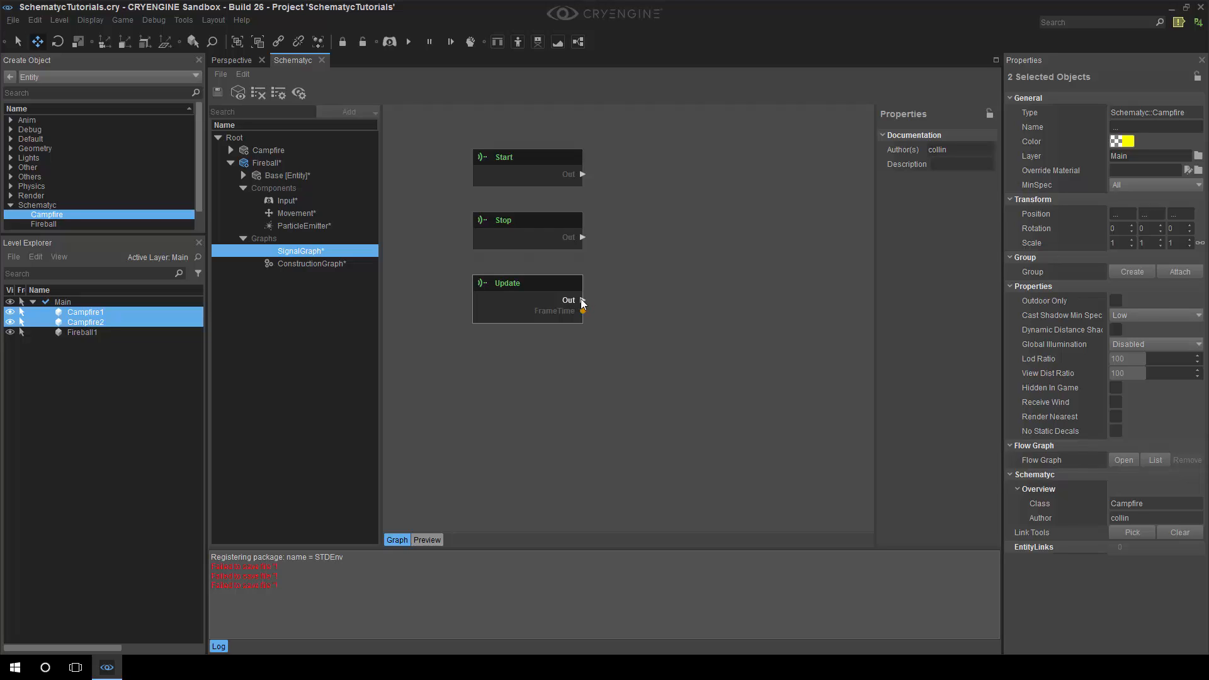
{"action": "left_click_drag", "start_coordinate": [581, 300], "coordinate": [639, 309]}
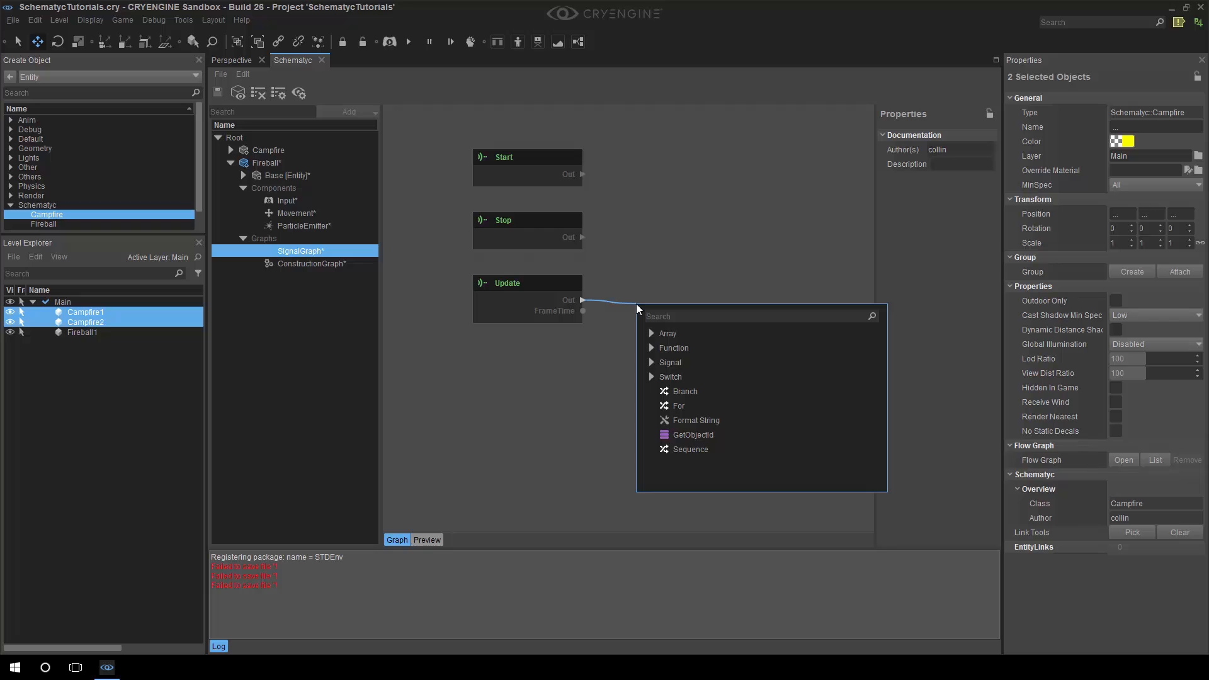
{"action": "type", "text": "get"}
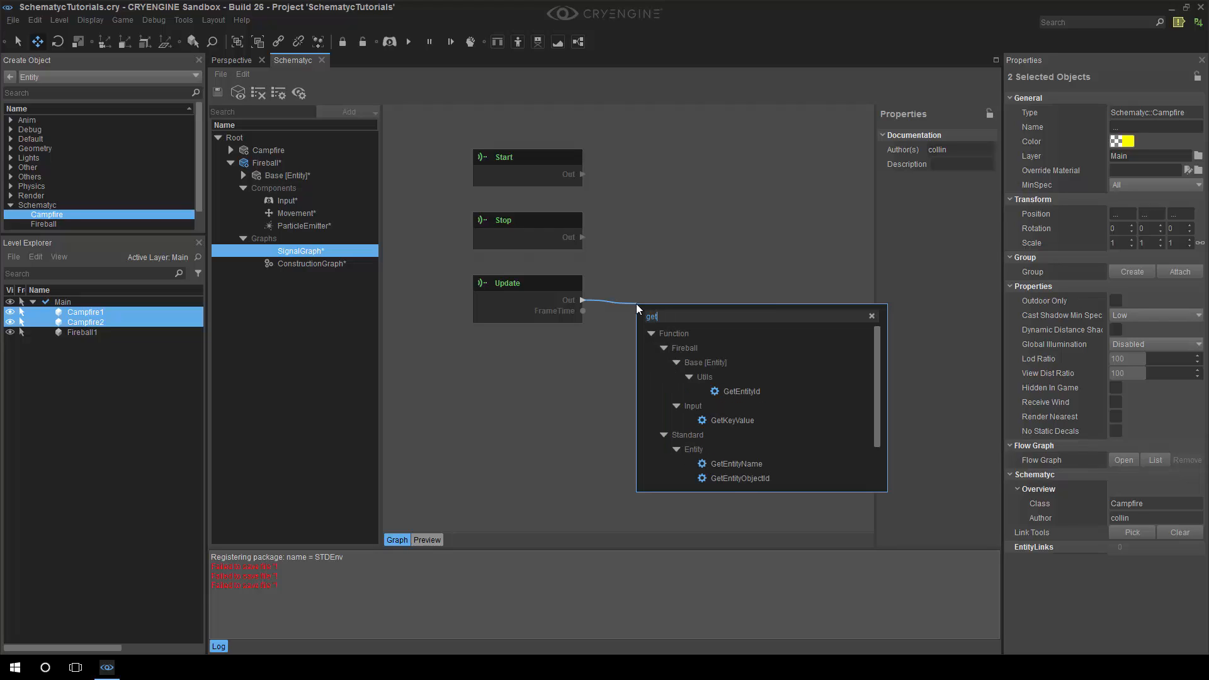
{"action": "mouse_move", "coordinate": [769, 415]}
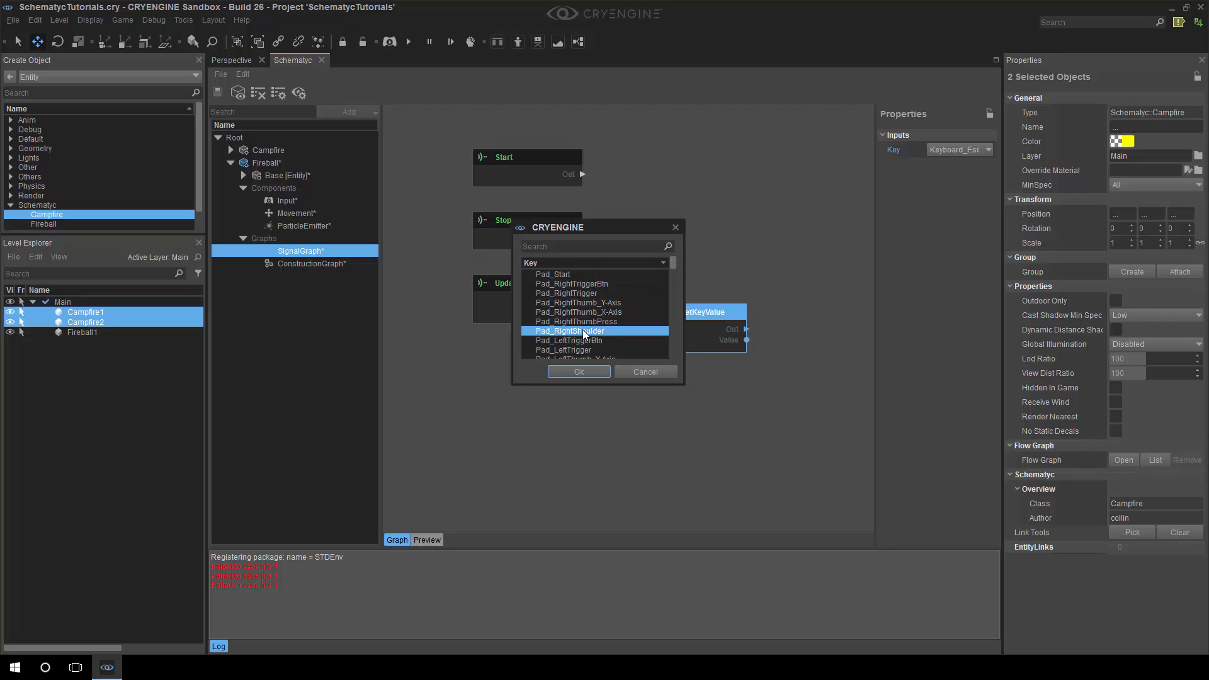
{"action": "scroll", "scroll_direction": "down", "scroll_amount": 3}
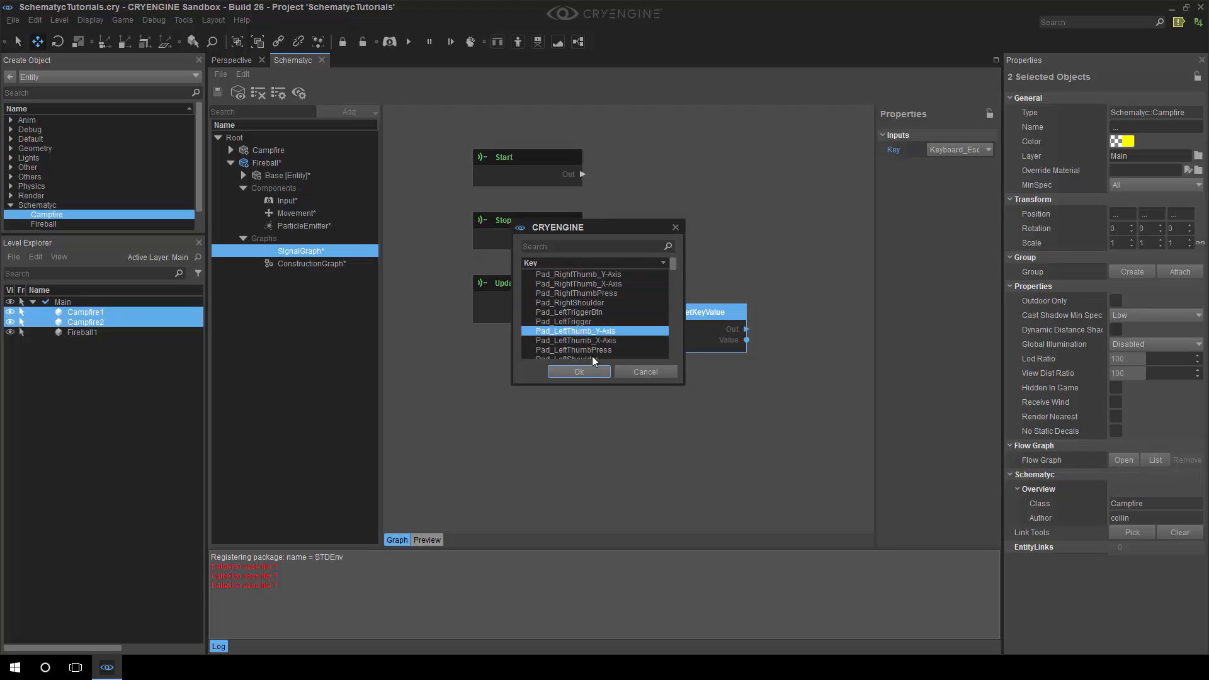
{"action": "left_click", "coordinate": [578, 372]}
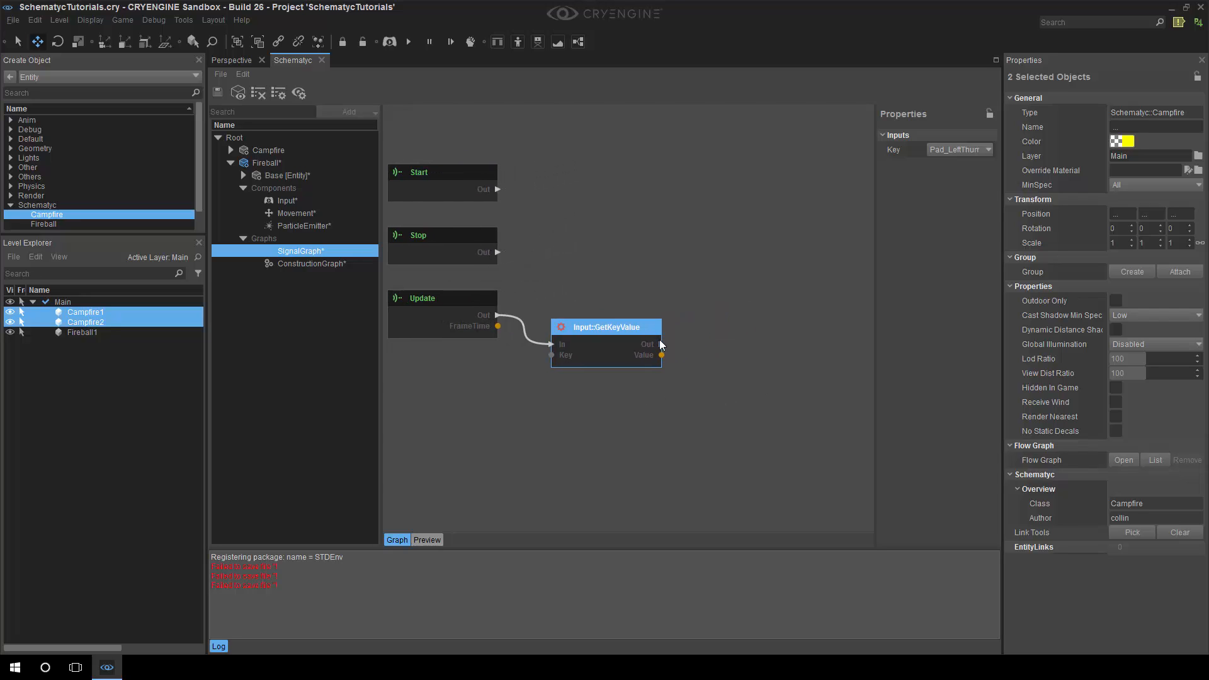
Step: Chain a second GetKeyValue node after the first, reading the left-thumbstick axis
{"action": "left_click", "coordinate": [661, 344]}
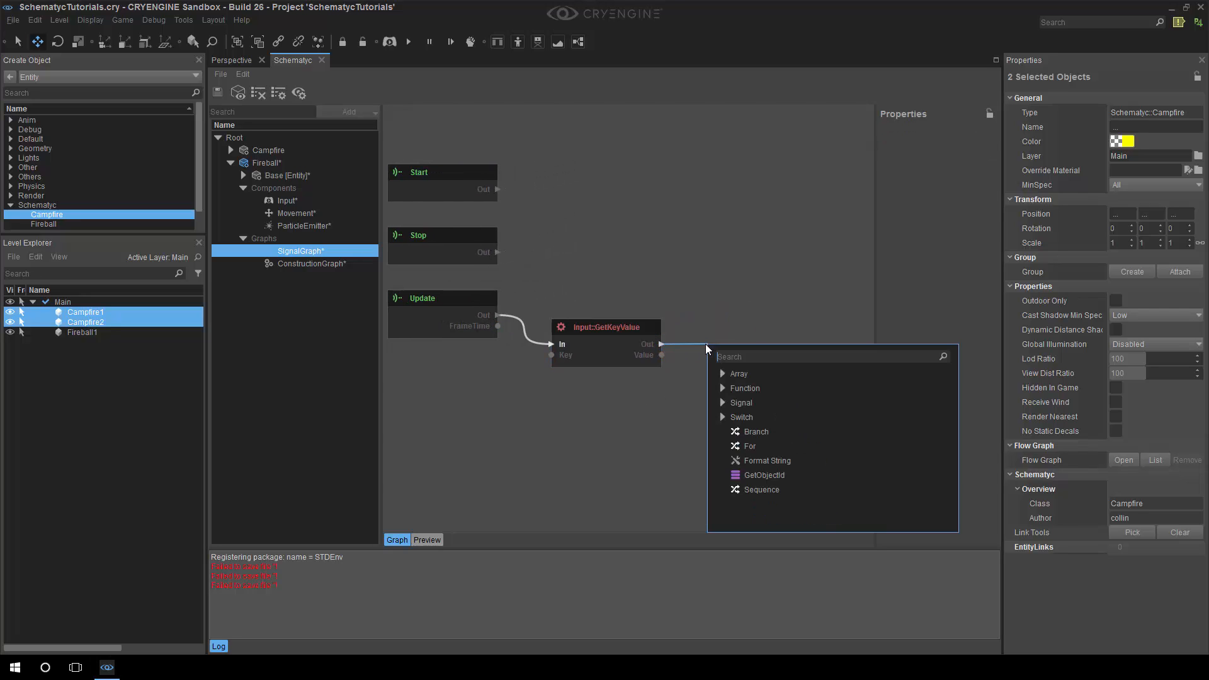
{"action": "type", "text": "gew"}
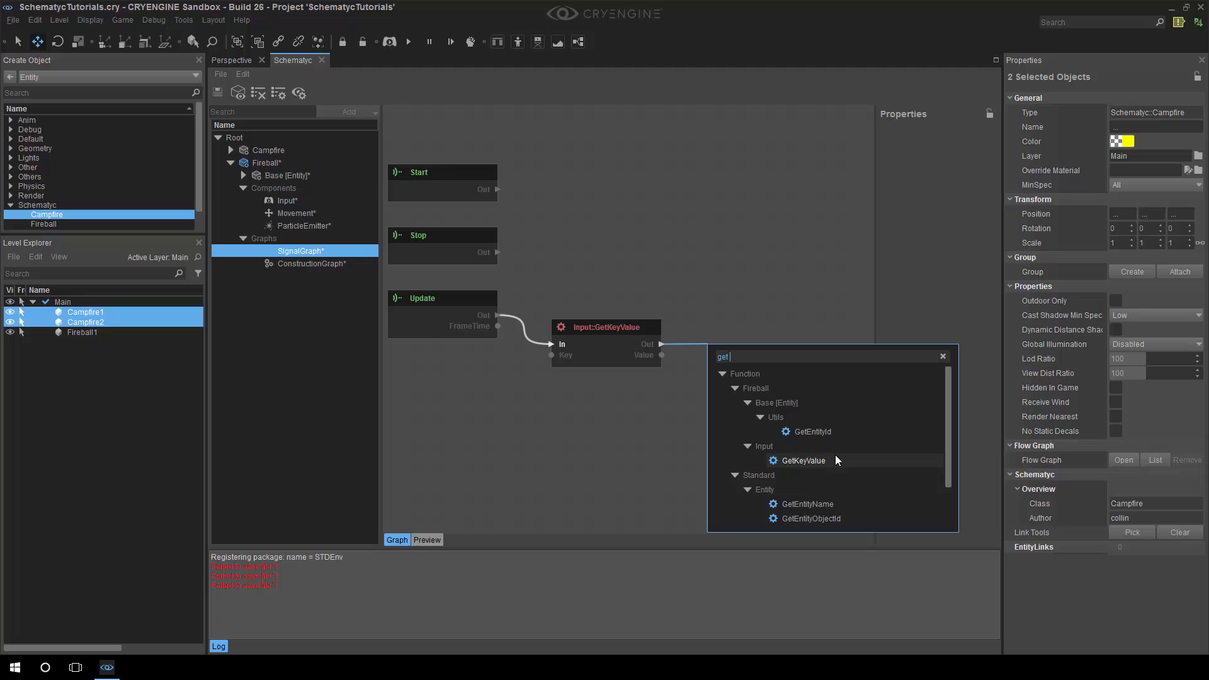
{"action": "left_click", "coordinate": [802, 461]}
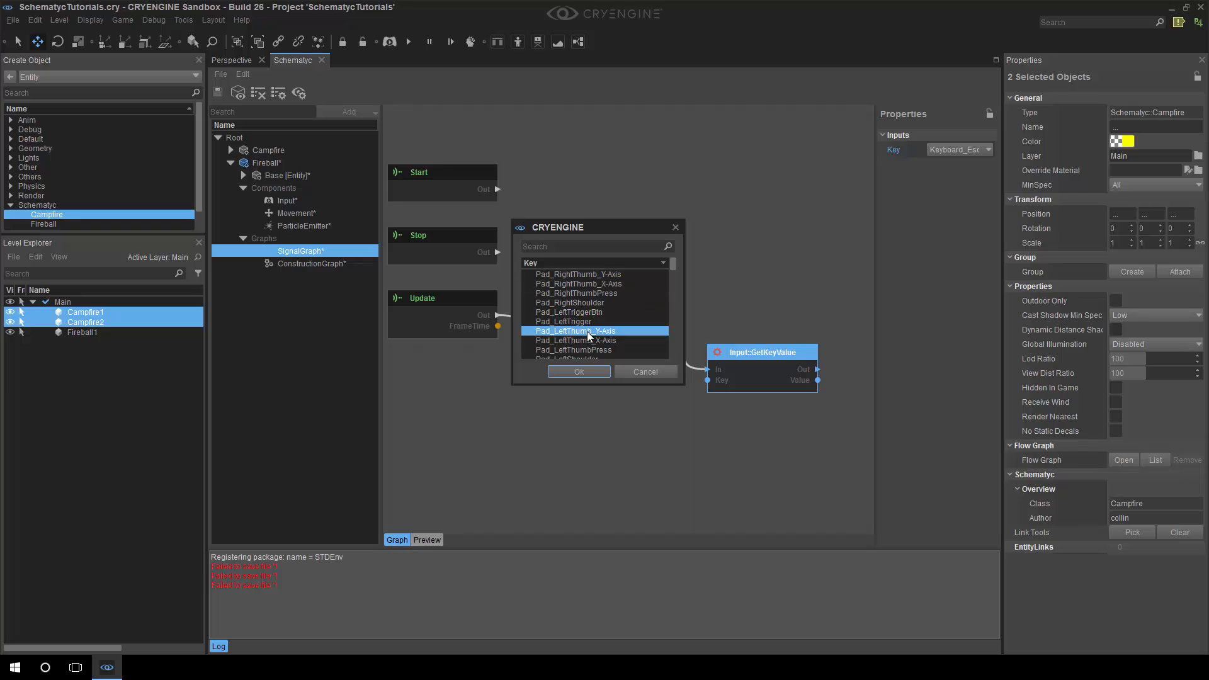
{"action": "left_click", "coordinate": [578, 371]}
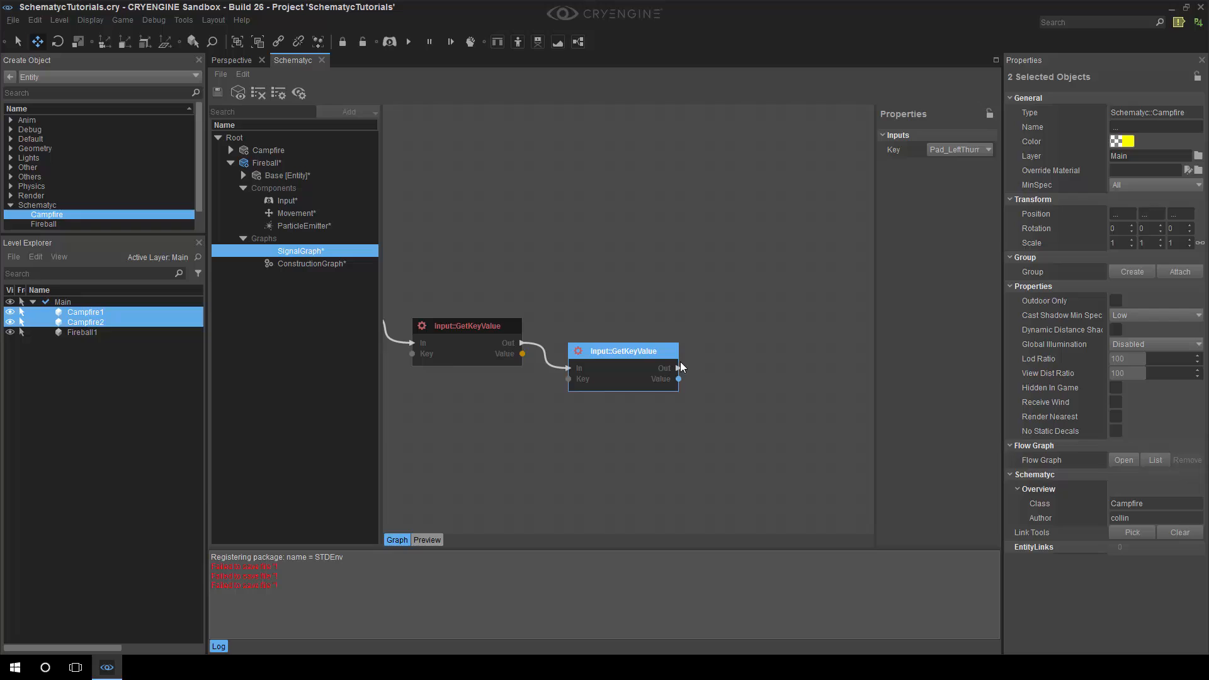
Step: Add a Vector3 Create node fed by the two GetKeyValue outputs as X and Y
{"action": "left_click_drag", "start_coordinate": [679, 379], "coordinate": [731, 379]}
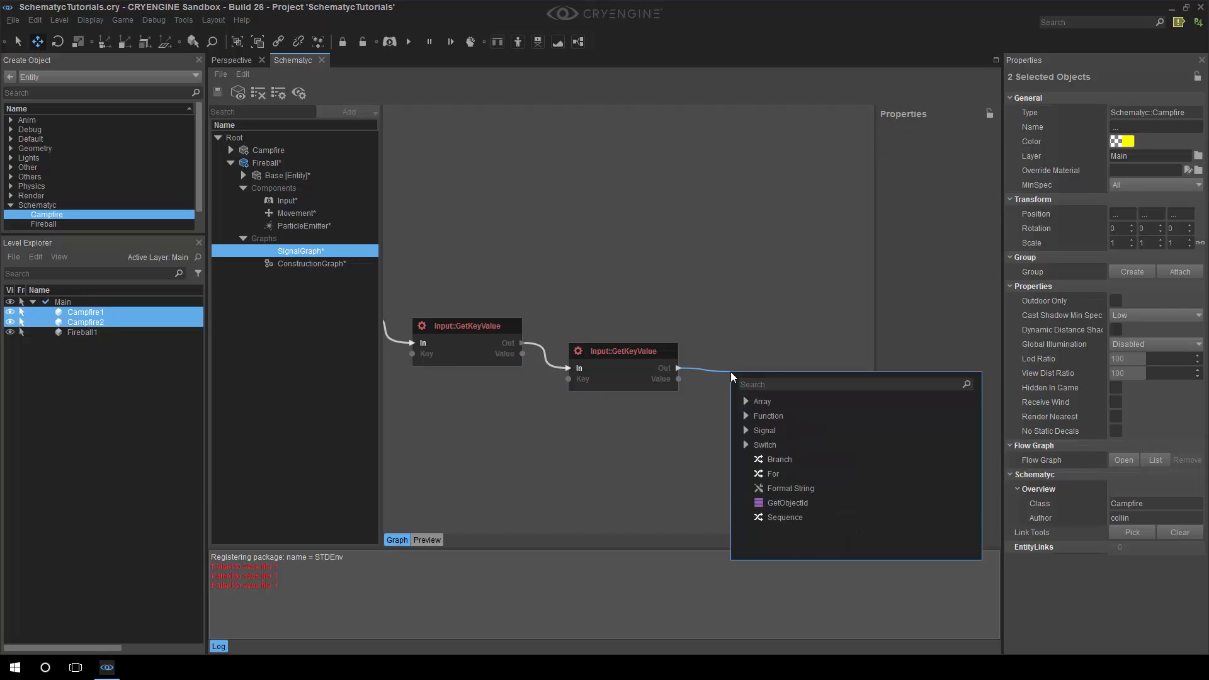
{"action": "type", "text": "vector 3"}
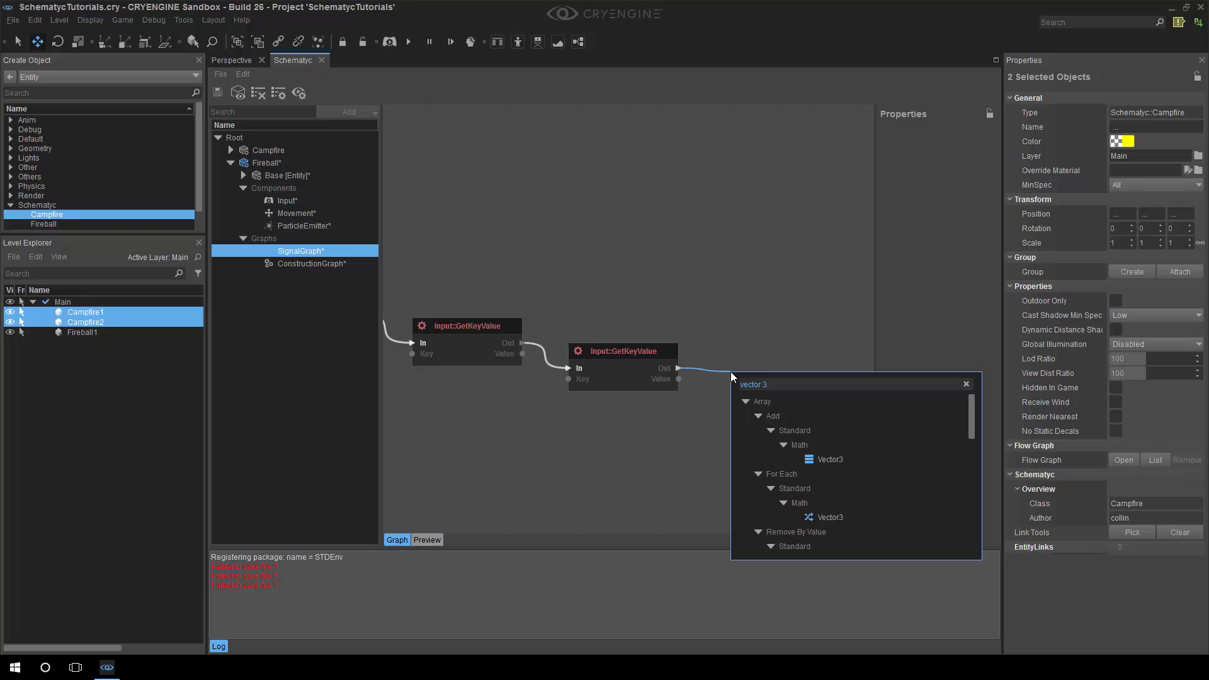
{"action": "type", "text": "cte"}
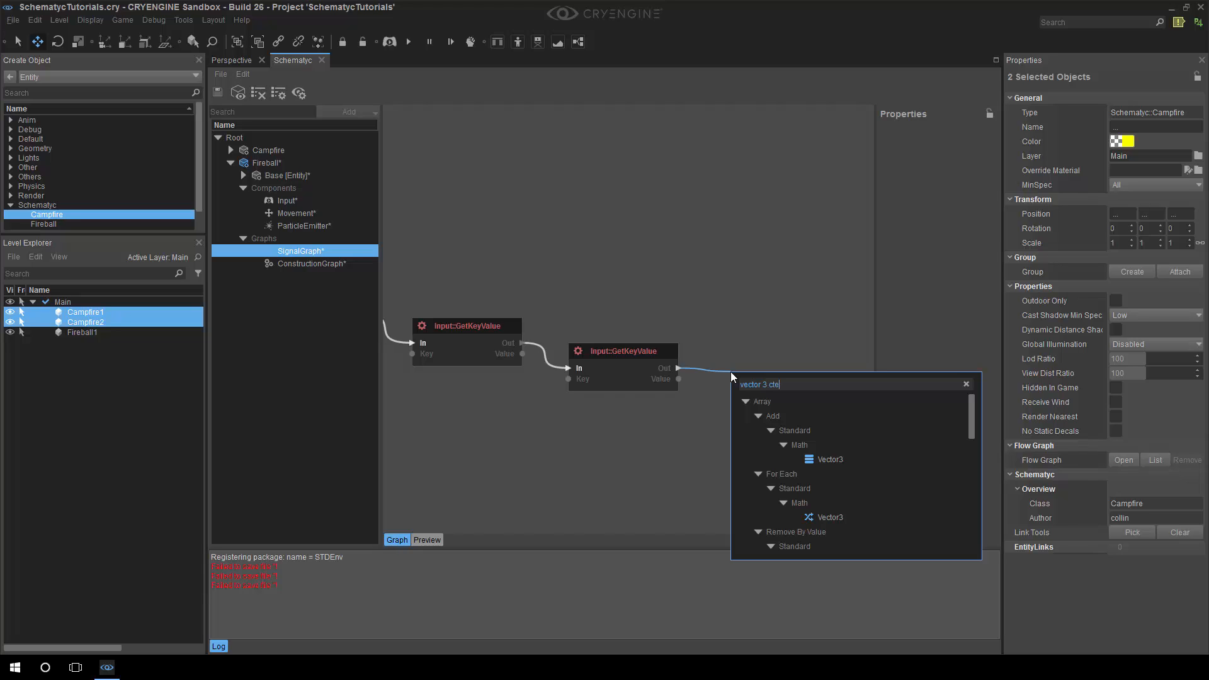
{"action": "key", "text": "Backspace"}
{"action": "type", "text": "r"}
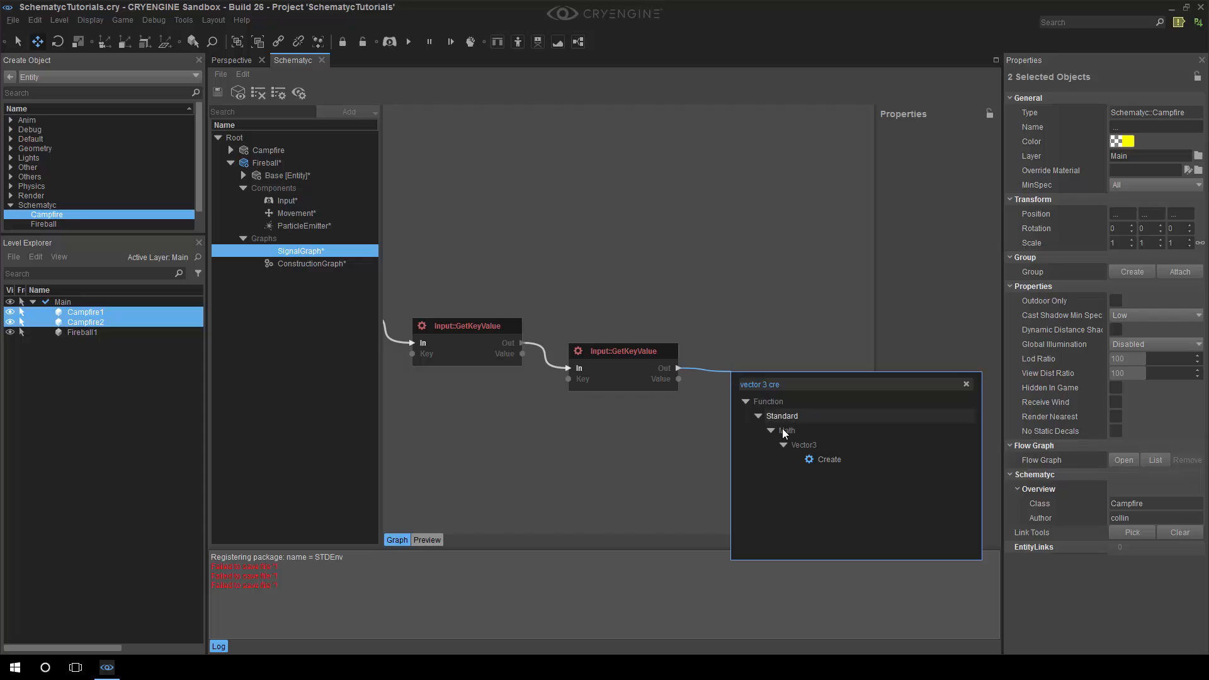
{"action": "left_click", "coordinate": [830, 458]}
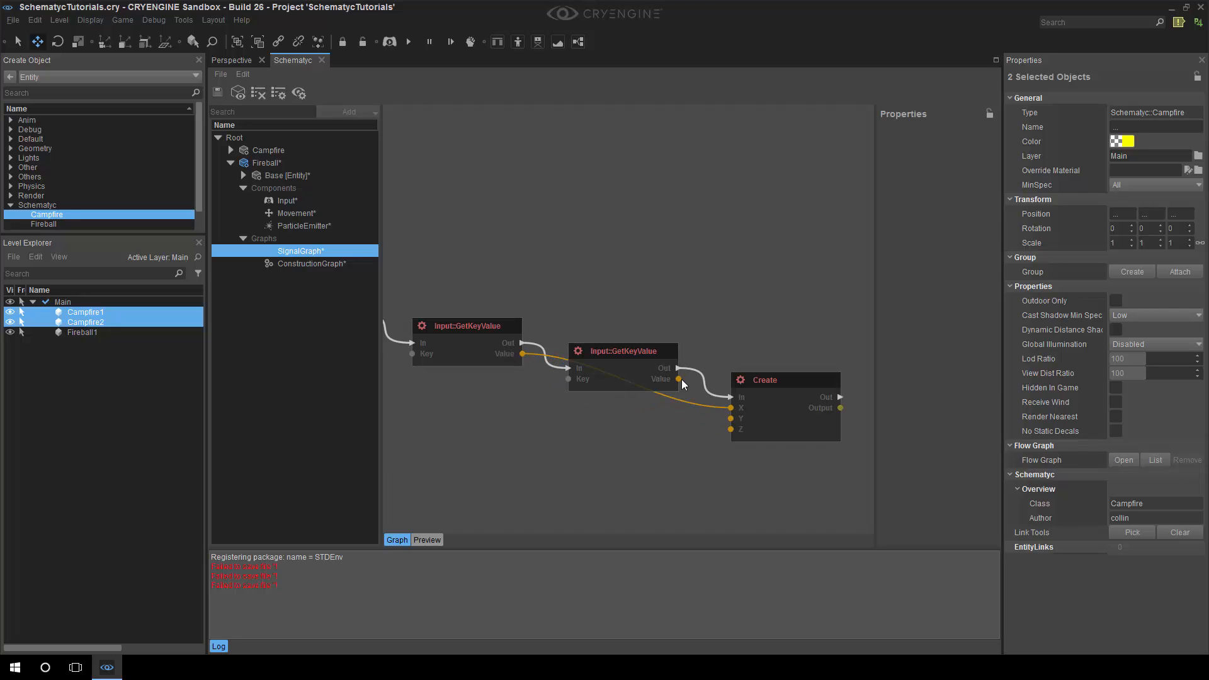
{"action": "left_click", "coordinate": [785, 379]}
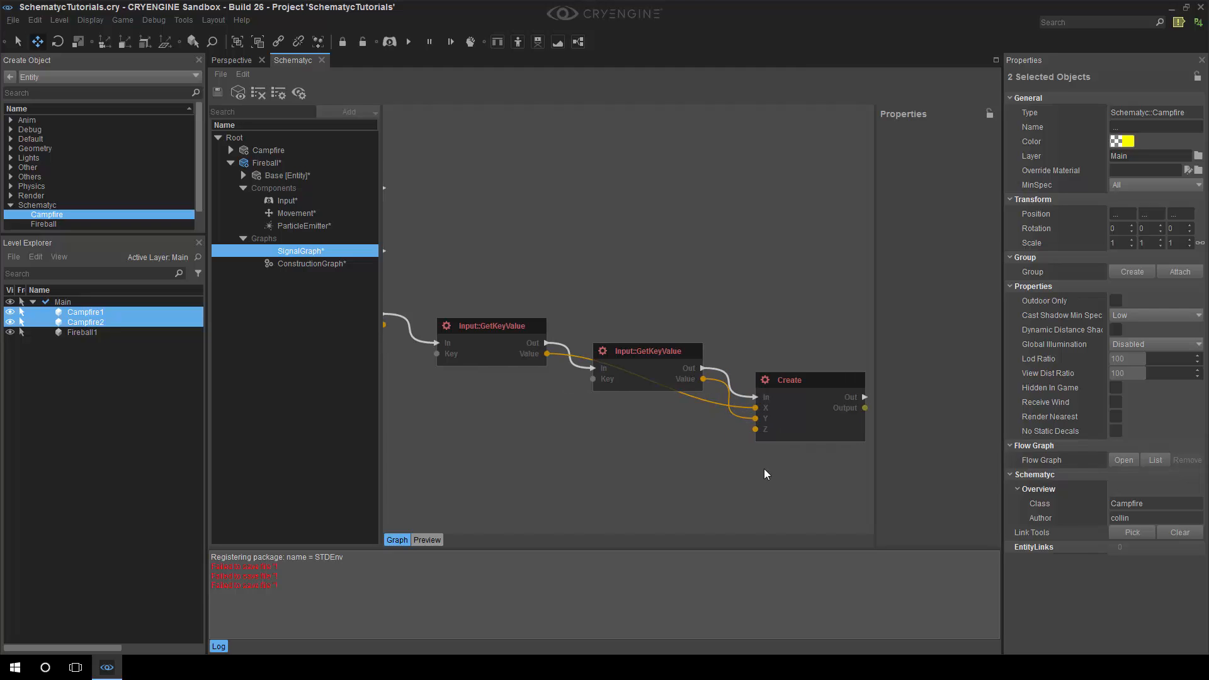
Step: Add a Fireball Movement::Move node taking the Create output as velocity
{"action": "left_click_drag", "start_coordinate": [764, 475], "coordinate": [810, 389]}
{"action": "type", "text": "movem"}
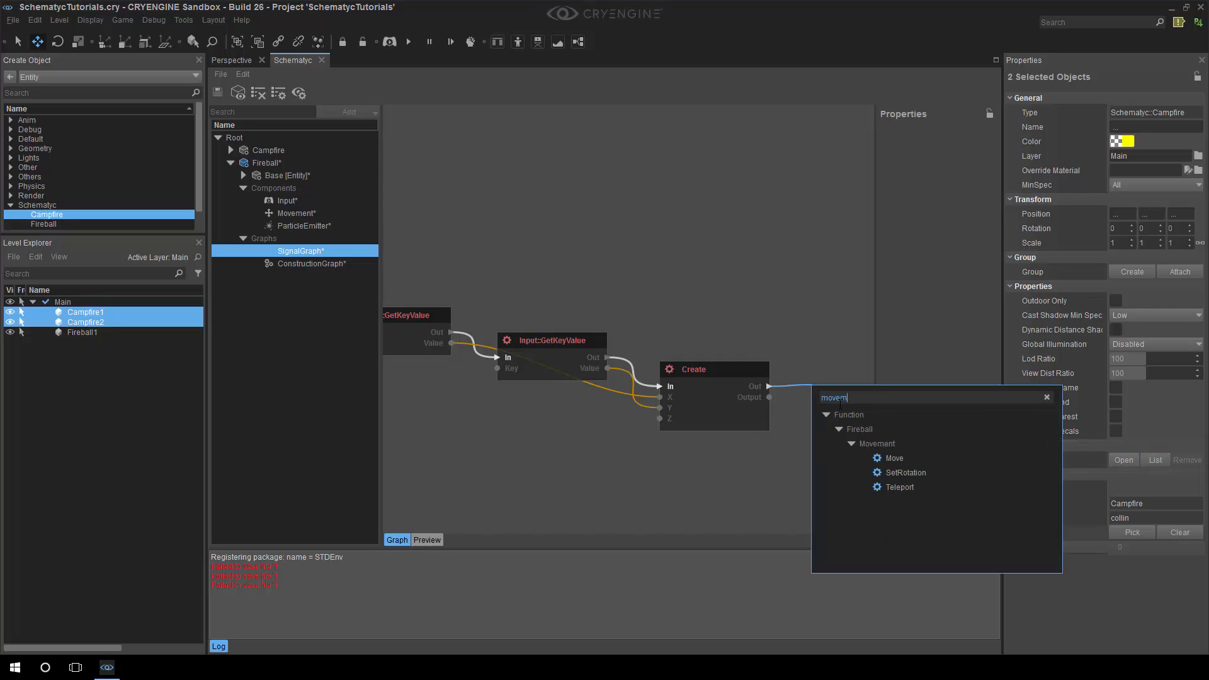
{"action": "mouse_move", "coordinate": [907, 473]}
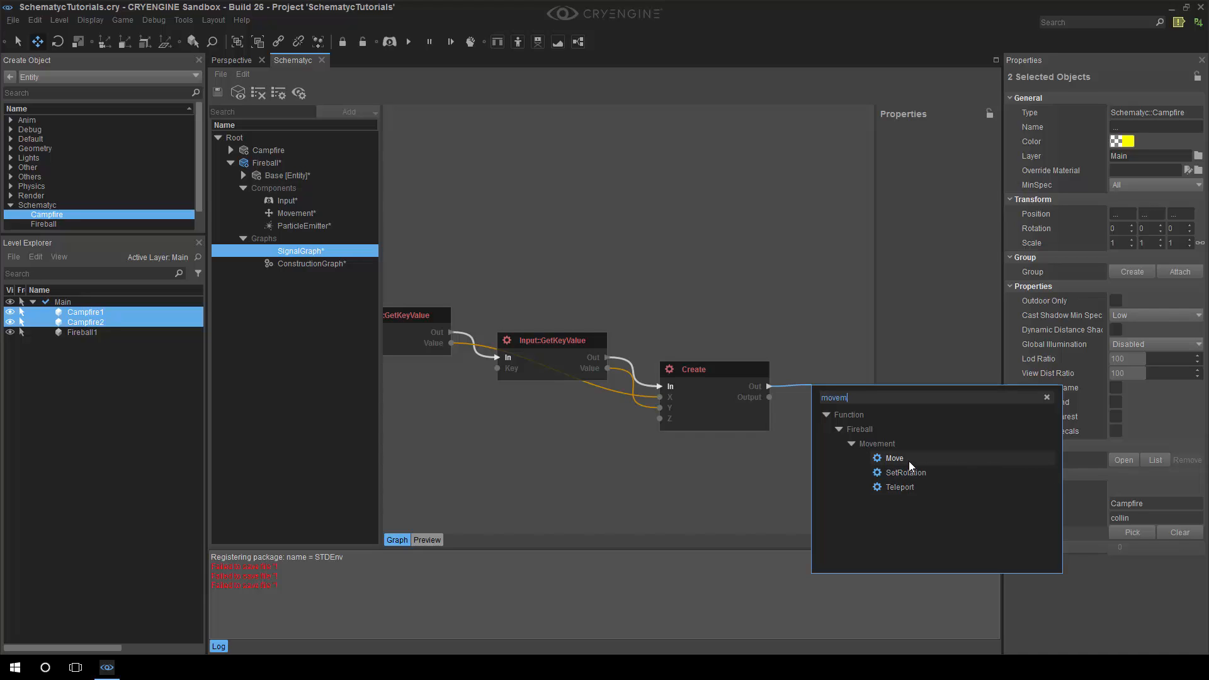
{"action": "left_click", "coordinate": [894, 457]}
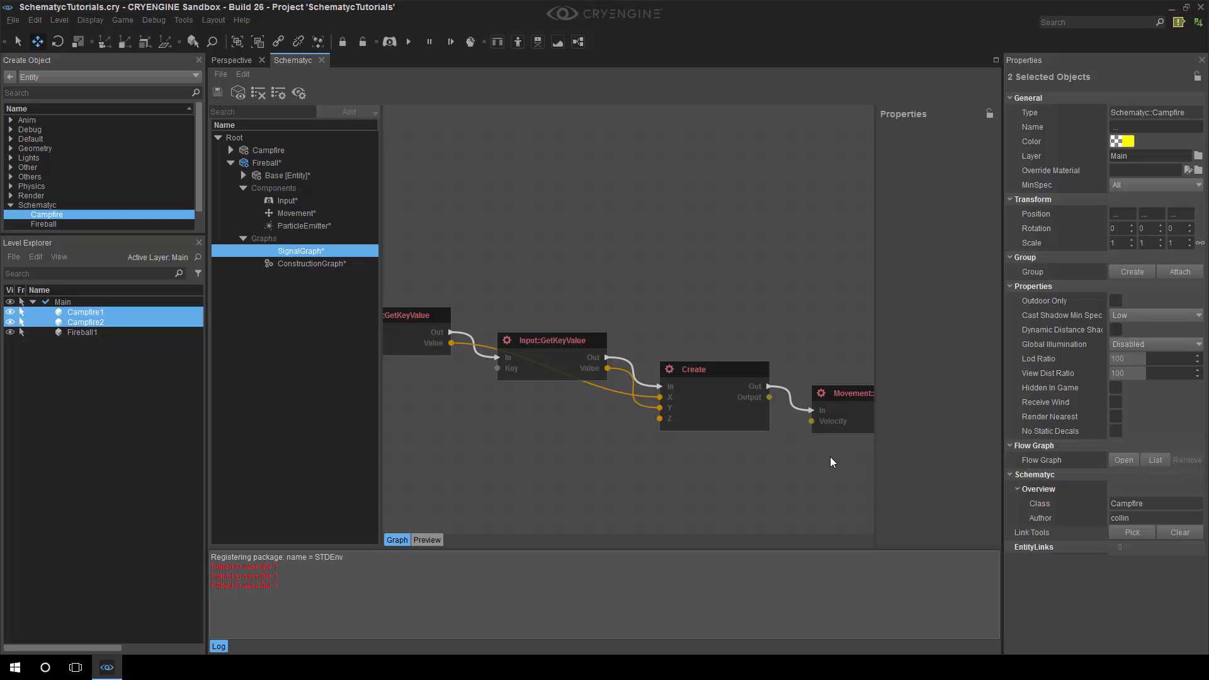
{"action": "mouse_move", "coordinate": [811, 447]}
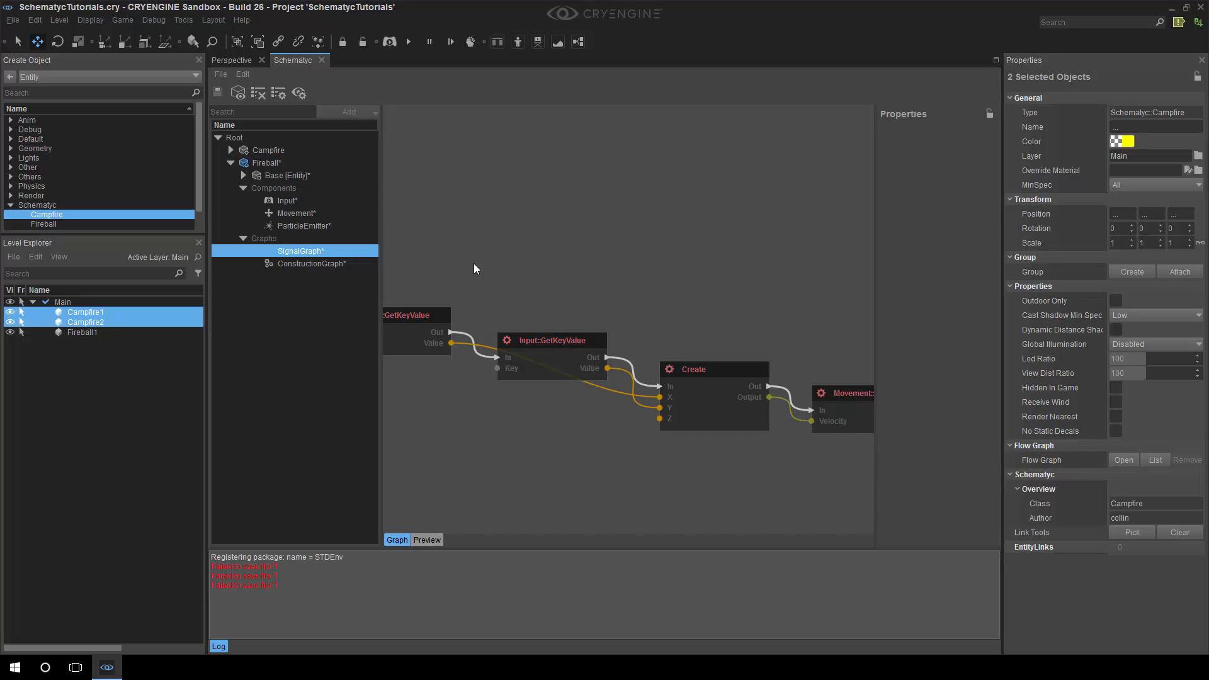
{"action": "mouse_move", "coordinate": [436, 229]}
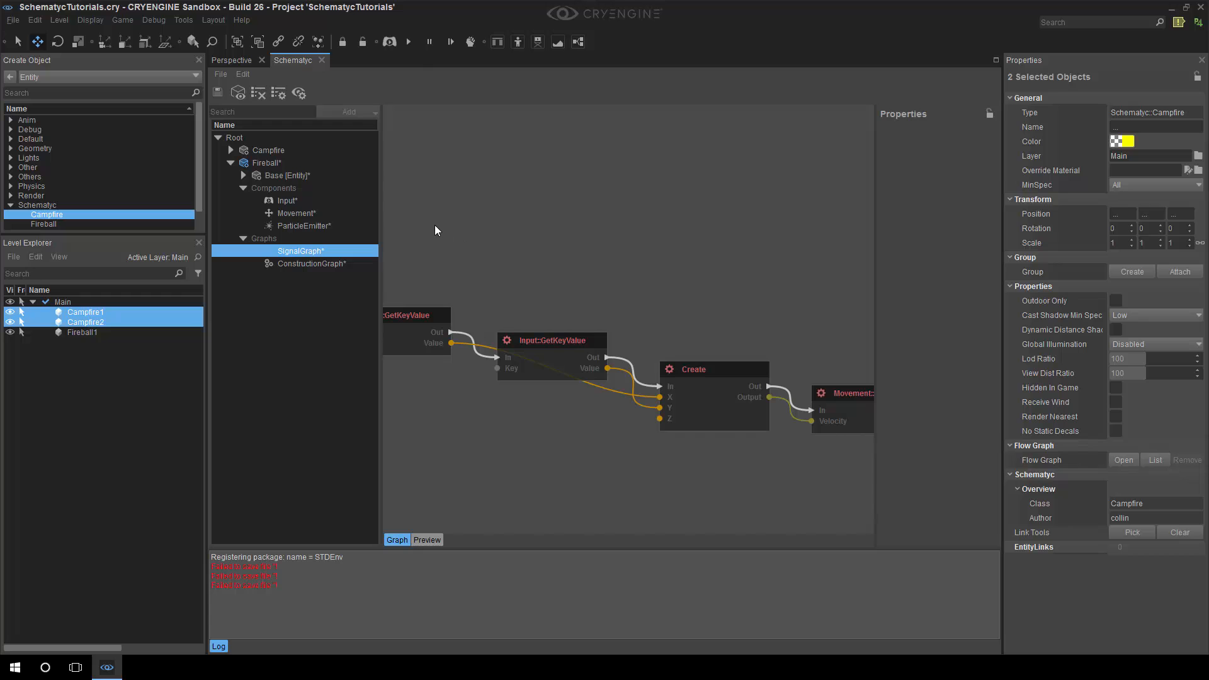
{"action": "left_click", "coordinate": [230, 61]}
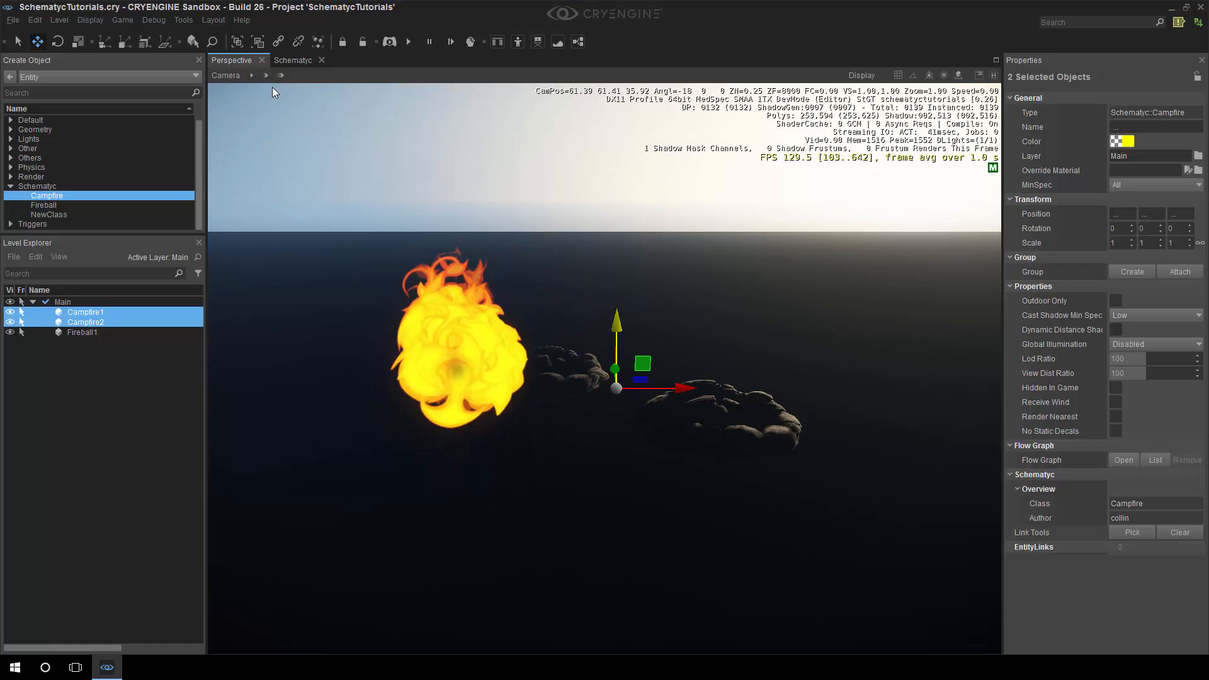
{"action": "left_click", "coordinate": [293, 59]}
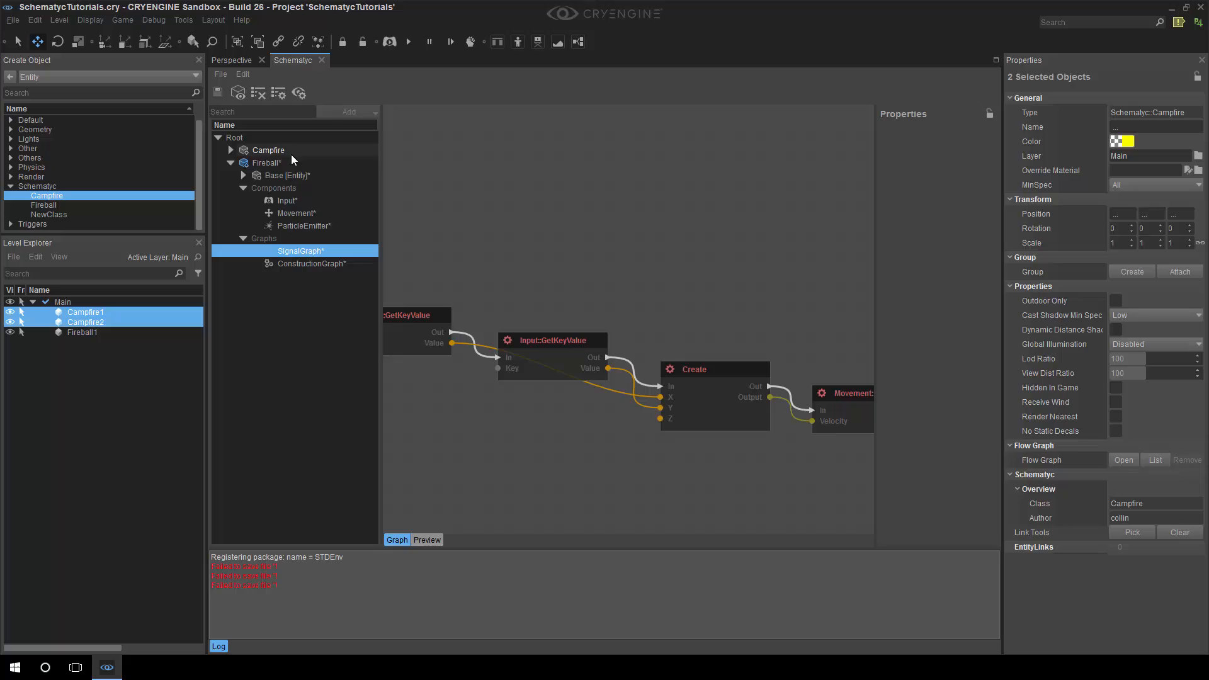
Step: Add a Float variable named Speed with value 5 to Fireball
{"action": "left_click", "coordinate": [267, 163]}
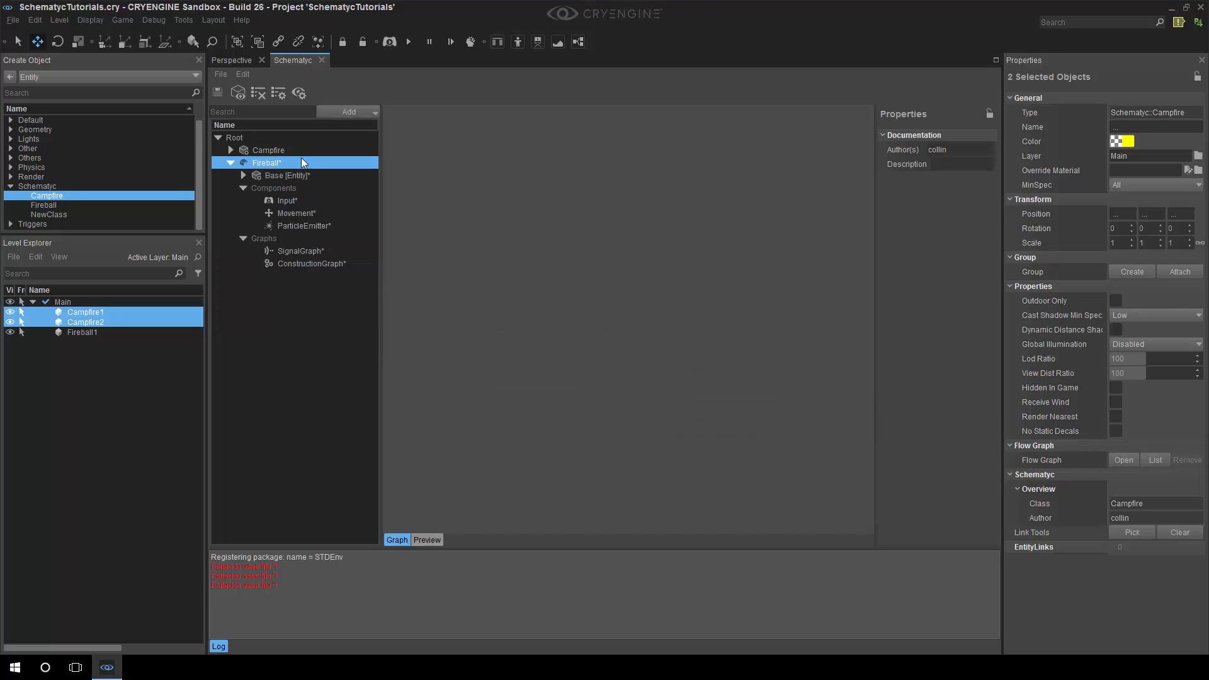
{"action": "right_click", "coordinate": [267, 163]}
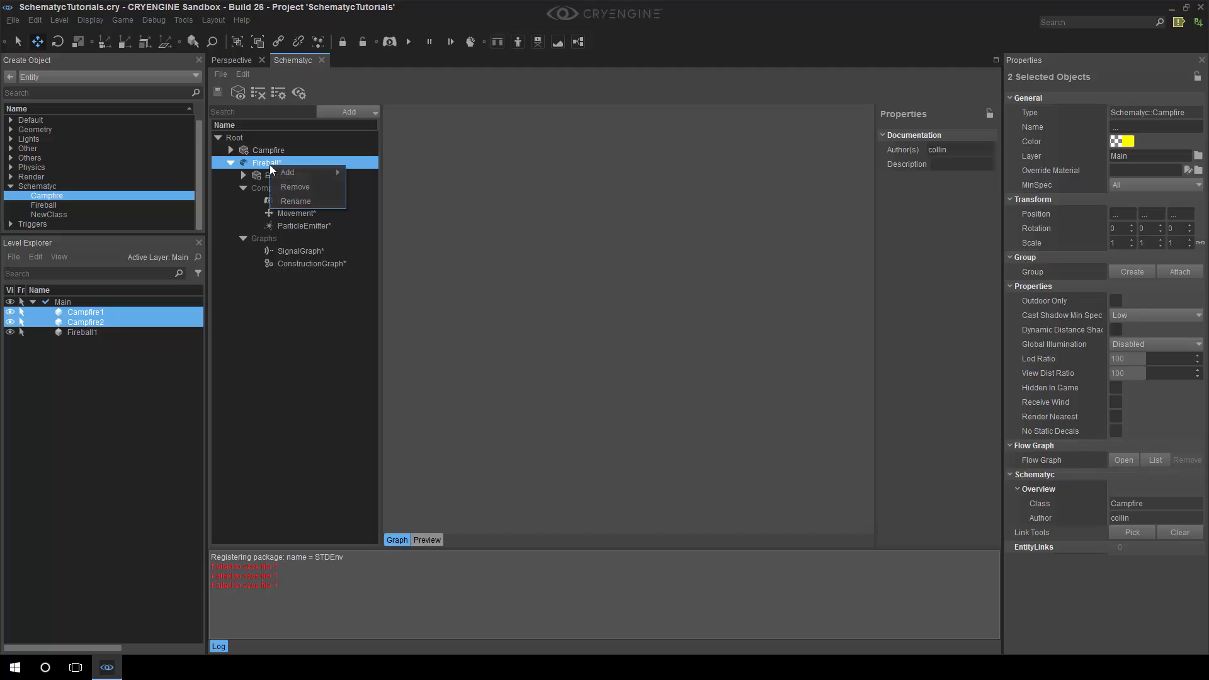
{"action": "mouse_move", "coordinate": [287, 173]}
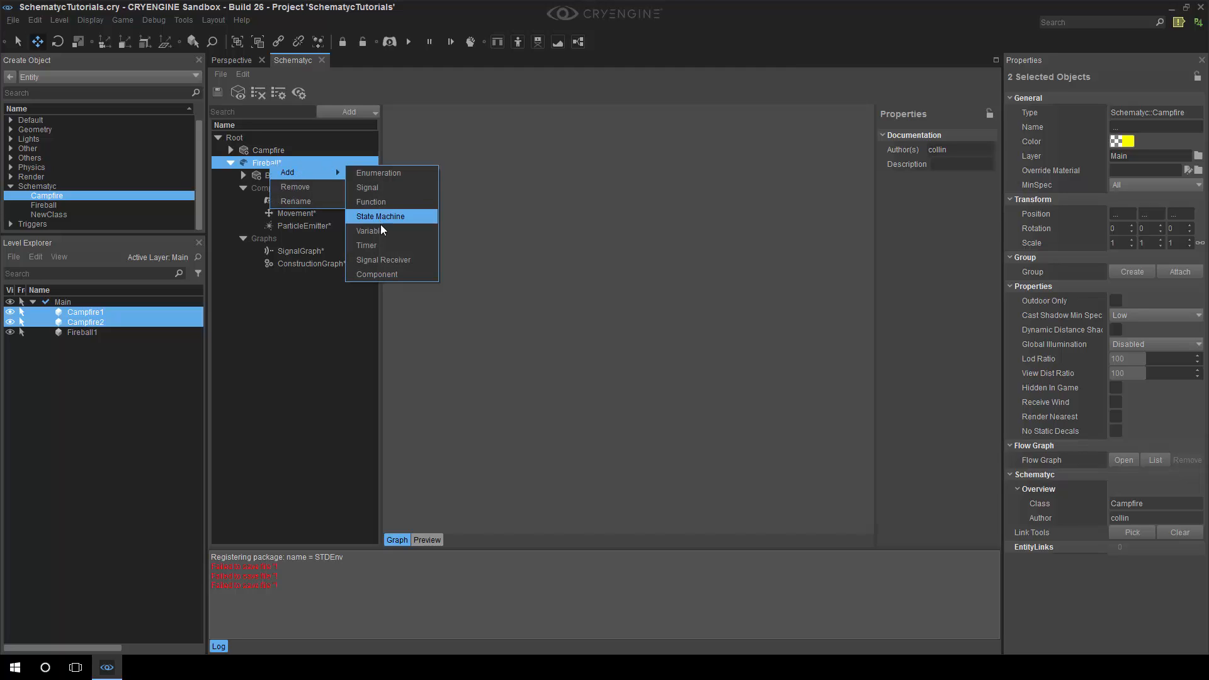
{"action": "left_click", "coordinate": [369, 231]}
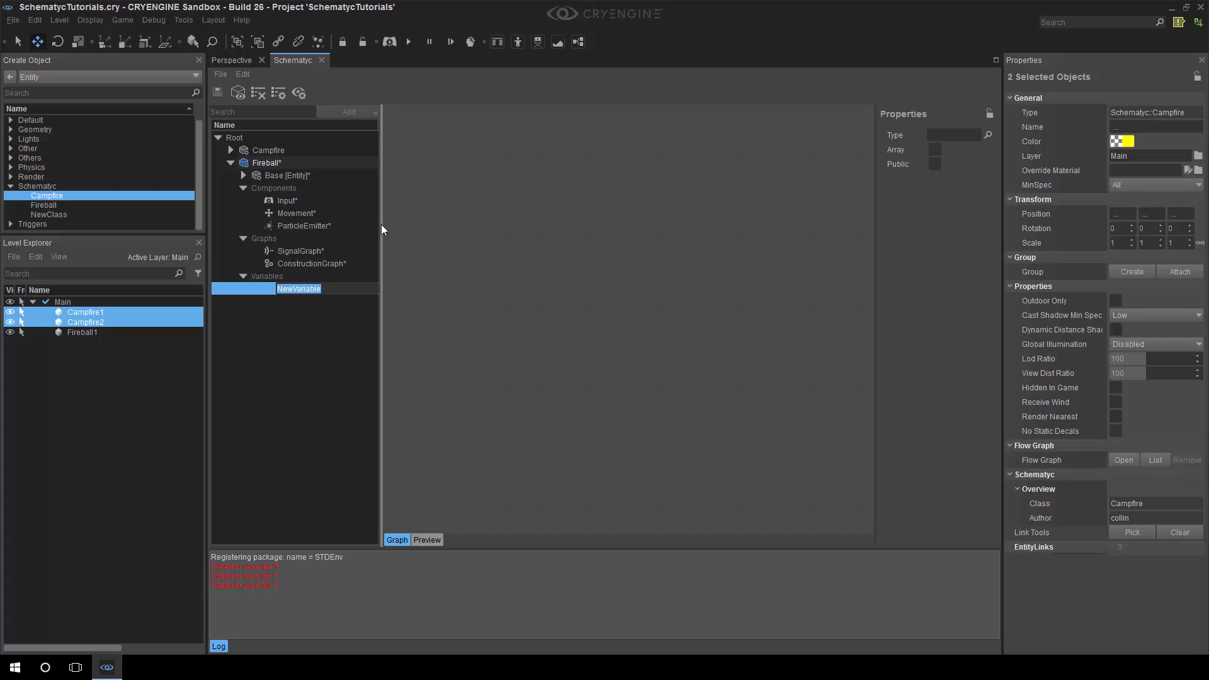
{"action": "type", "text": "Speed*"}
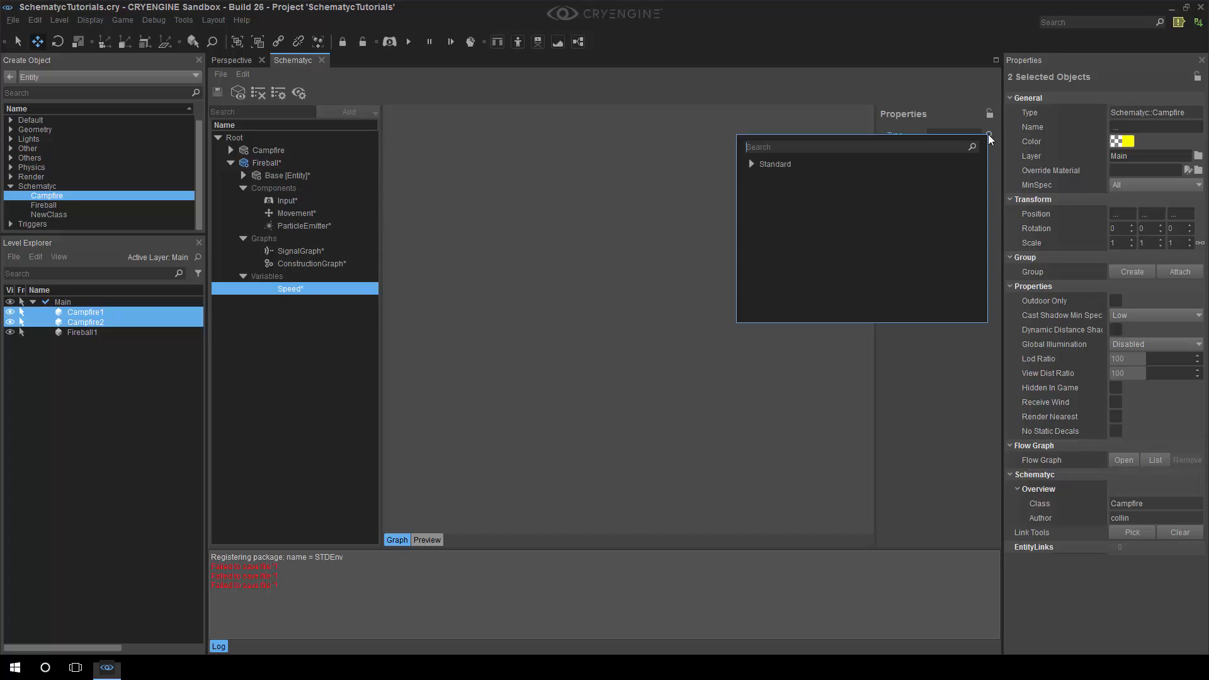
{"action": "left_click", "coordinate": [751, 164]}
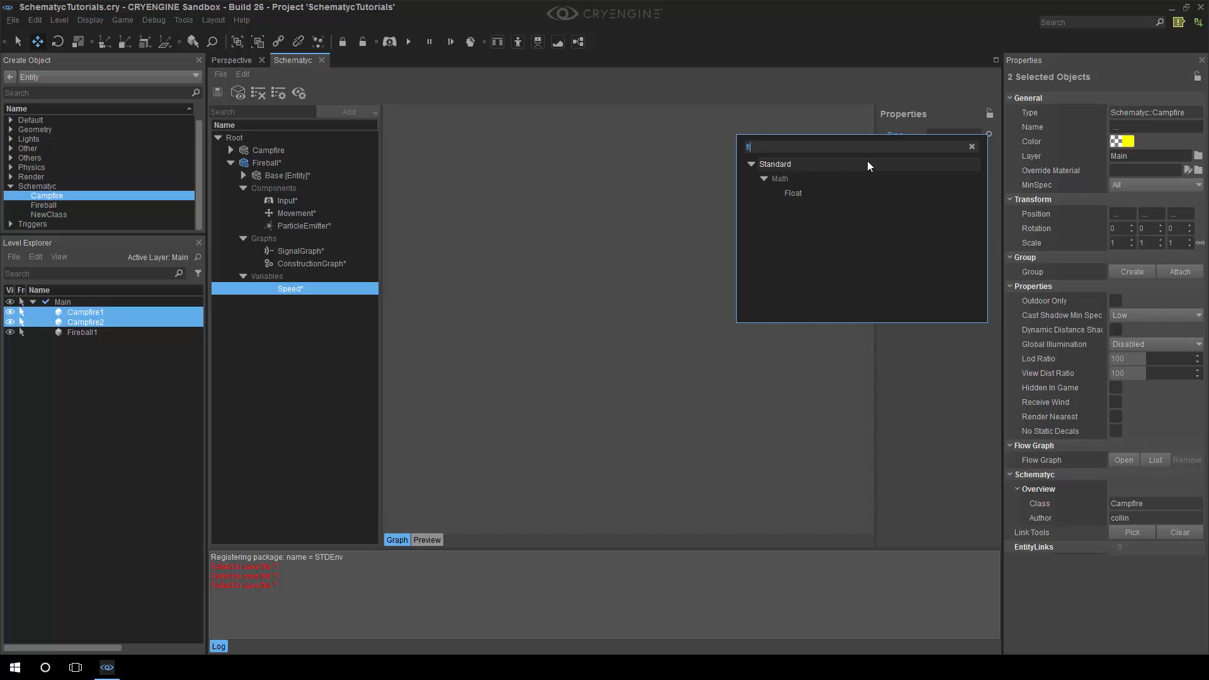
{"action": "type", "text": "float"}
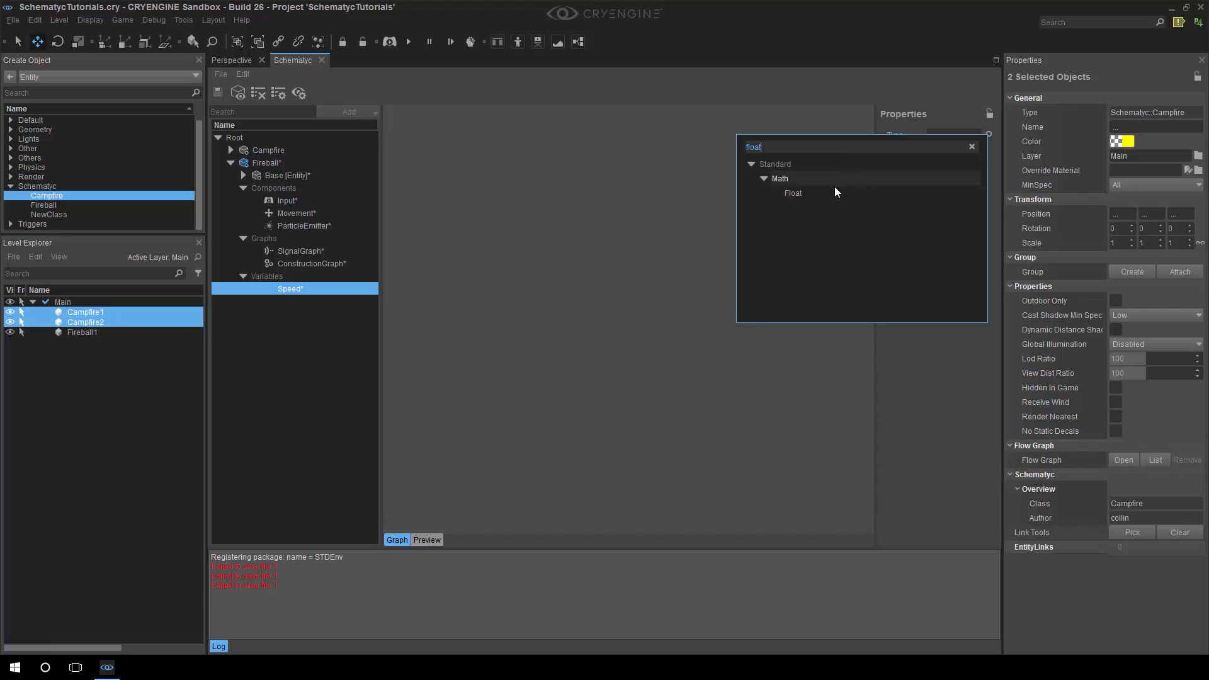
{"action": "left_click", "coordinate": [793, 193]}
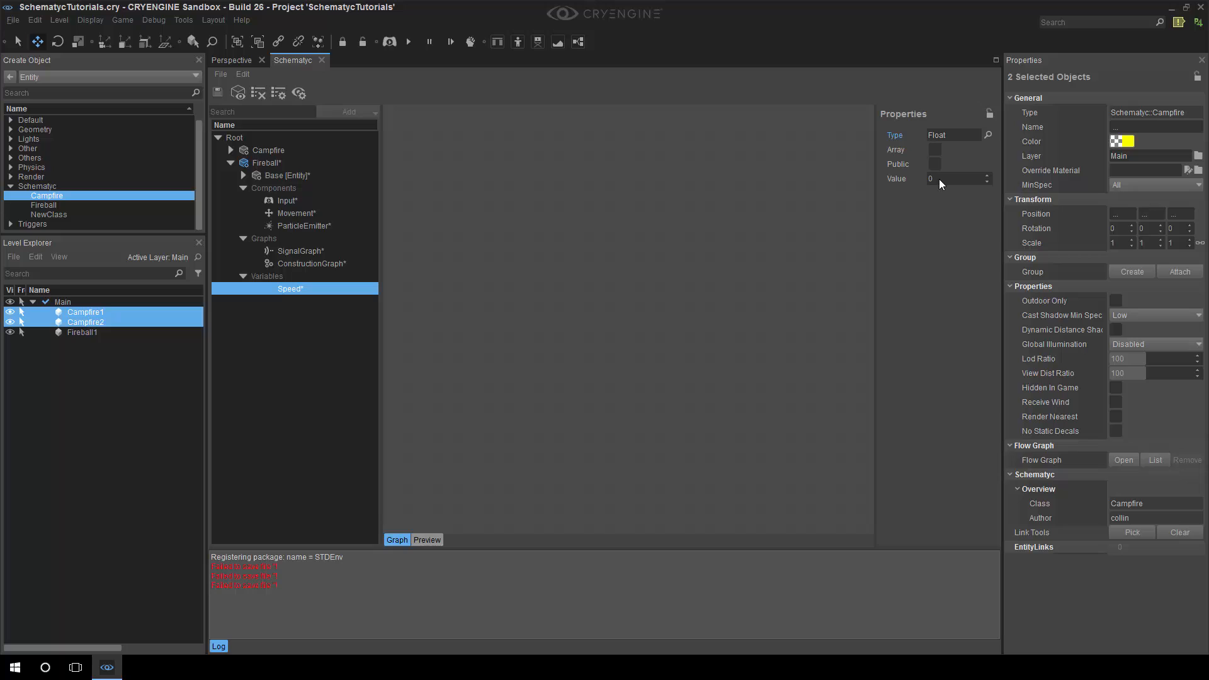
{"action": "left_click", "coordinate": [957, 177]}
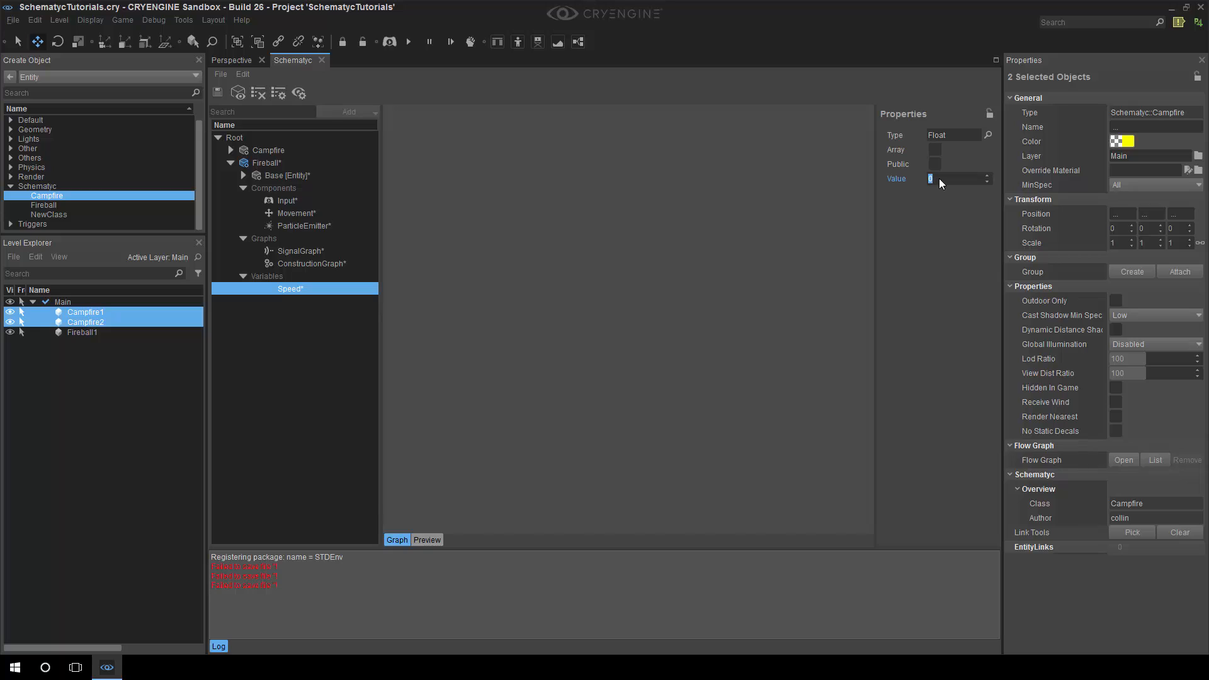
{"action": "type", "text": "5"}
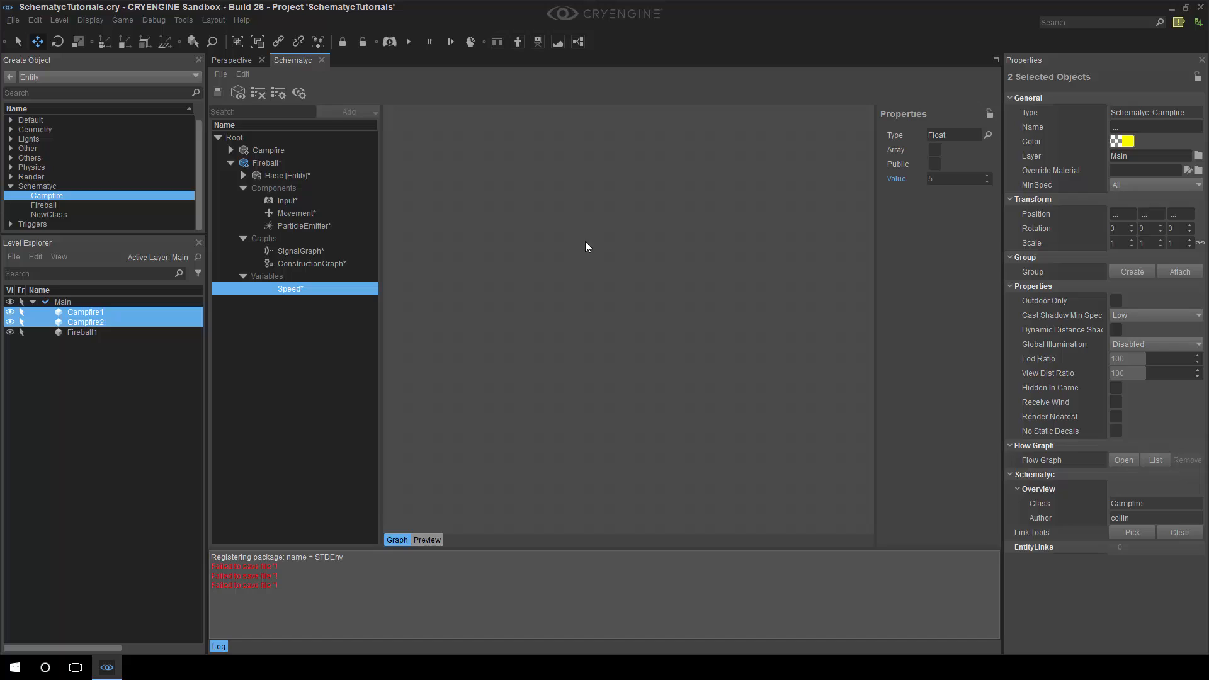
{"action": "mouse_move", "coordinate": [319, 295]}
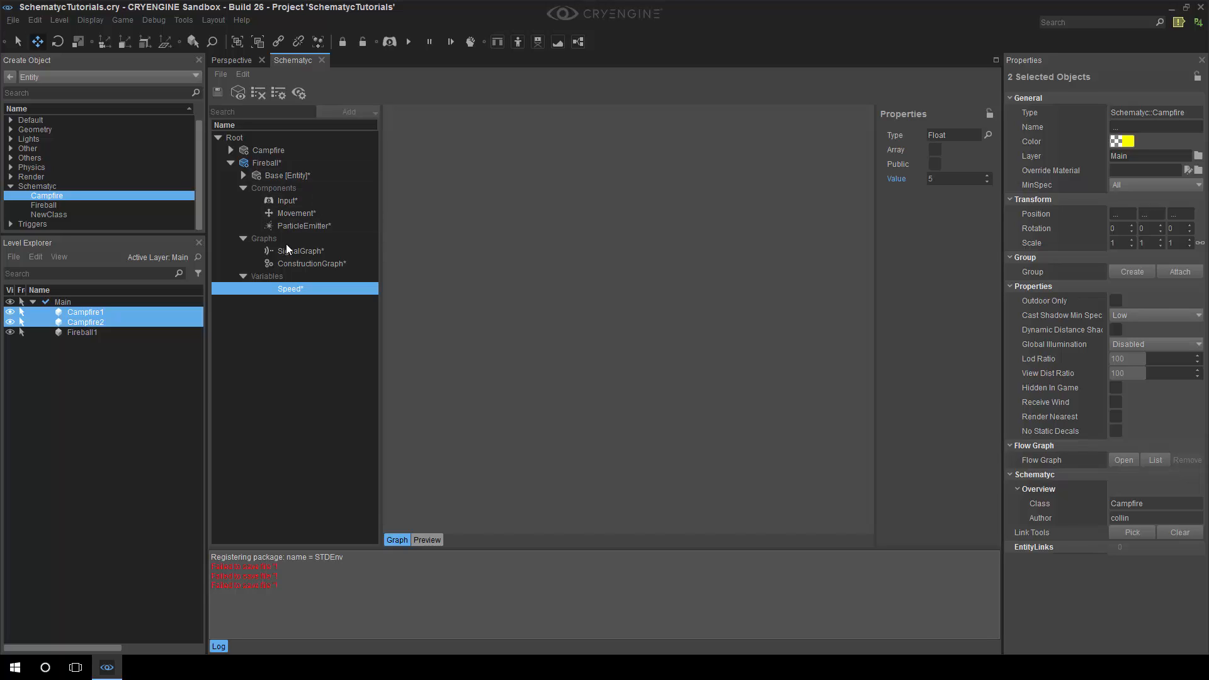
{"action": "mouse_move", "coordinate": [948, 253]}
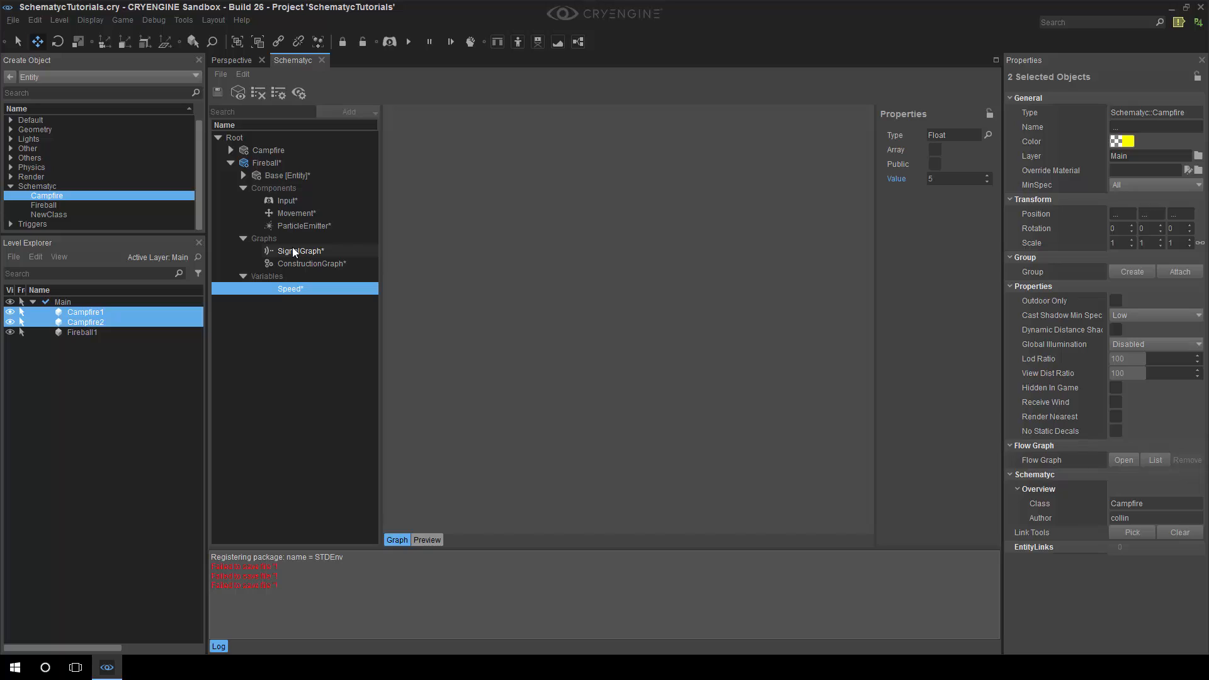
{"action": "mouse_move", "coordinate": [287, 201]}
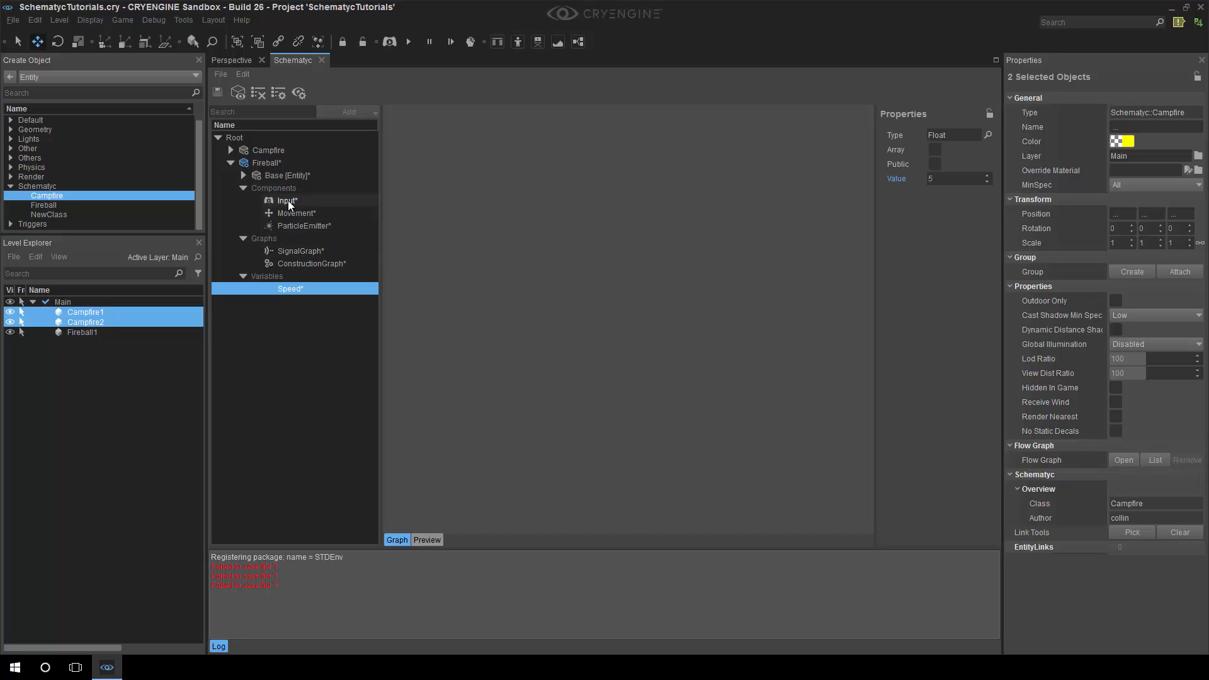
{"action": "left_click", "coordinate": [295, 214]}
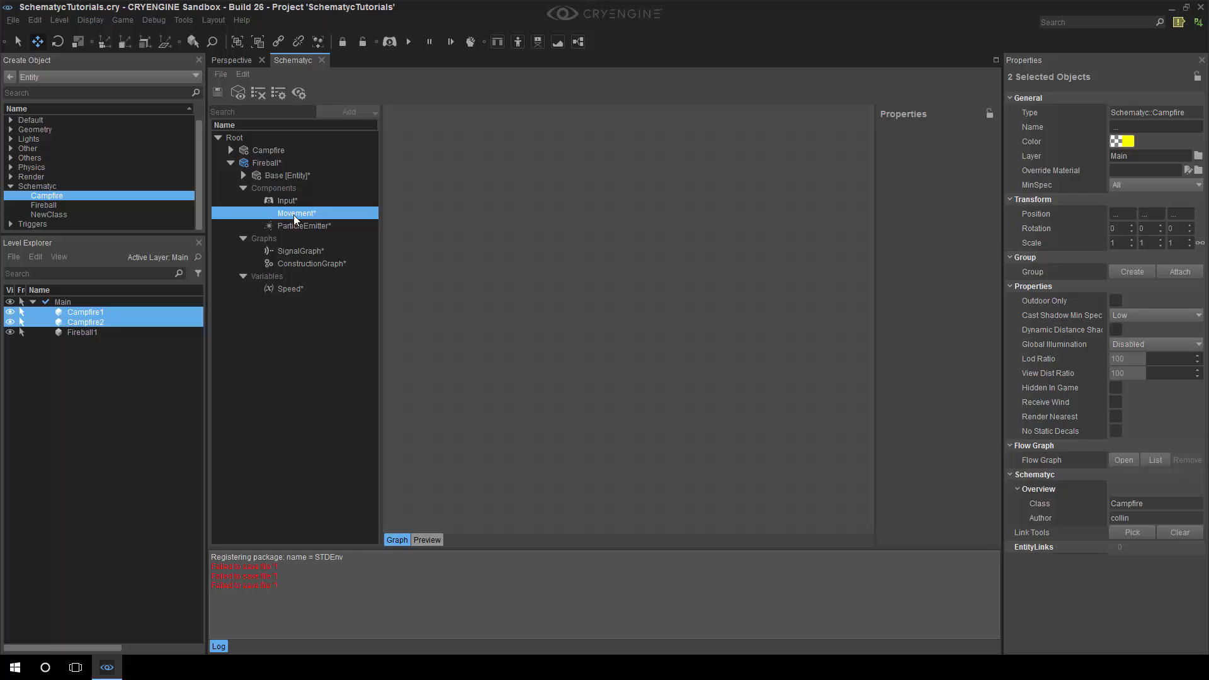
{"action": "left_click", "coordinate": [304, 225]}
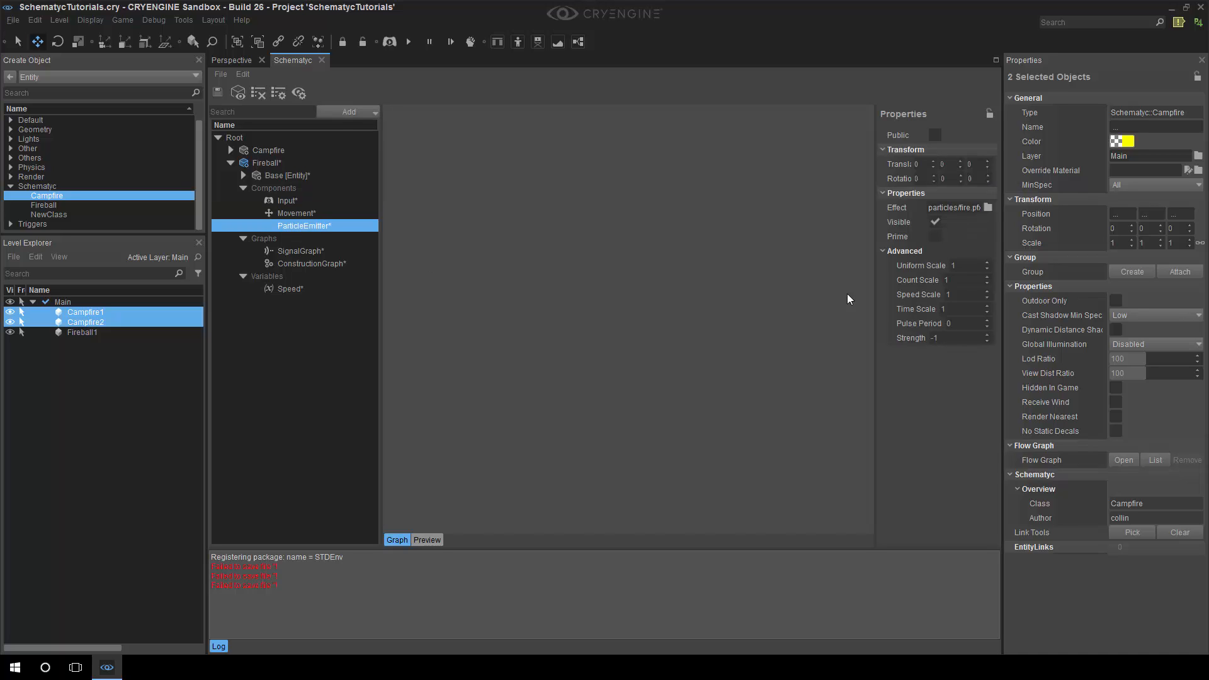
{"action": "mouse_move", "coordinate": [937, 144]}
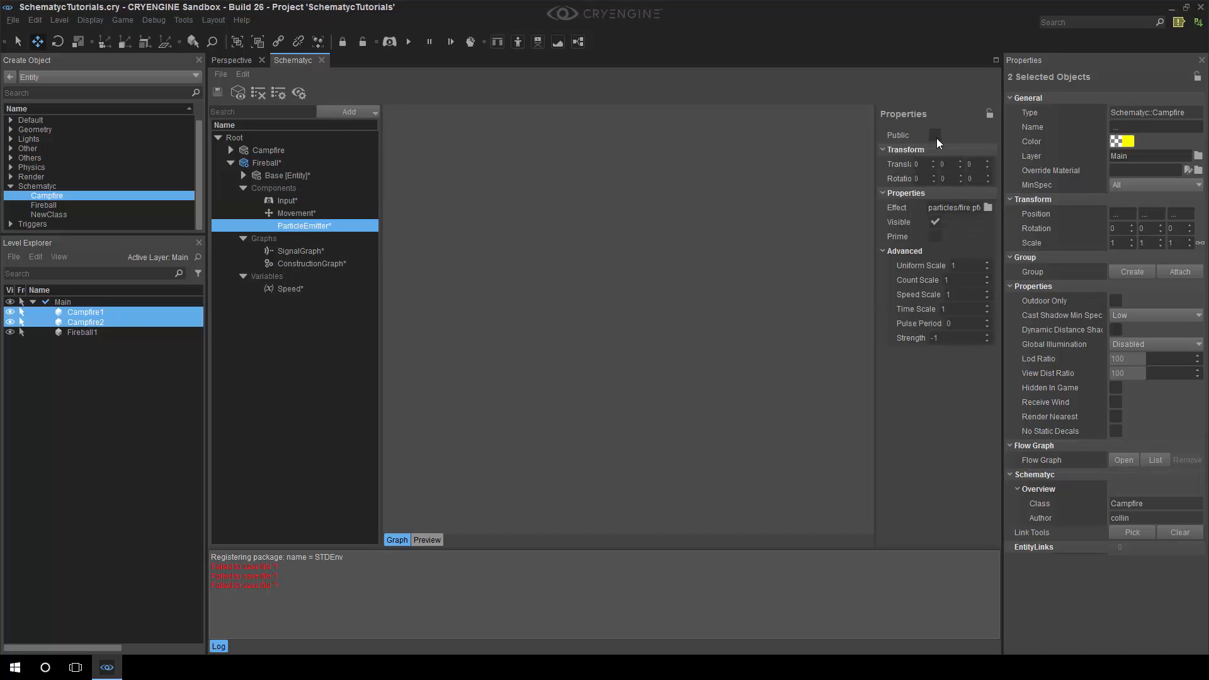
{"action": "mouse_move", "coordinate": [457, 168]}
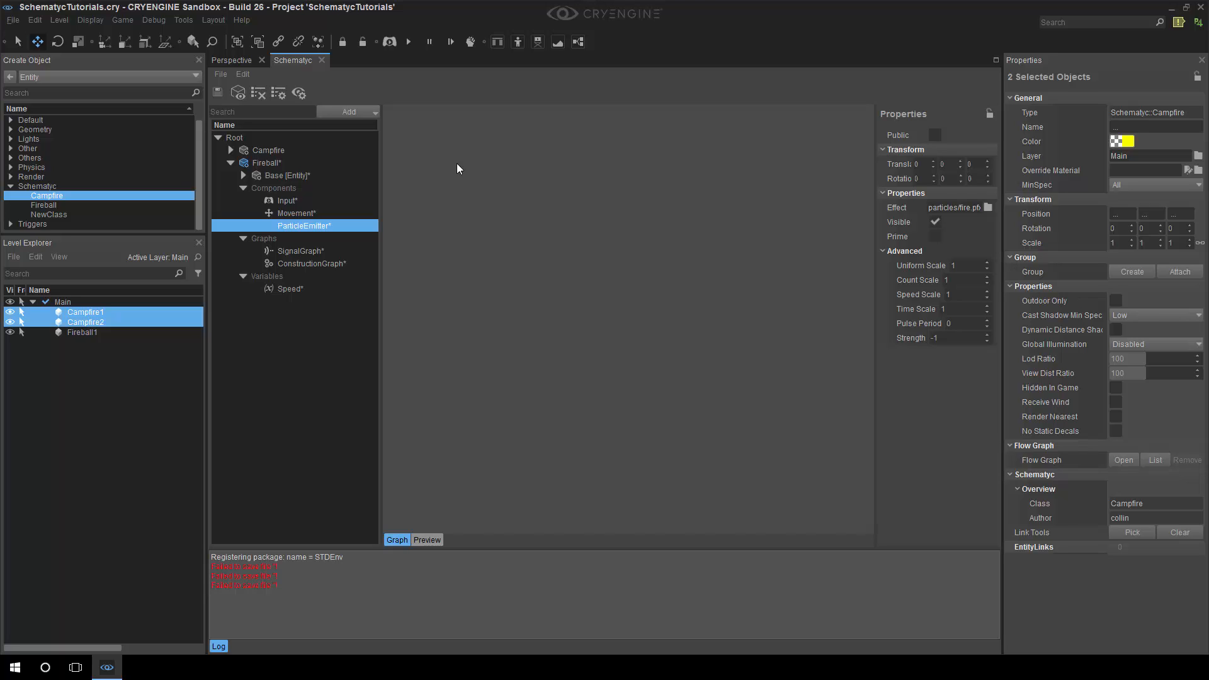
{"action": "left_click", "coordinate": [290, 288]}
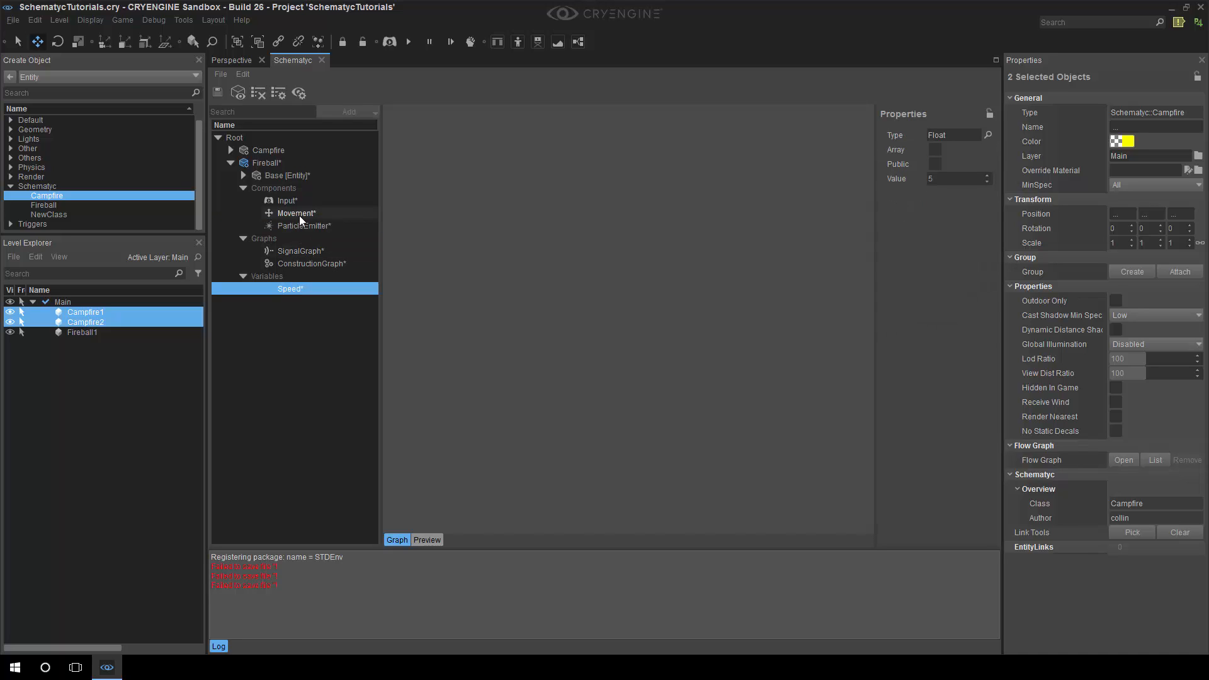
Step: Insert a Scale node after Create and feed its scale input from a Get Speed node
{"action": "left_click", "coordinate": [301, 251]}
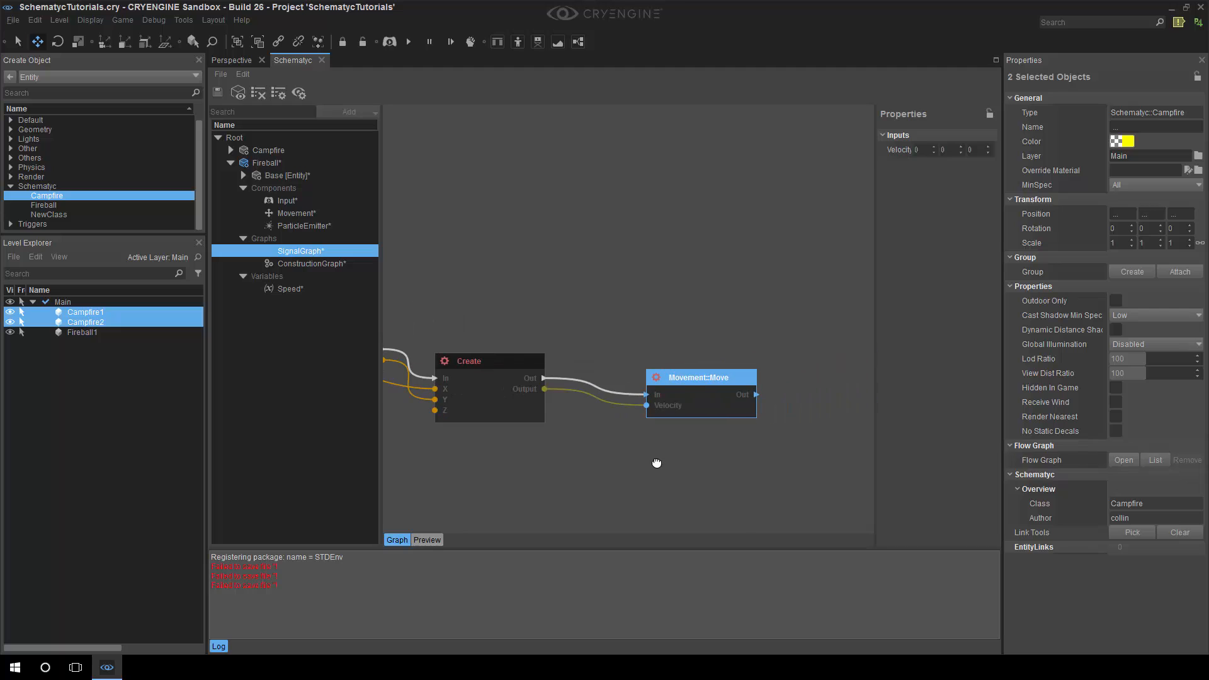
{"action": "left_click_drag", "start_coordinate": [701, 377], "coordinate": [789, 359]}
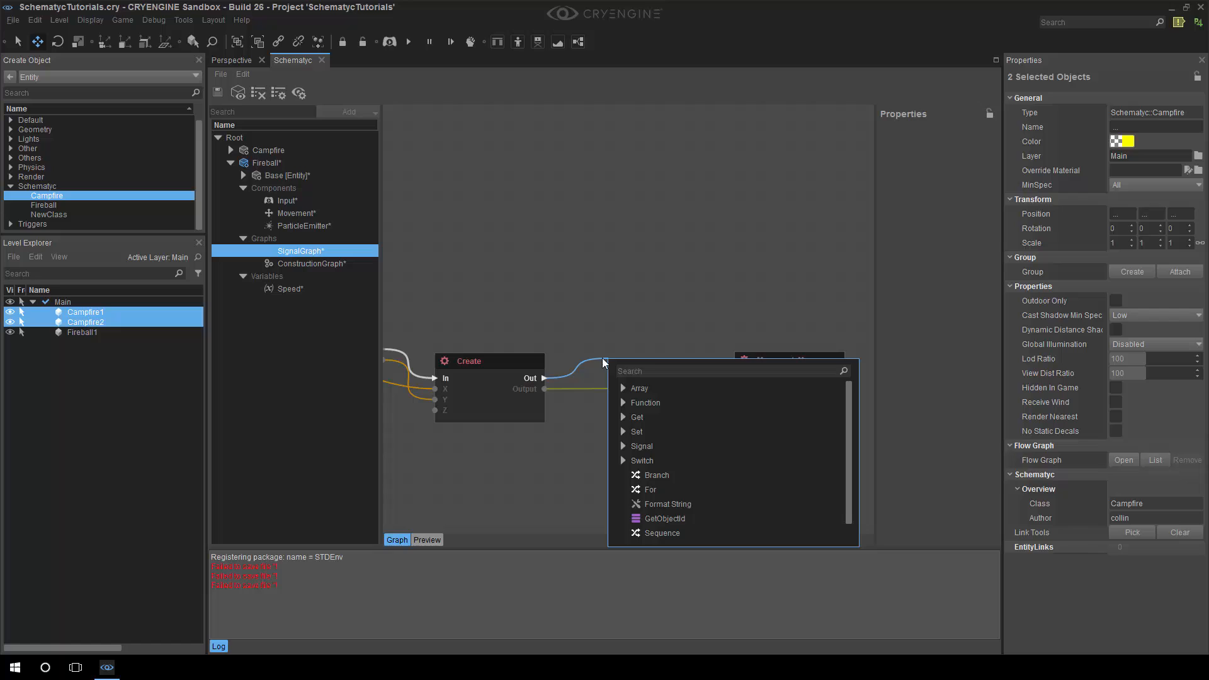
{"action": "type", "text": "vector"}
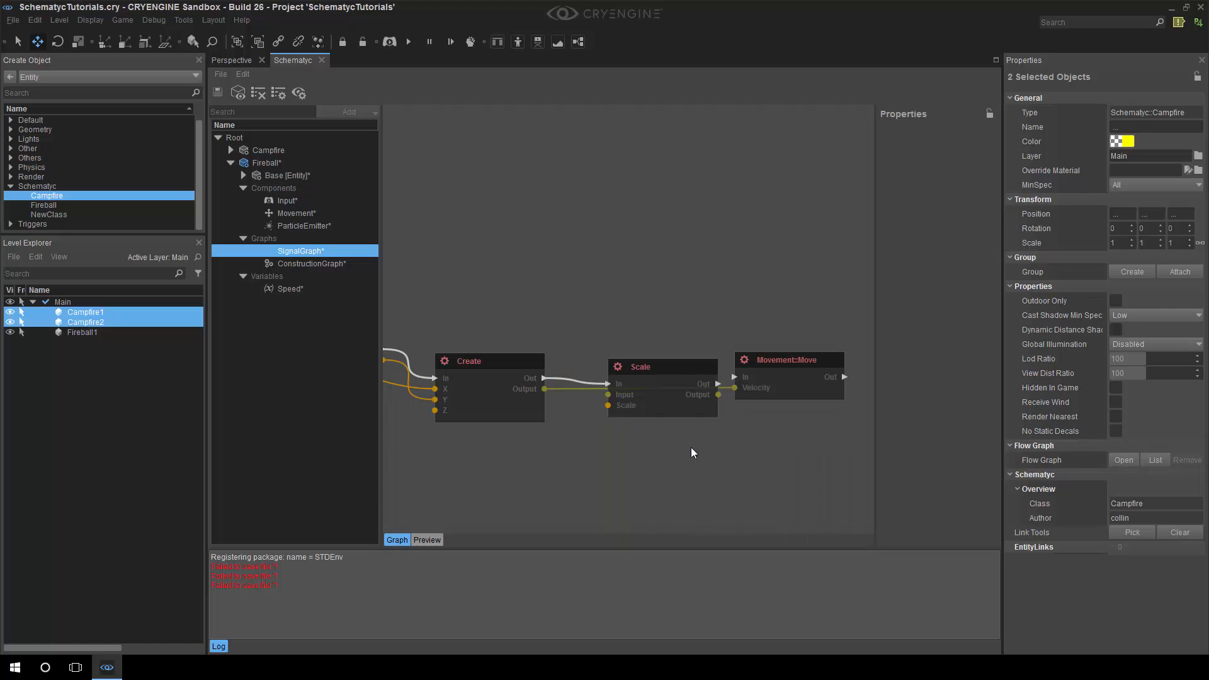
{"action": "left_click_drag", "start_coordinate": [640, 367], "coordinate": [627, 345]}
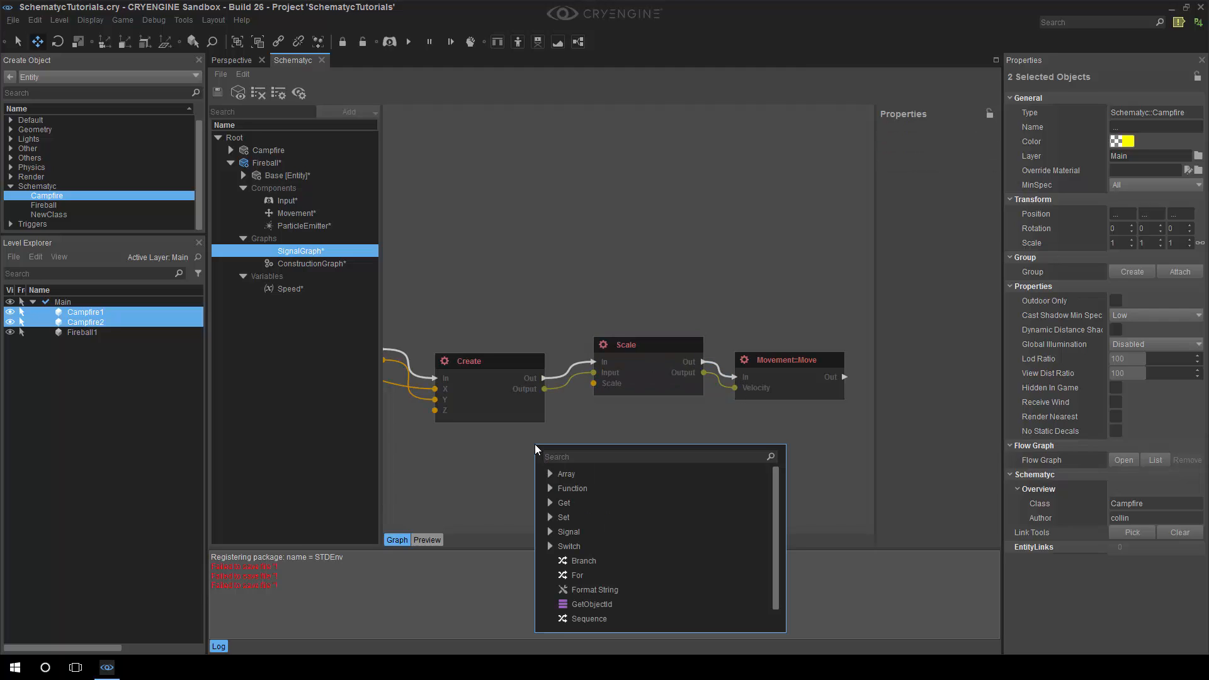
{"action": "type", "text": "get sp"}
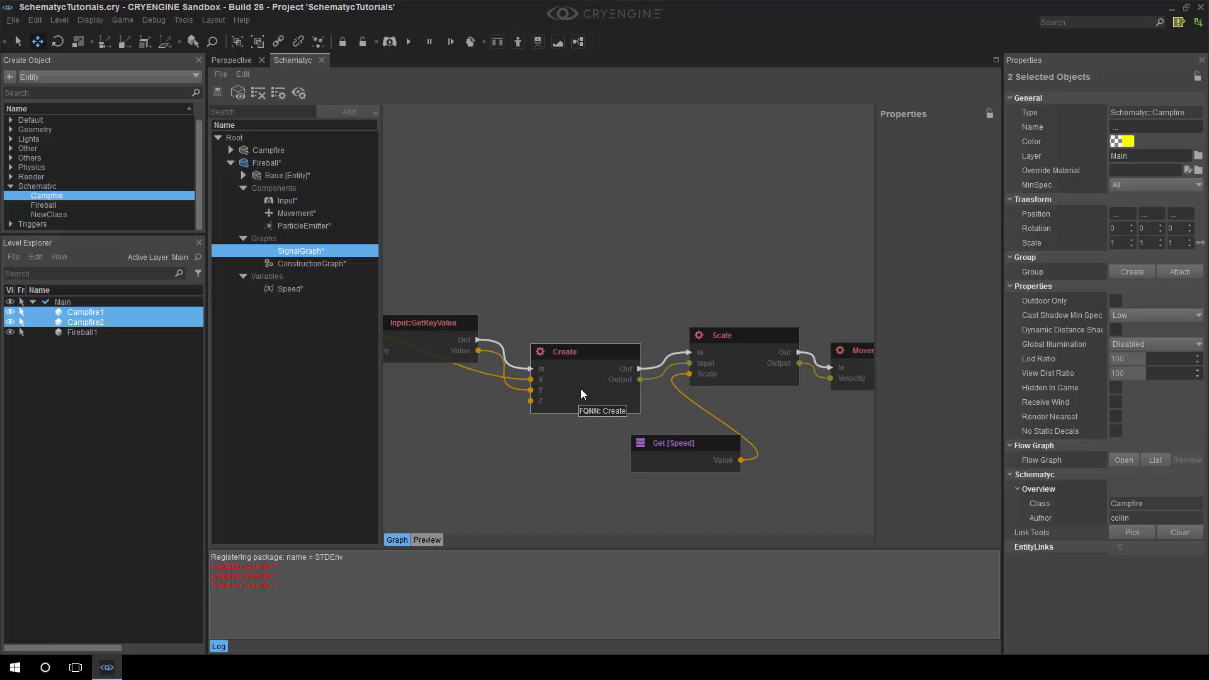
{"action": "mouse_move", "coordinate": [457, 472]}
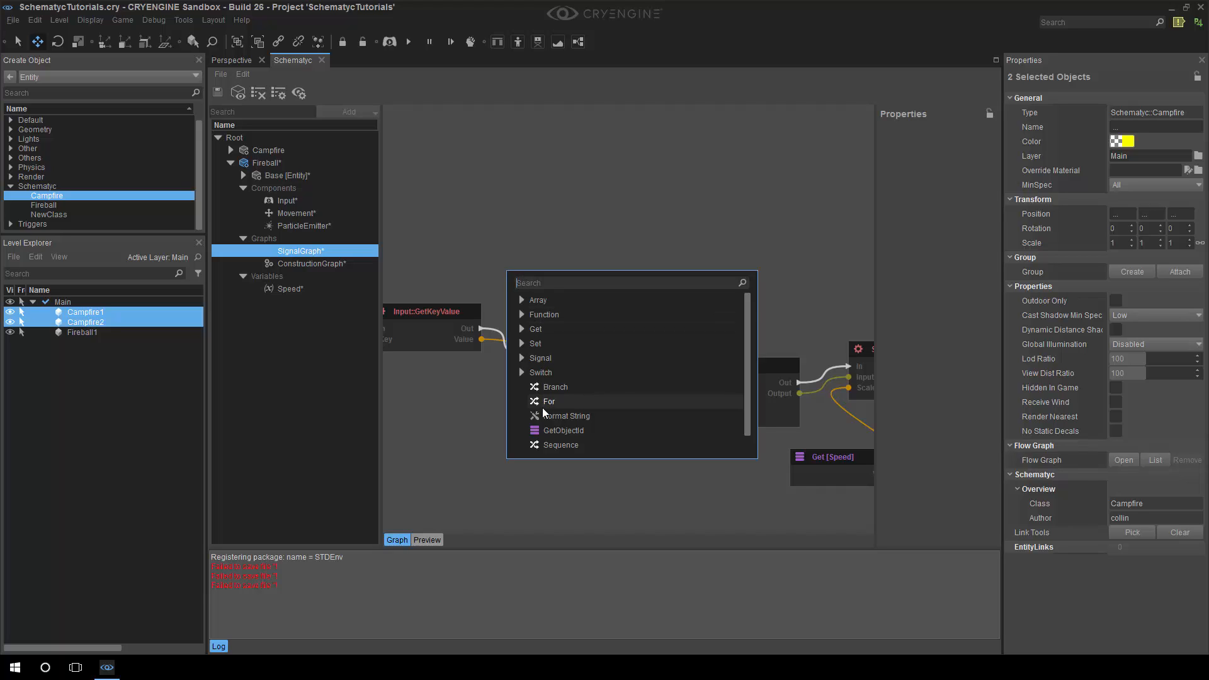
{"action": "mouse_move", "coordinate": [563, 431]}
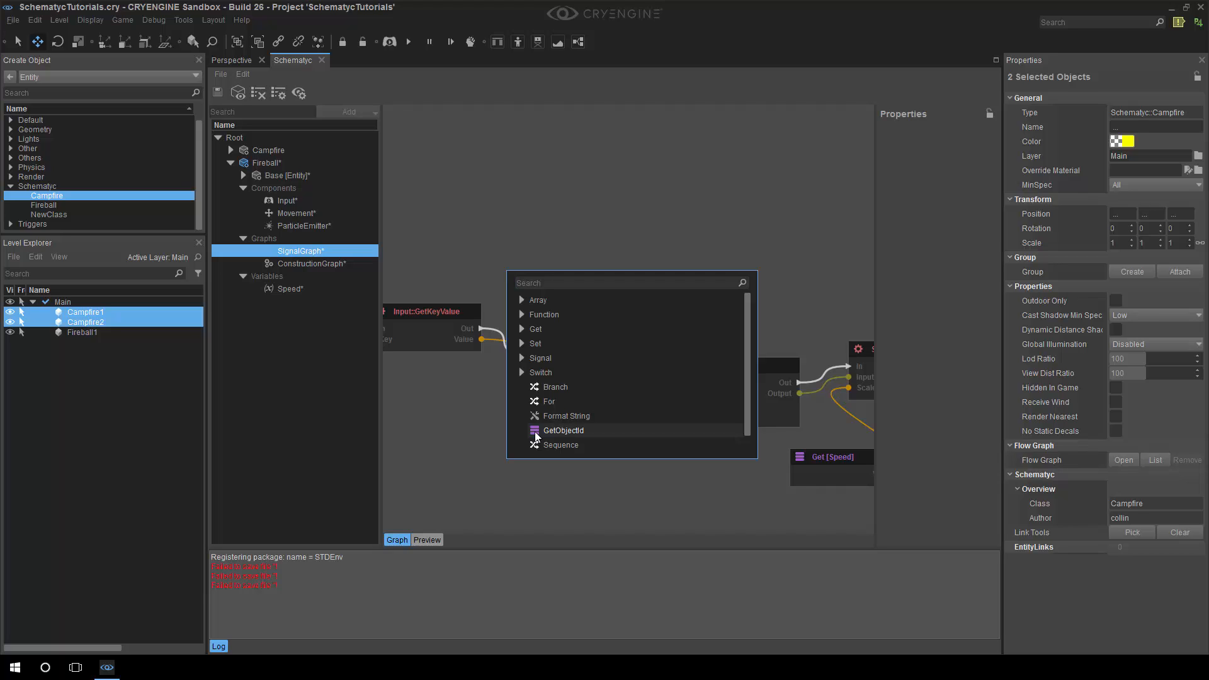
{"action": "mouse_move", "coordinate": [534, 343]}
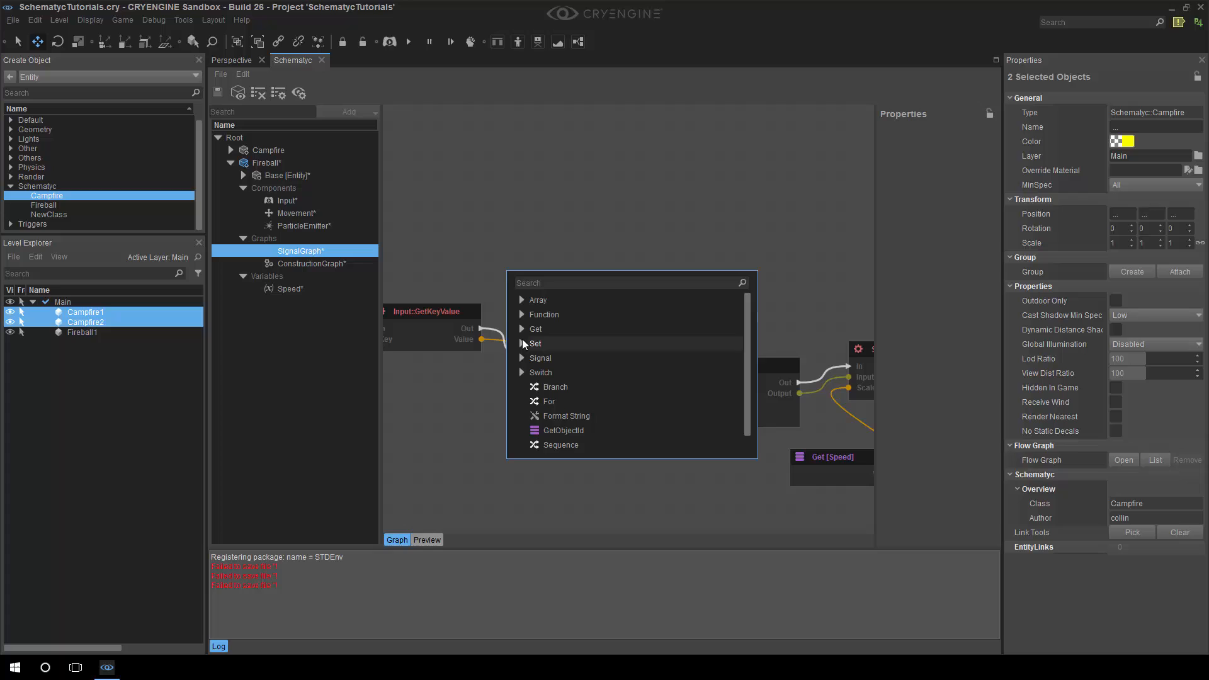
{"action": "left_click", "coordinate": [530, 300]}
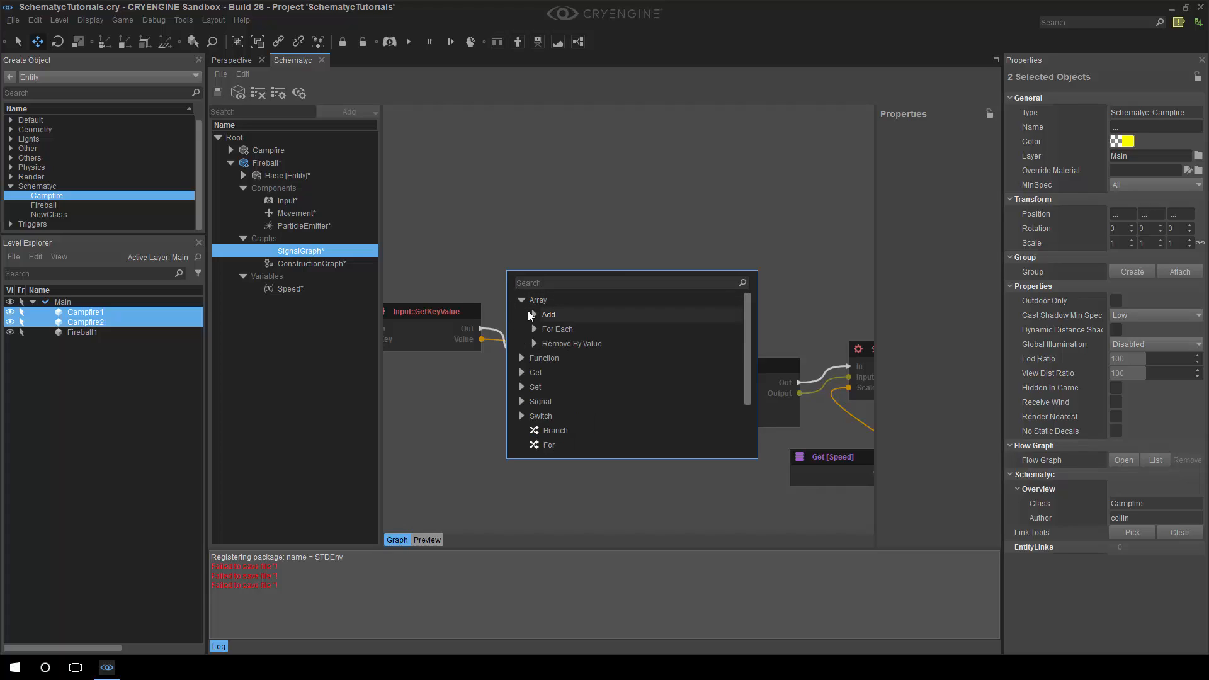
{"action": "left_click", "coordinate": [534, 315]}
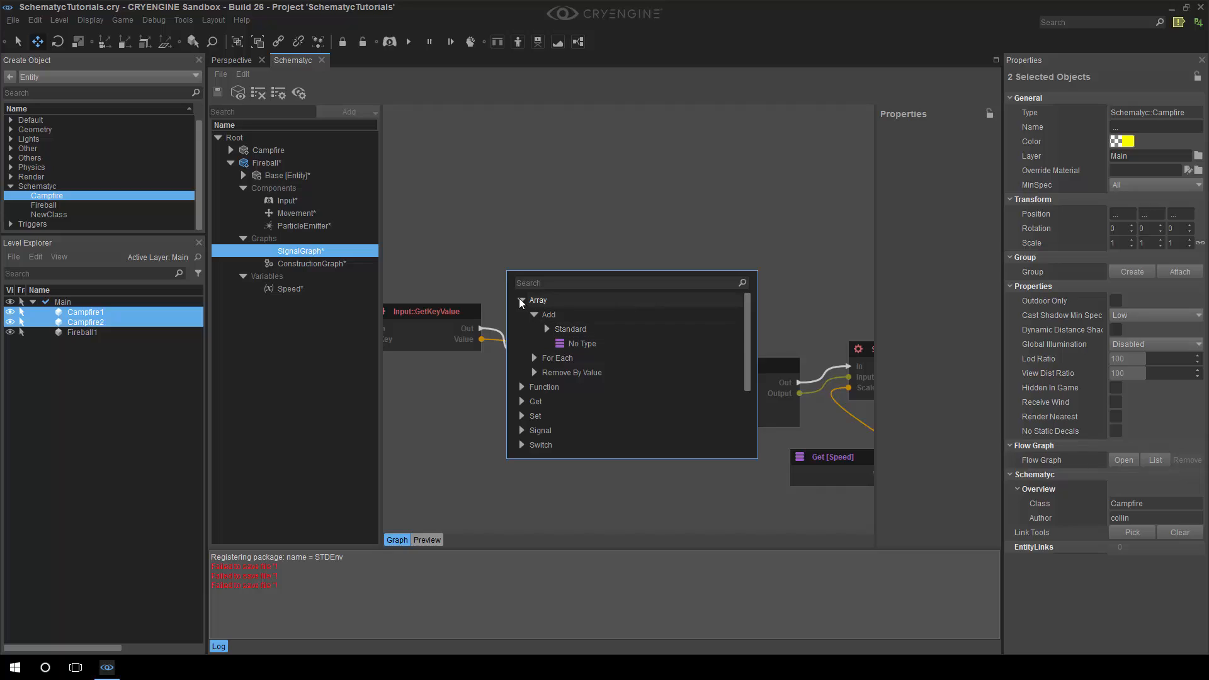
{"action": "left_click", "coordinate": [522, 300]}
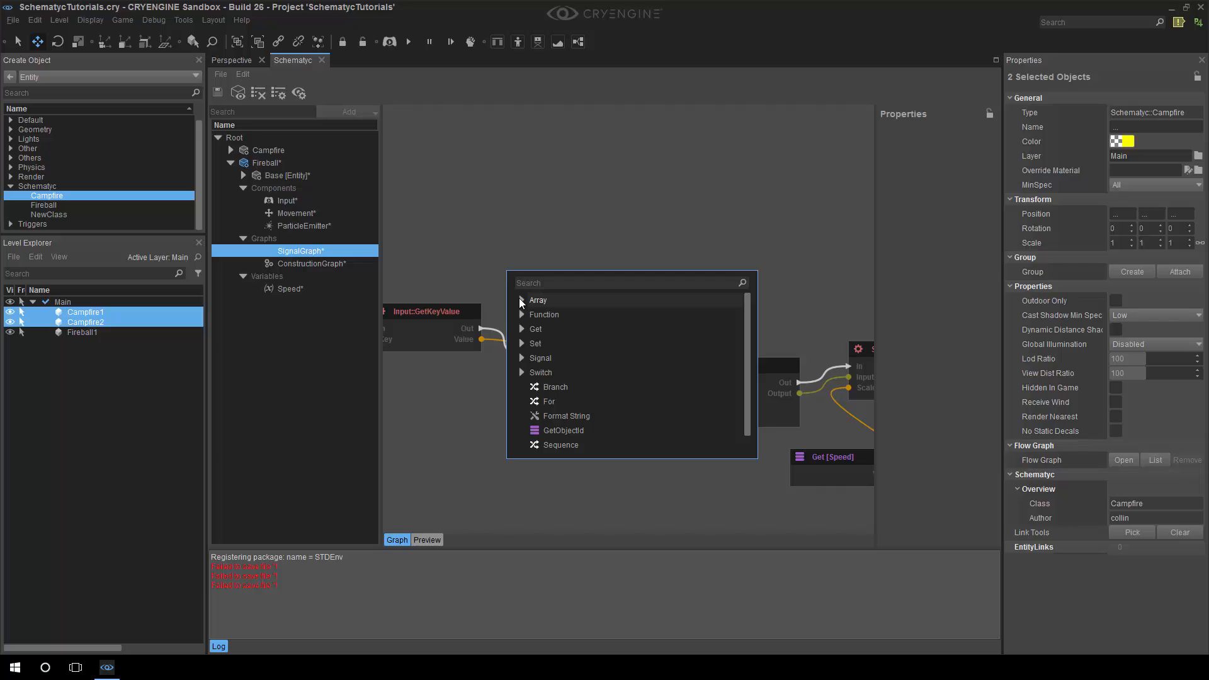
{"action": "mouse_move", "coordinate": [521, 303]}
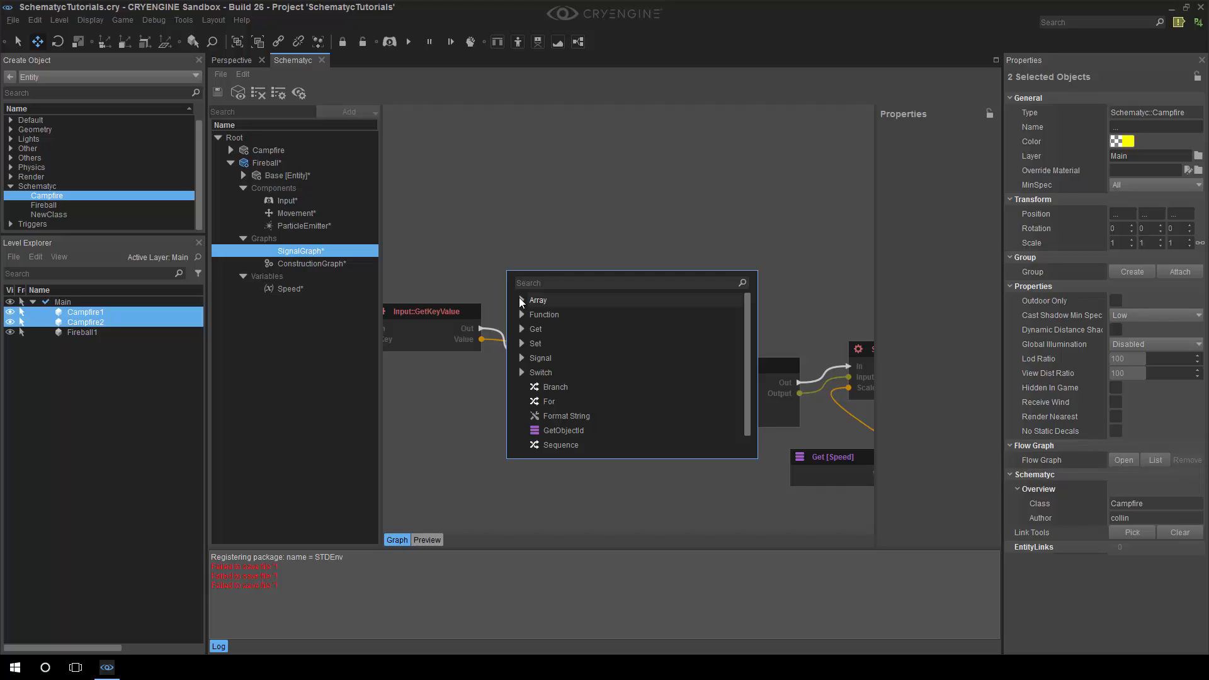
{"action": "mouse_move", "coordinate": [545, 315]}
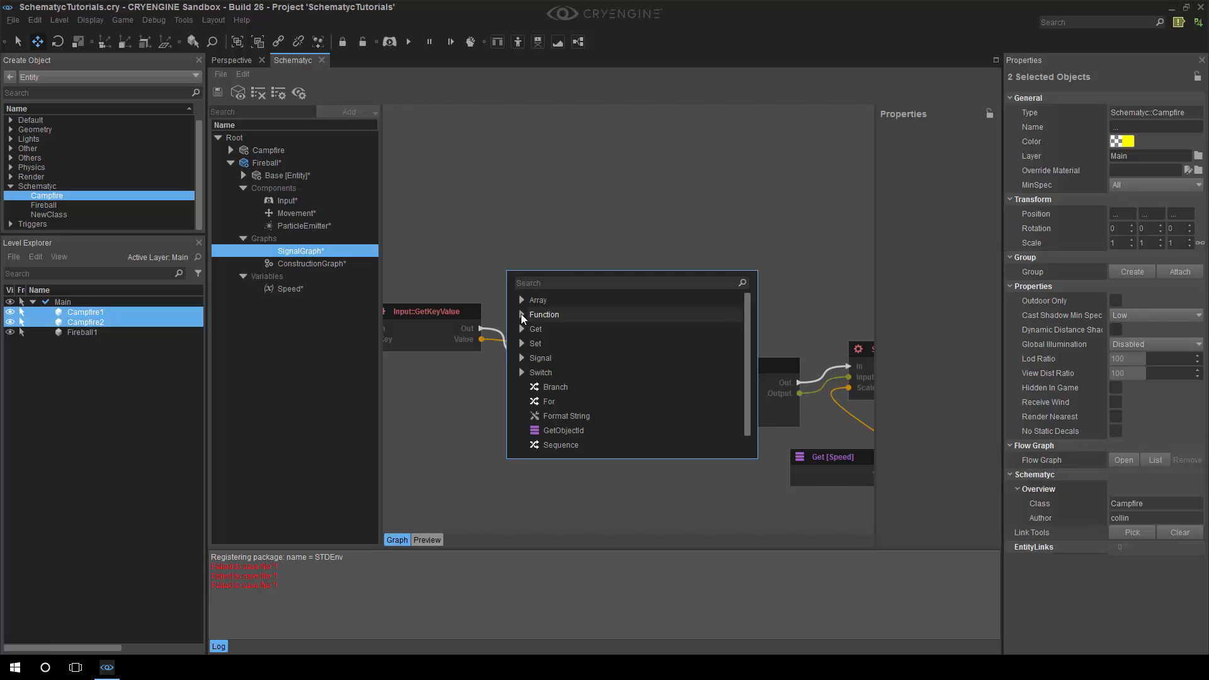
{"action": "mouse_move", "coordinate": [540, 357]}
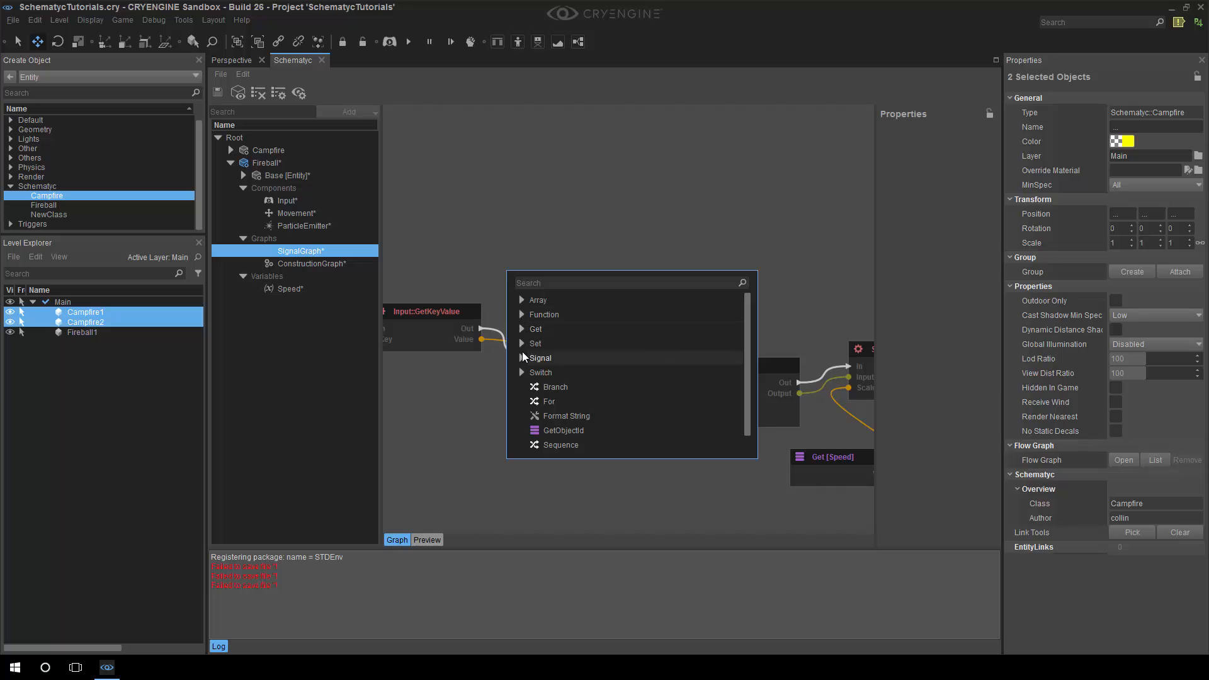
{"action": "mouse_move", "coordinate": [522, 371]}
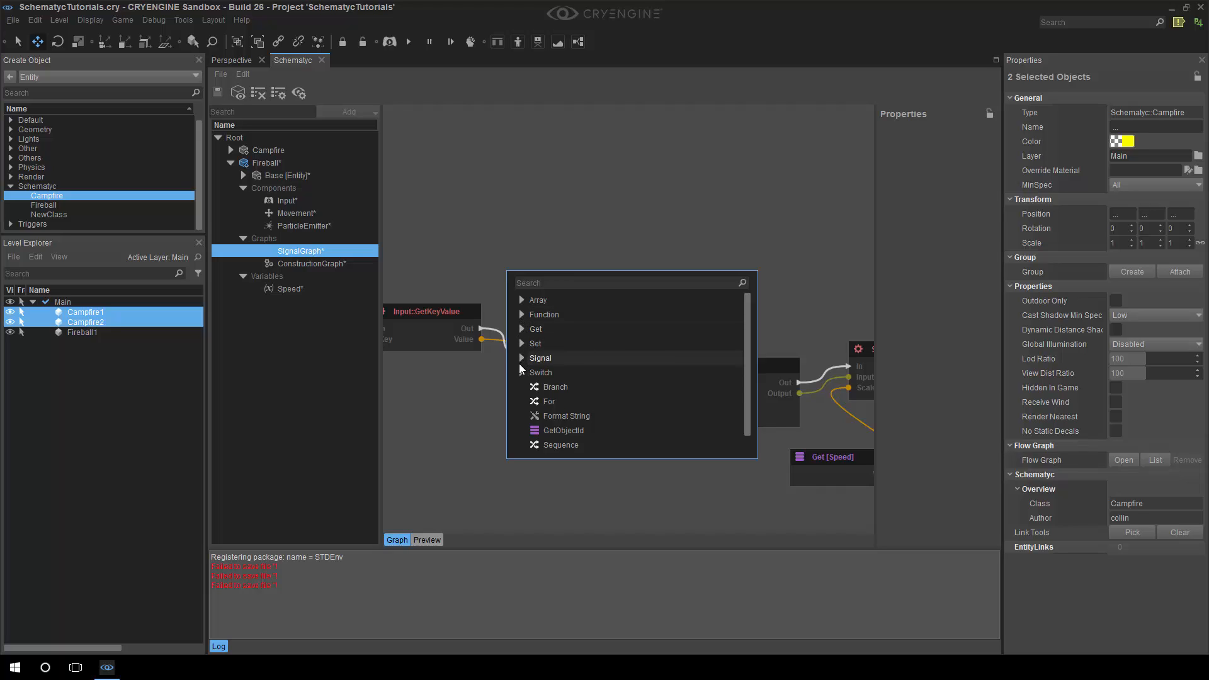
{"action": "left_click", "coordinate": [540, 358]}
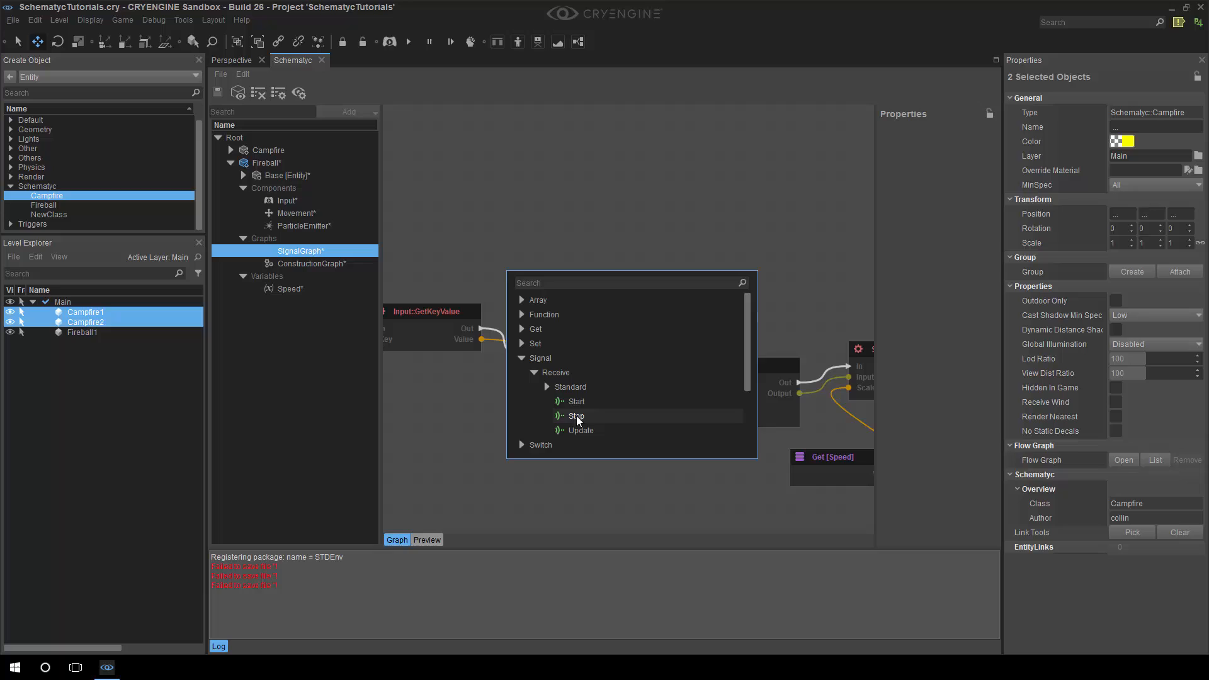
{"action": "mouse_move", "coordinate": [588, 402]}
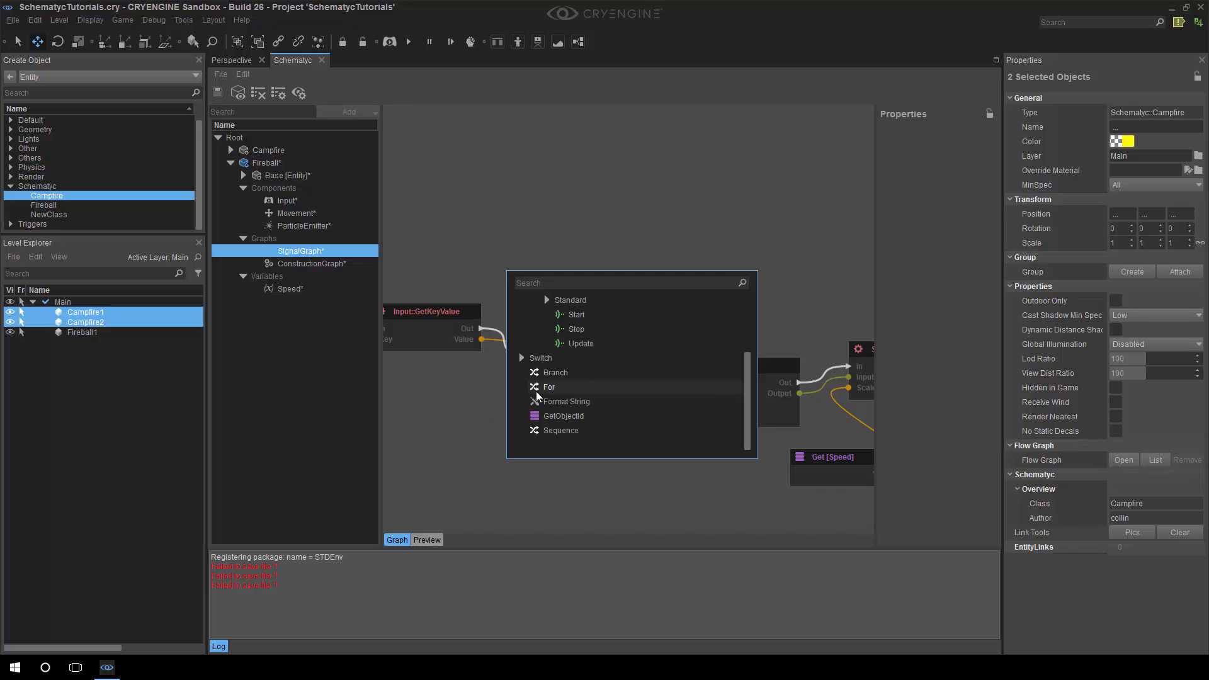
{"action": "left_click", "coordinate": [522, 358]}
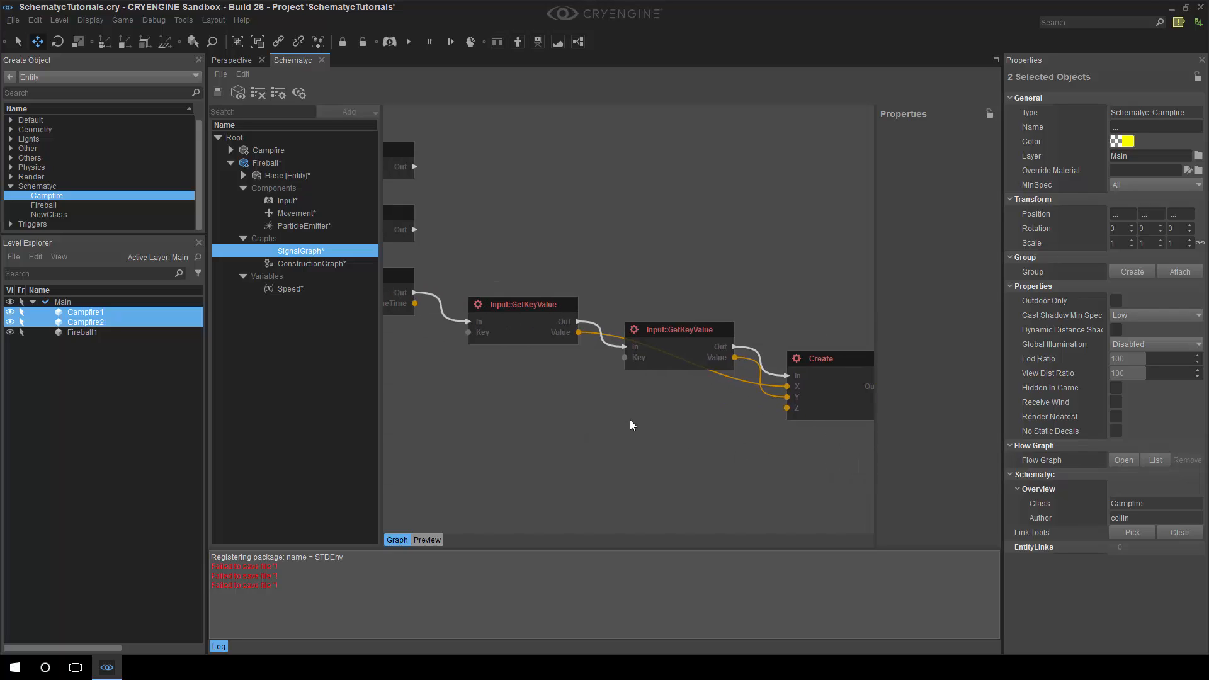
{"action": "mouse_move", "coordinate": [658, 399]}
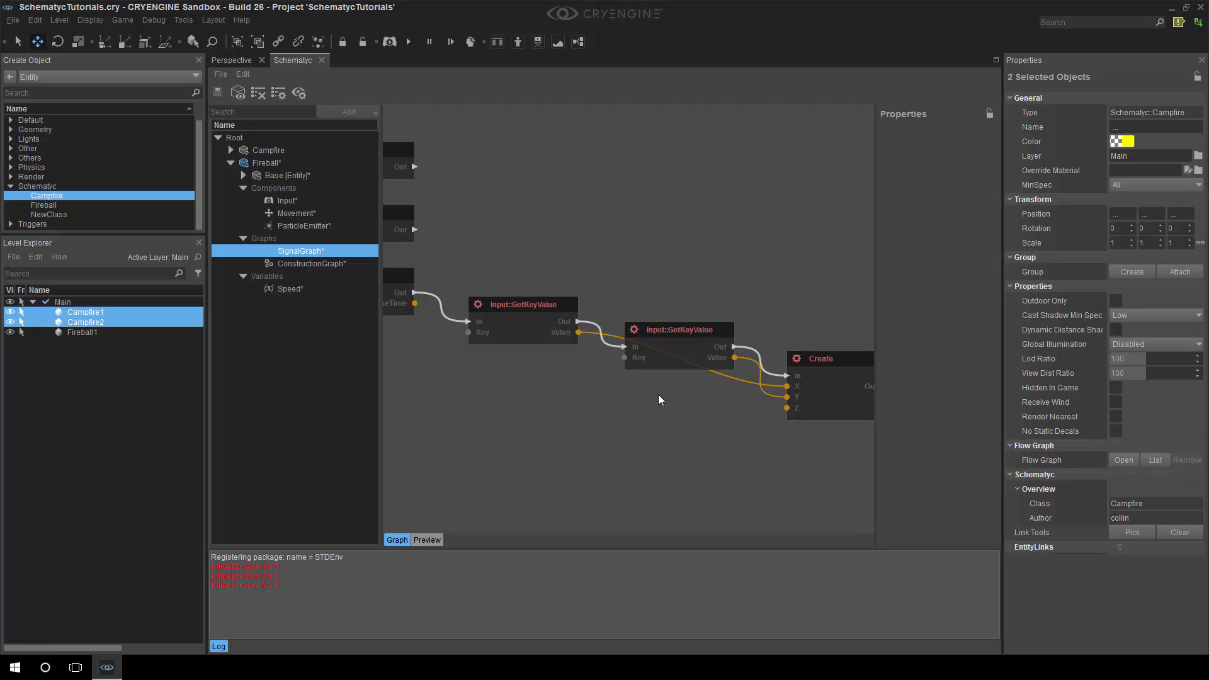
{"action": "mouse_move", "coordinate": [725, 444]}
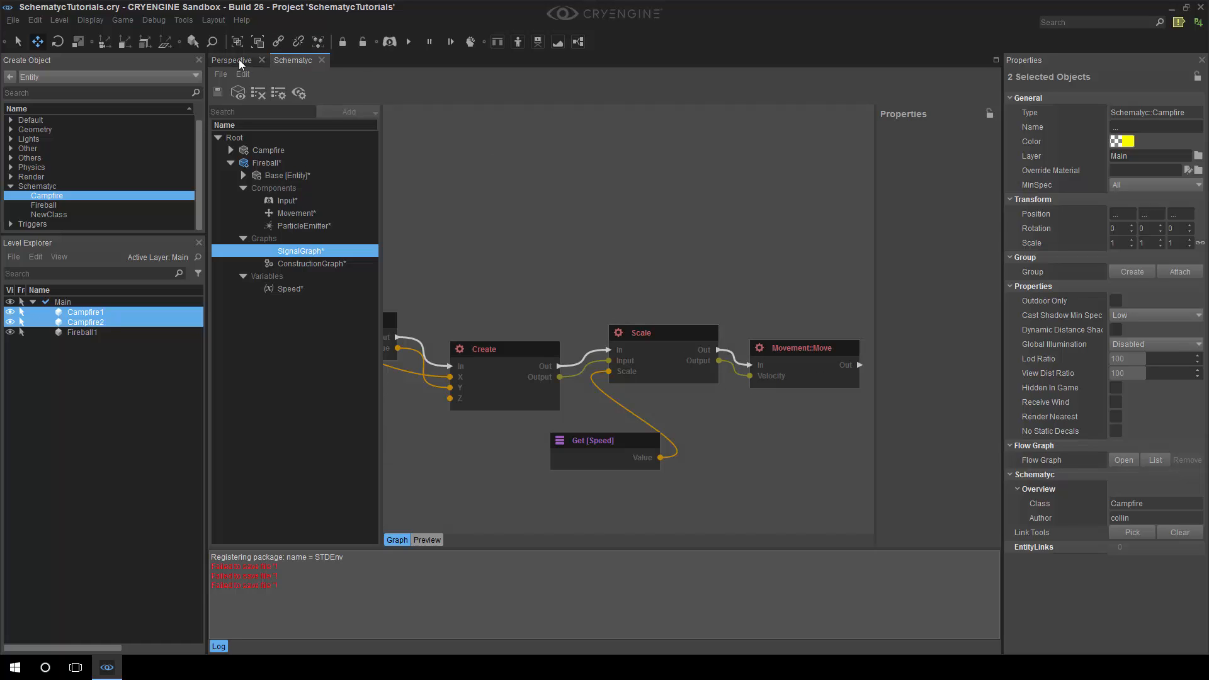
Step: Switch to the Perspective viewport to see the fireball beside the campfires
{"action": "left_click", "coordinate": [231, 61]}
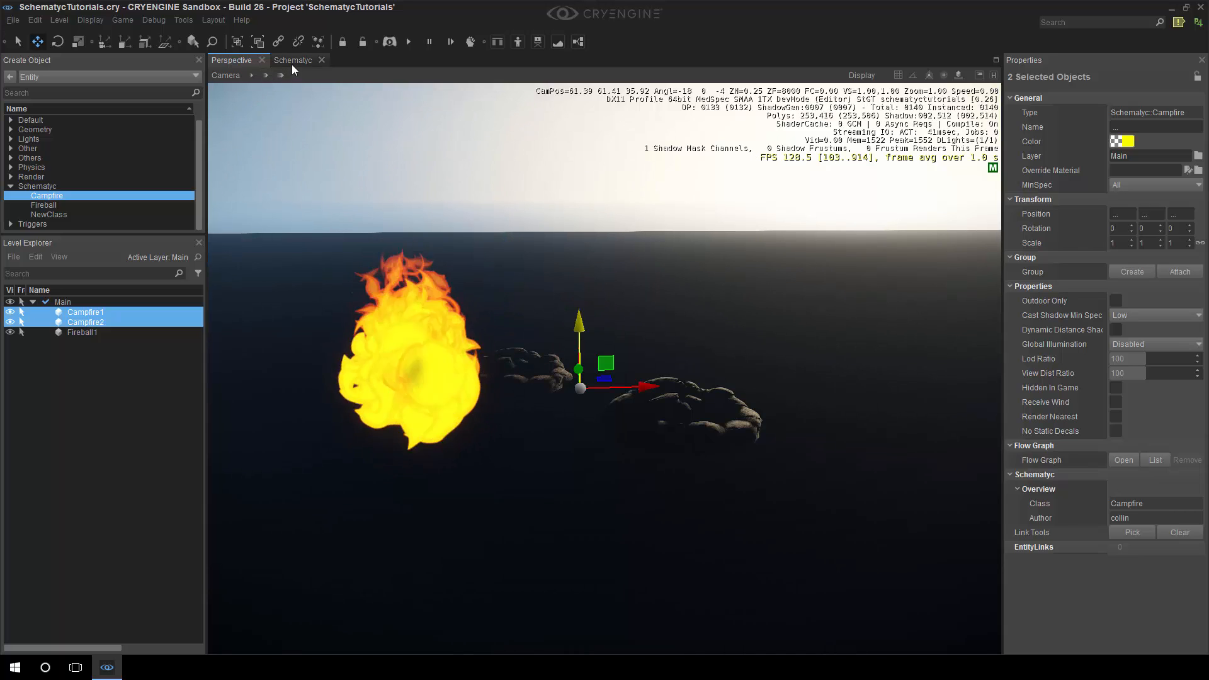
Step: Add an OrbitCameraController component to Fireball and show its settings
{"action": "right_click", "coordinate": [266, 163]}
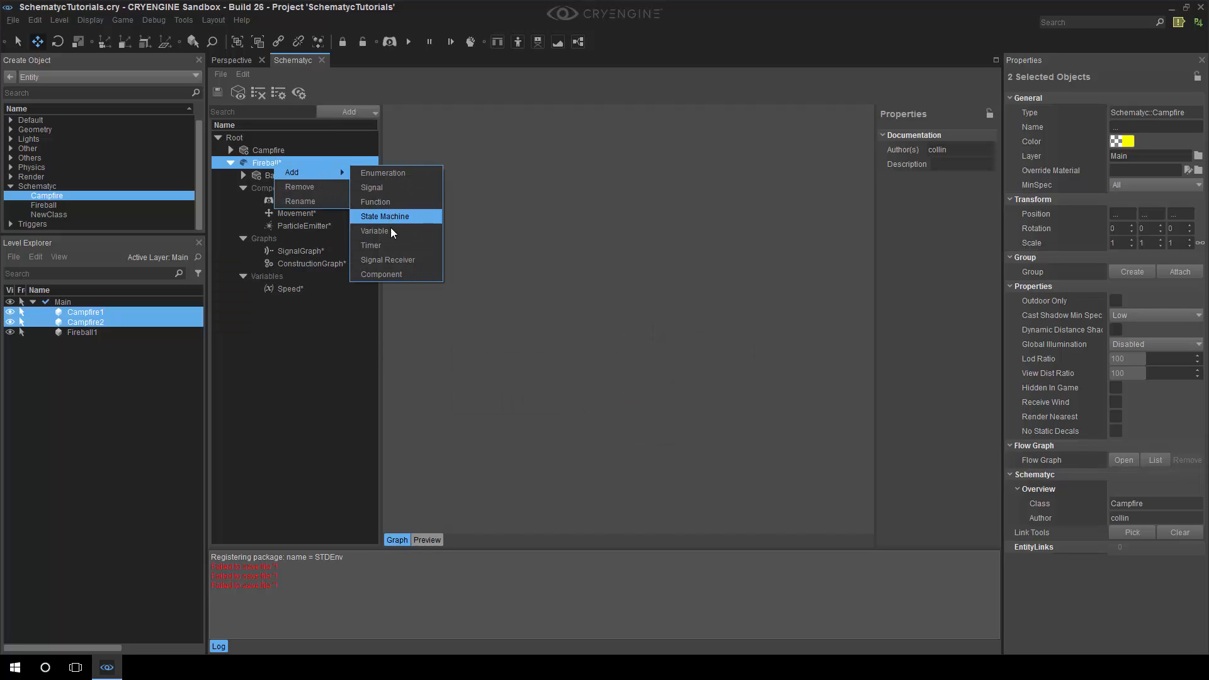
{"action": "left_click", "coordinate": [380, 275]}
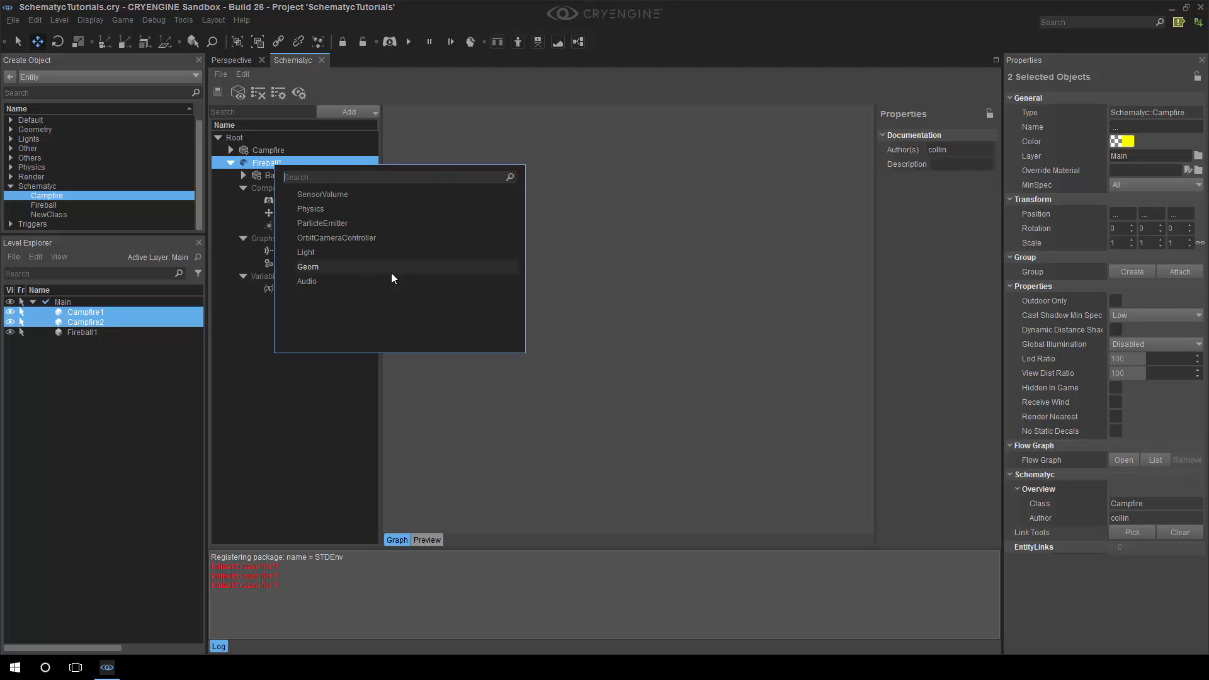
{"action": "mouse_move", "coordinate": [310, 208]}
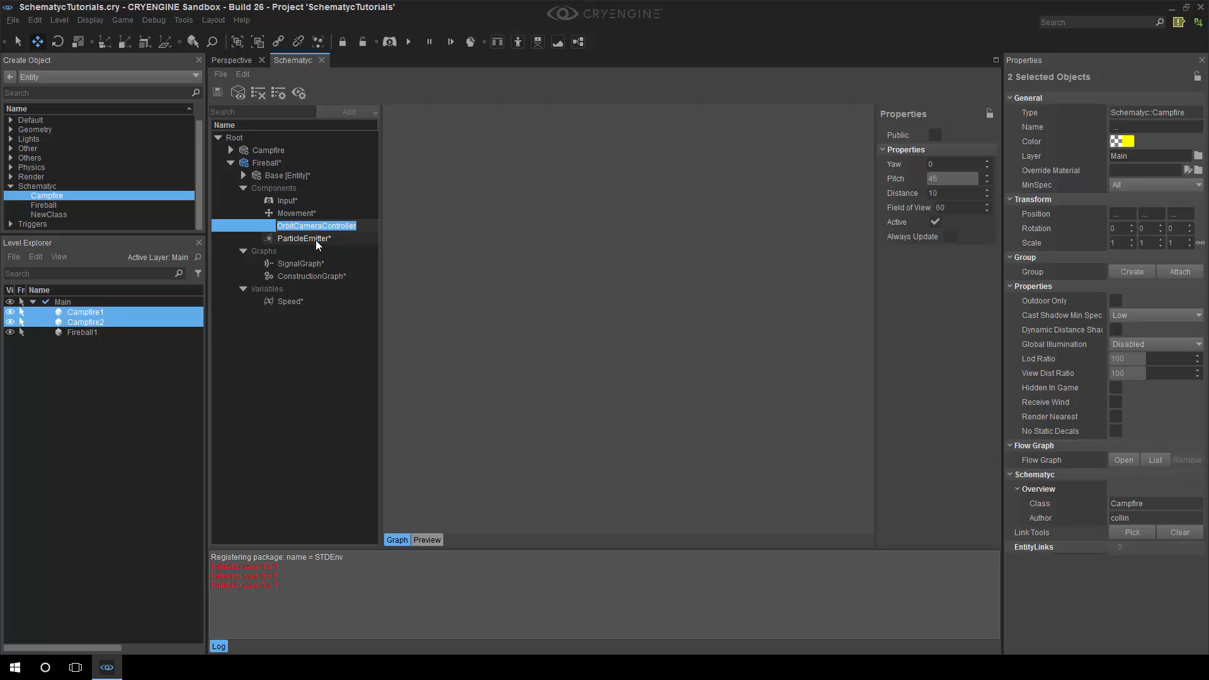
{"action": "left_click", "coordinate": [304, 239]}
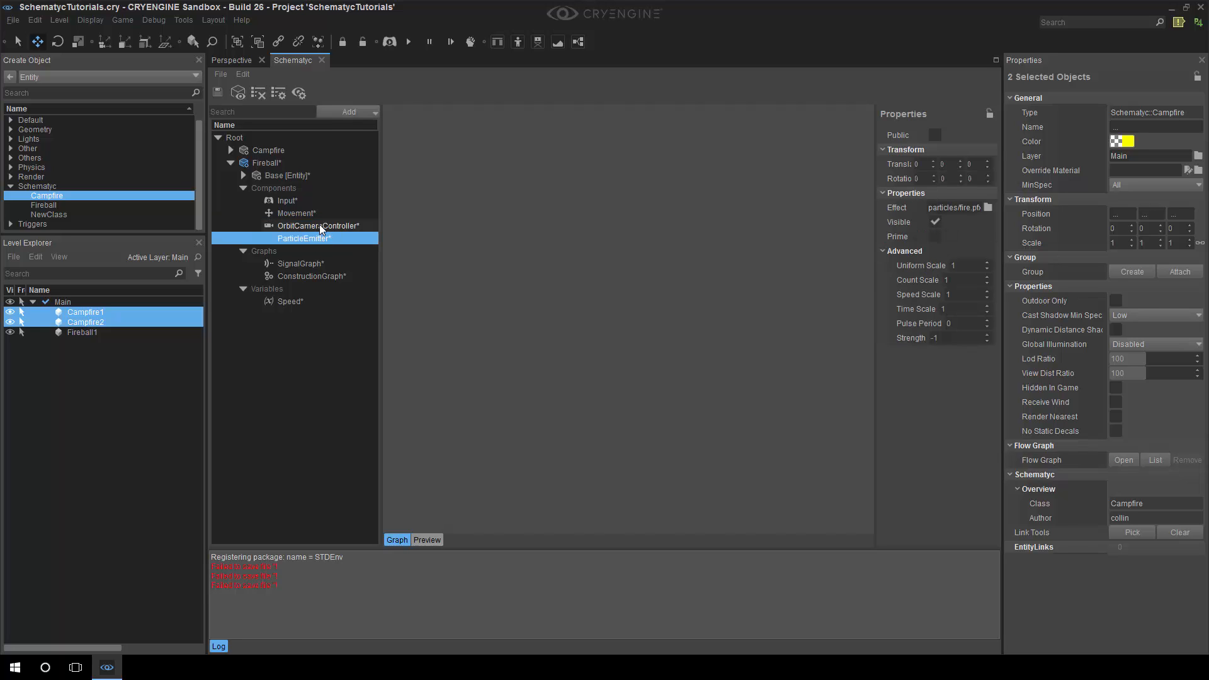
{"action": "left_click", "coordinate": [318, 225]}
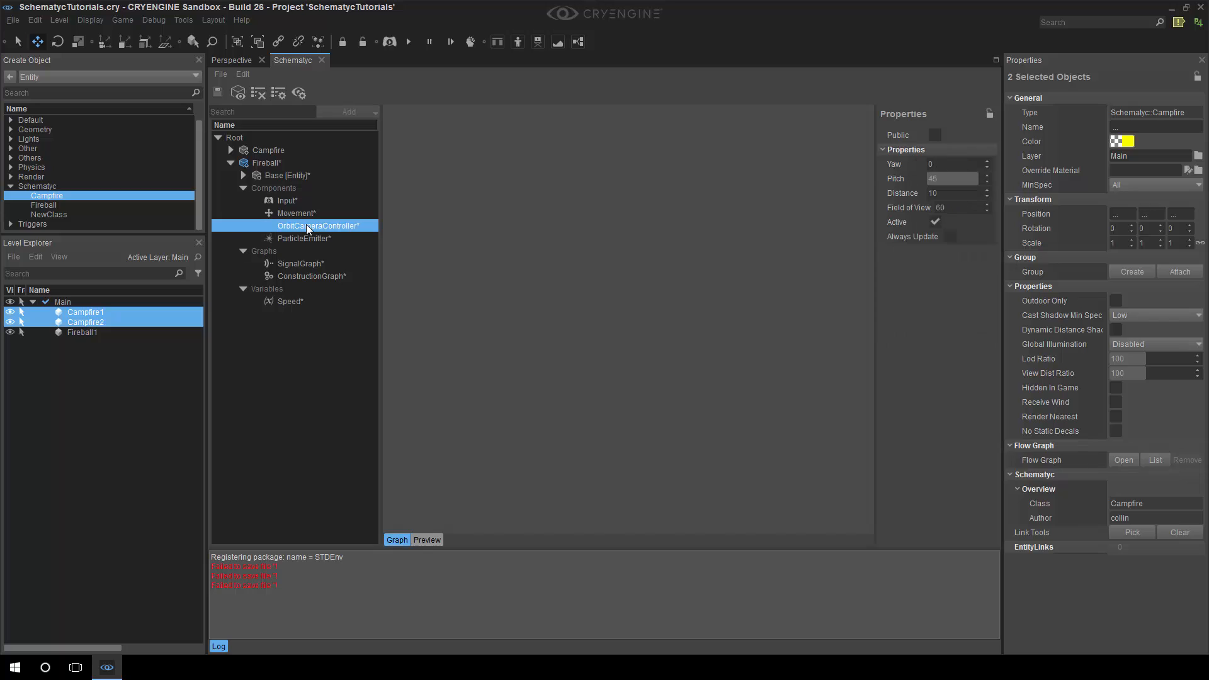
{"action": "mouse_move", "coordinate": [747, 301]}
{"action": "type", "text": "2"}
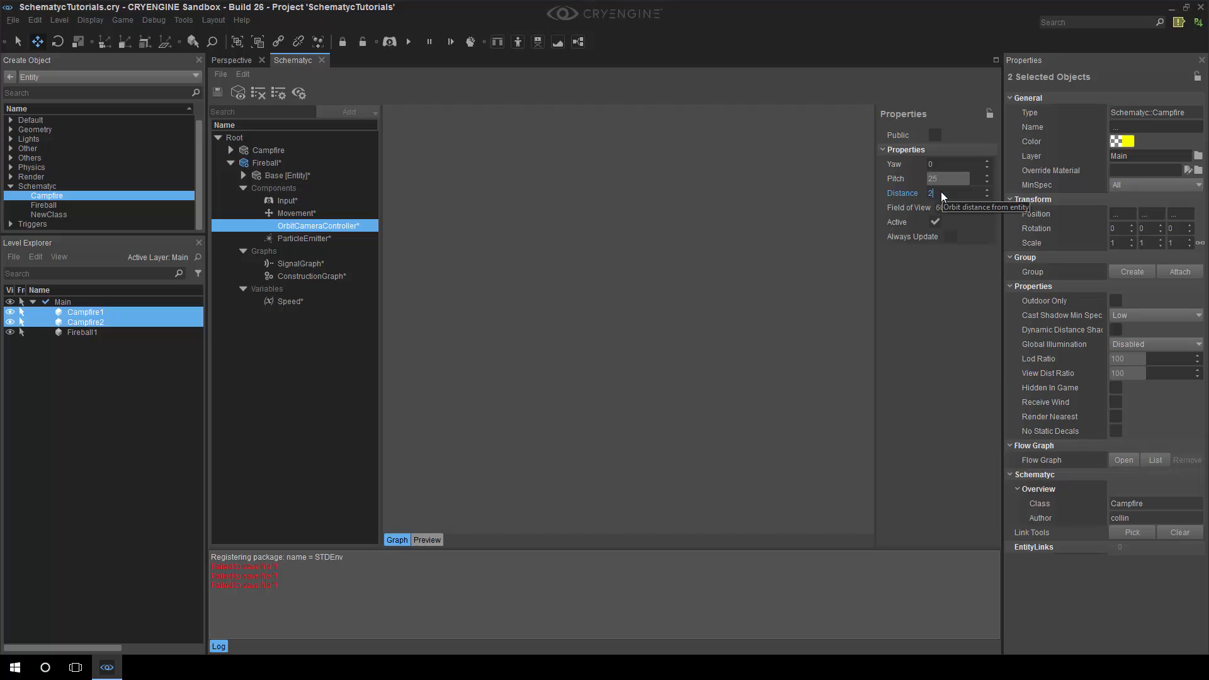
Step: Set the orbit camera to pitch 25, distance 20 with Always Update on, then view the level
{"action": "type", "text": "0"}
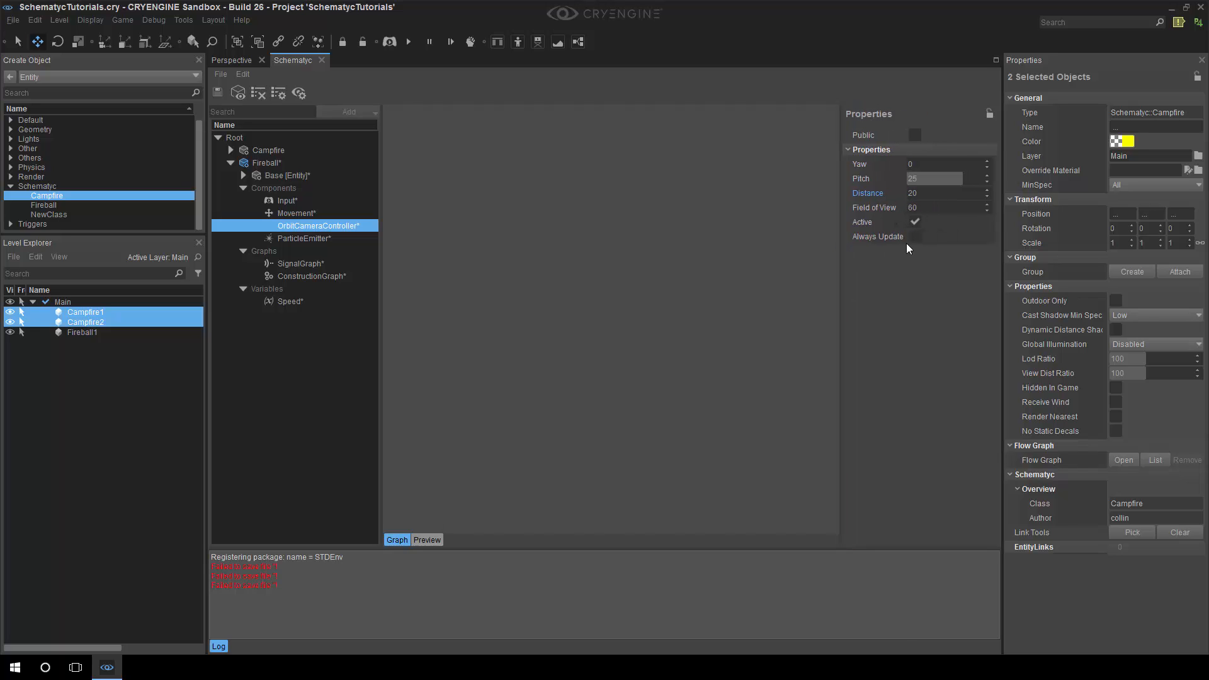
{"action": "mouse_move", "coordinate": [916, 241]}
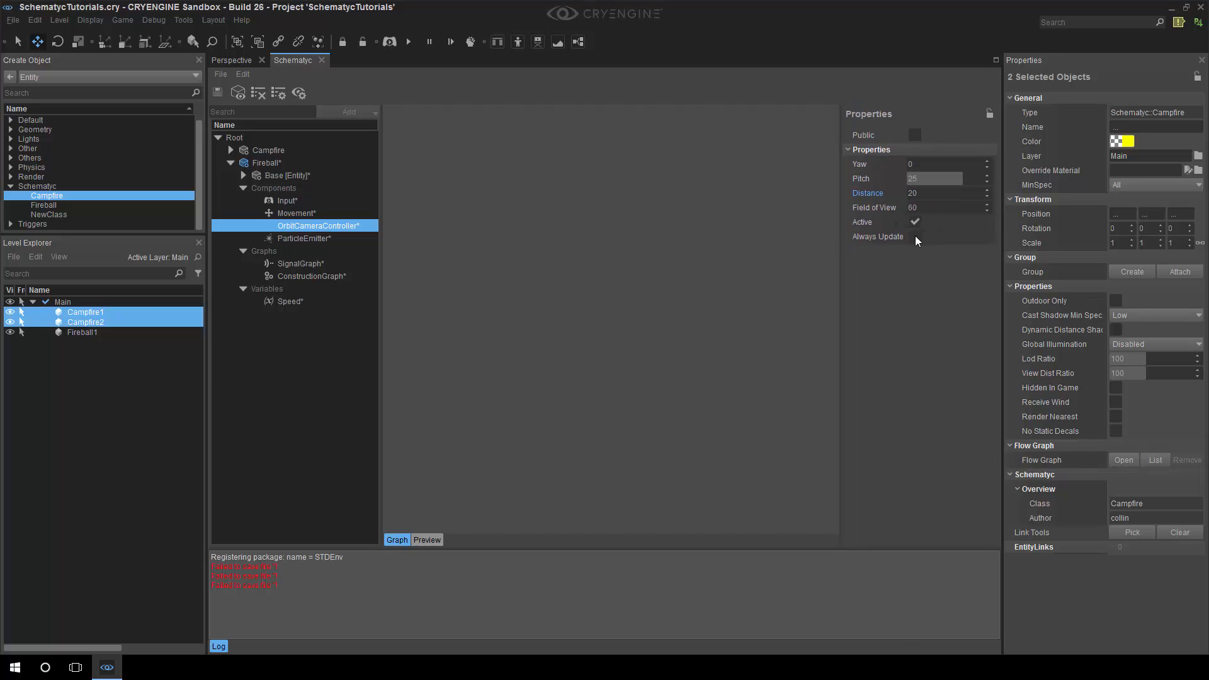
{"action": "mouse_move", "coordinate": [916, 237]}
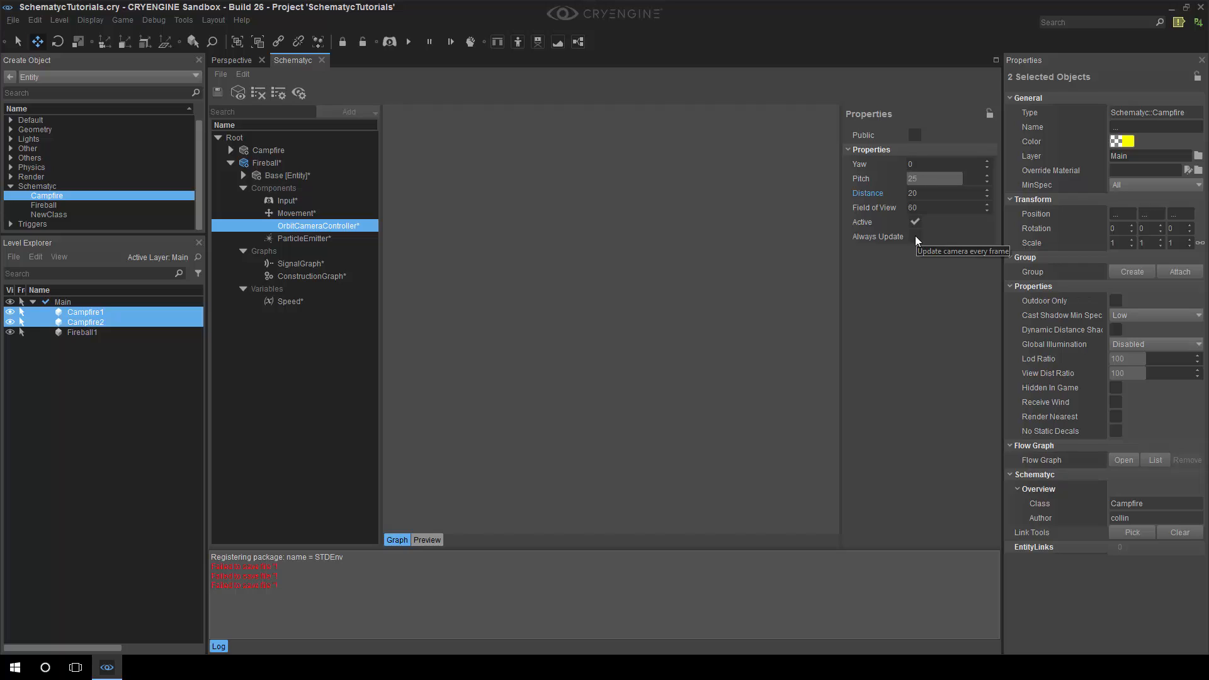
{"action": "left_click", "coordinate": [916, 237]}
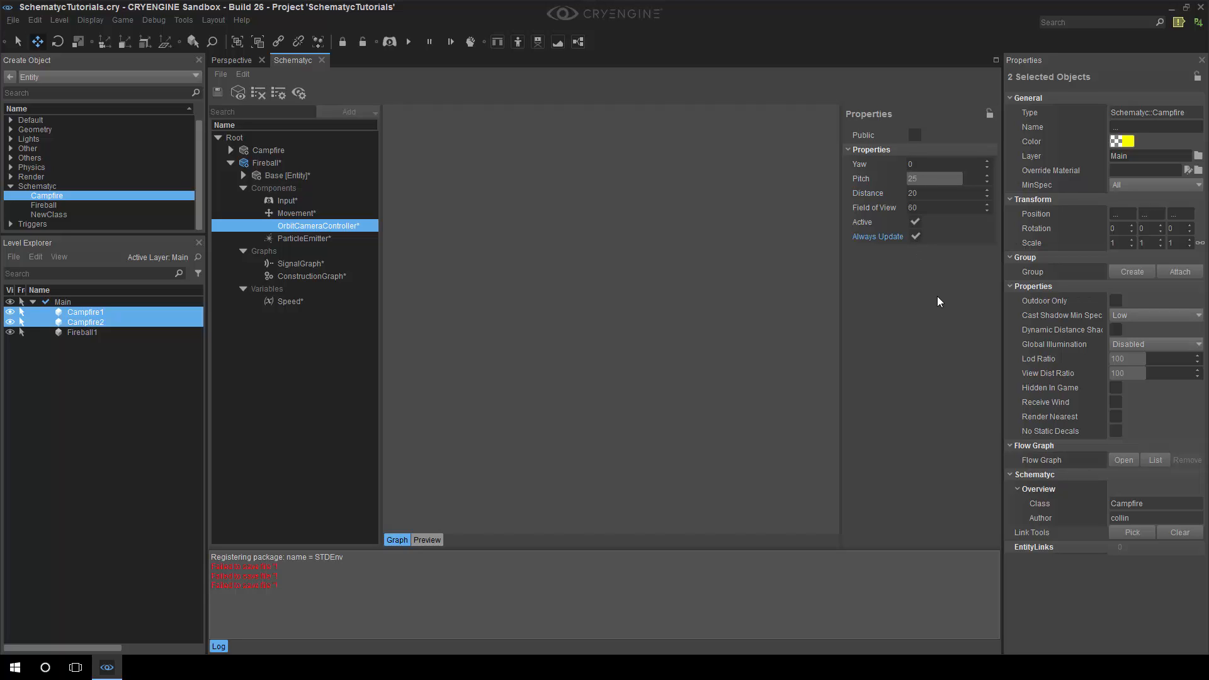
{"action": "mouse_move", "coordinate": [952, 297]}
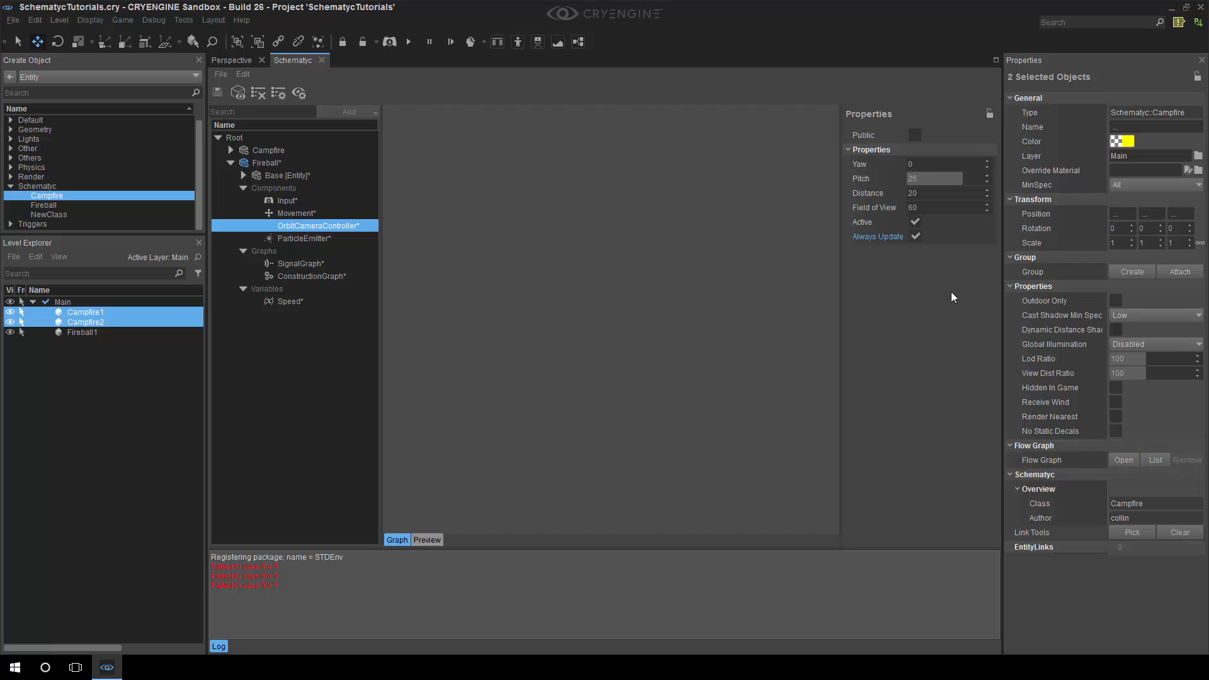
{"action": "mouse_move", "coordinate": [558, 151]}
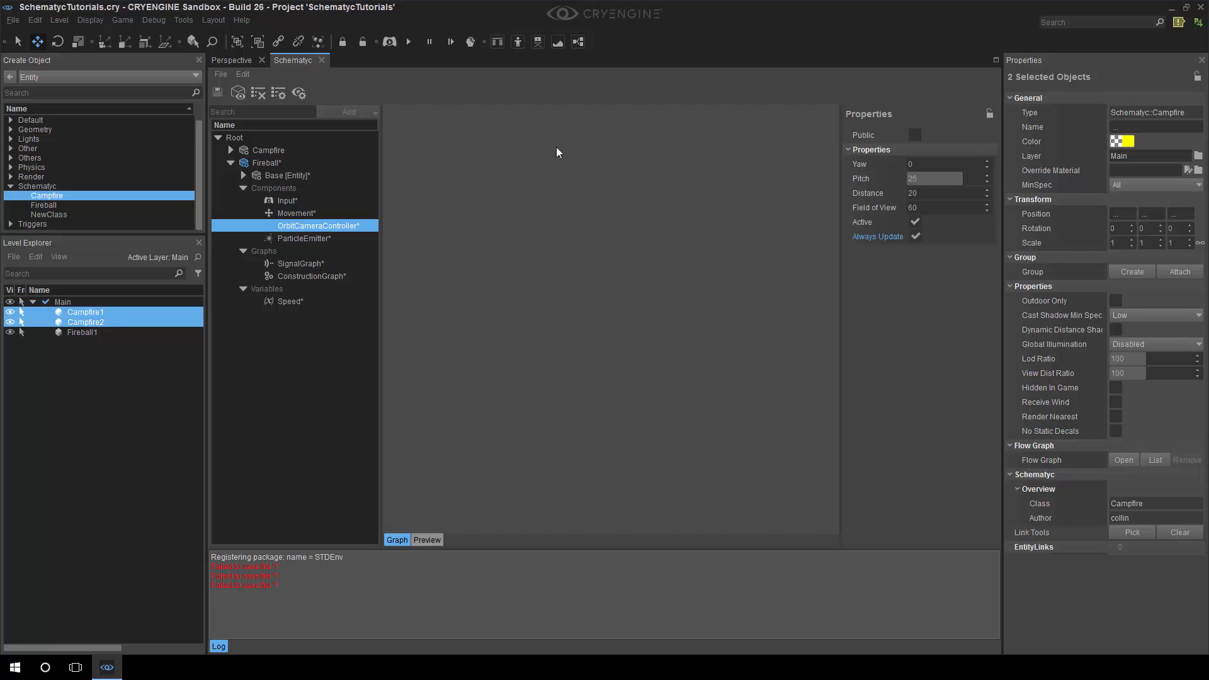
{"action": "left_click", "coordinate": [231, 60]}
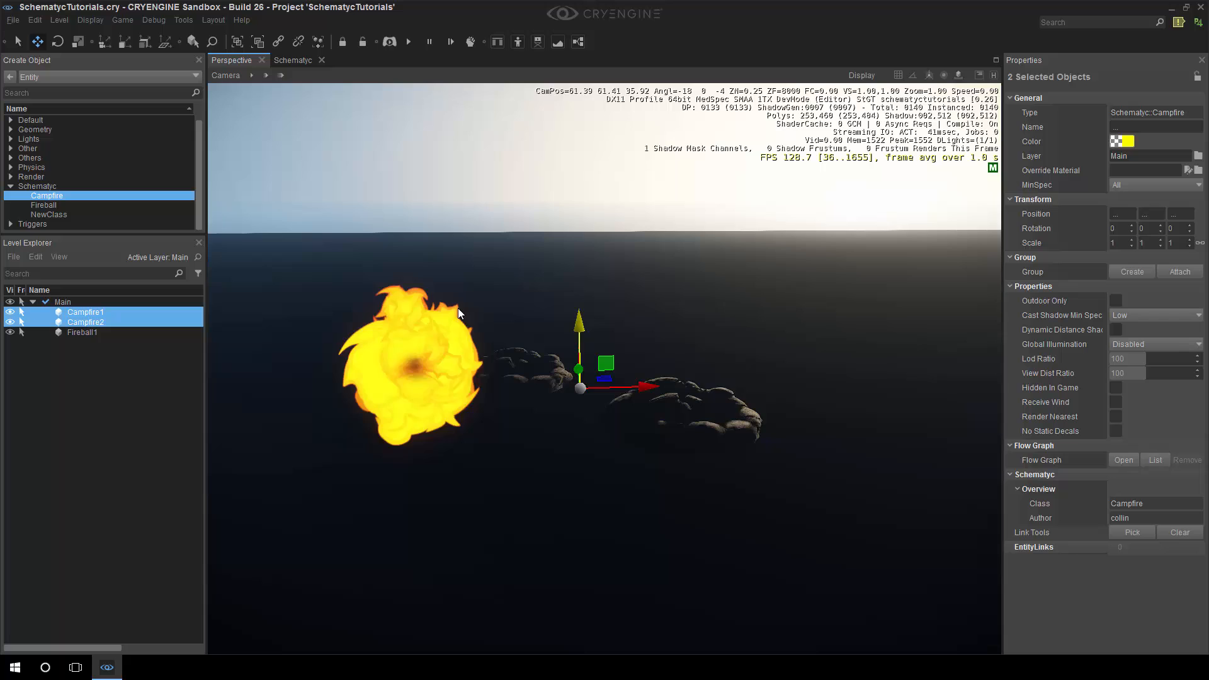